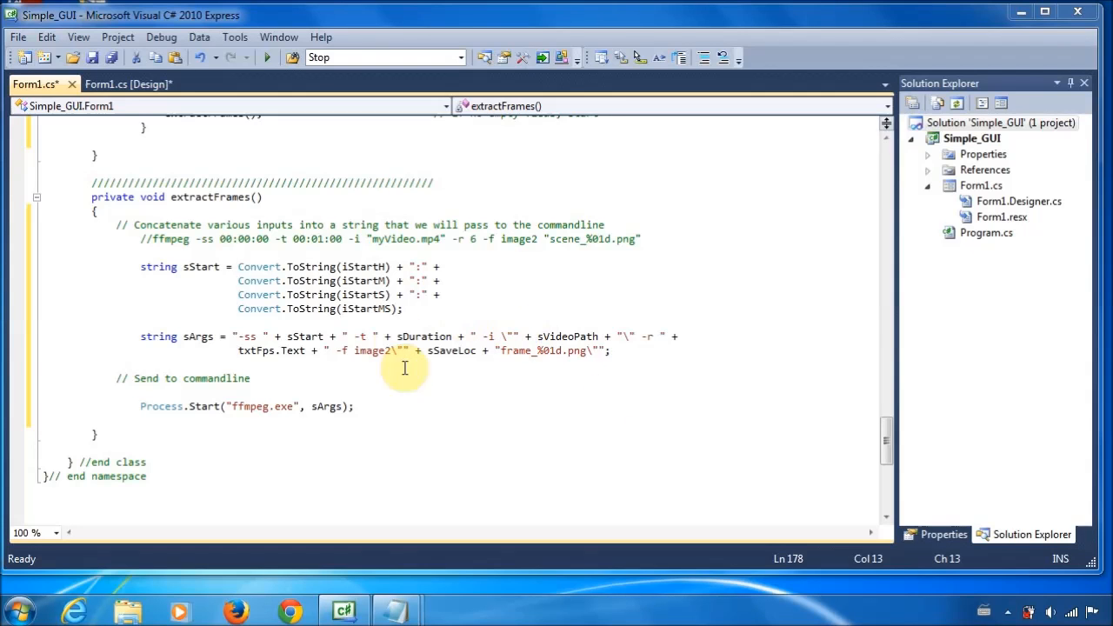
mouse_move(473, 543)
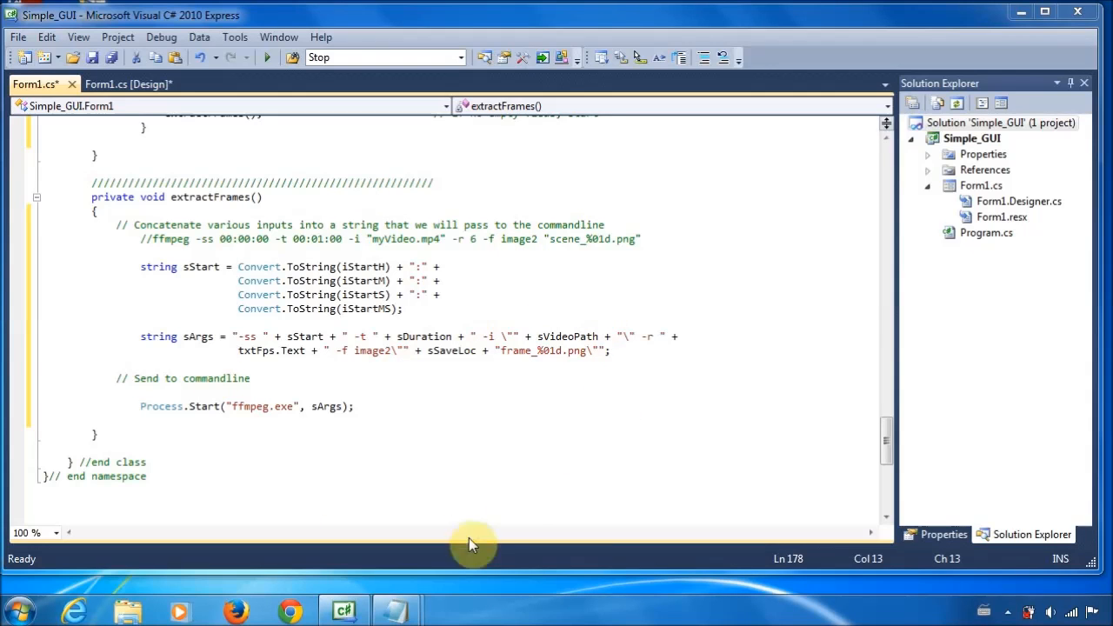
mouse_move(502, 182)
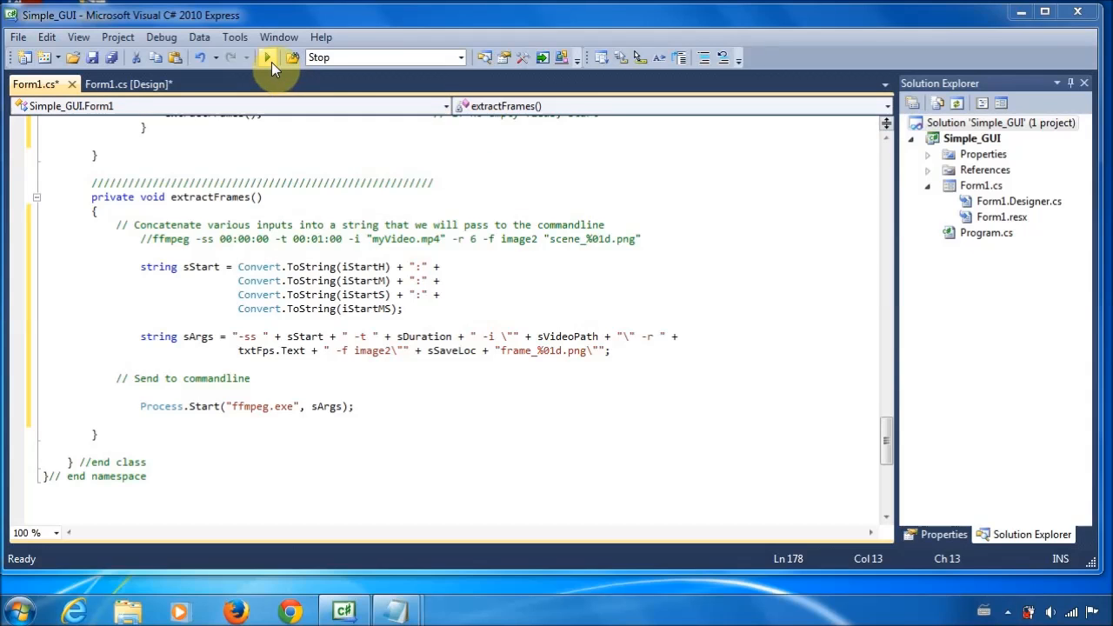
Run Simple_GUI with Start Debugging and clear the IDE and Notepad windows off the desktop.
left_click(270, 57)
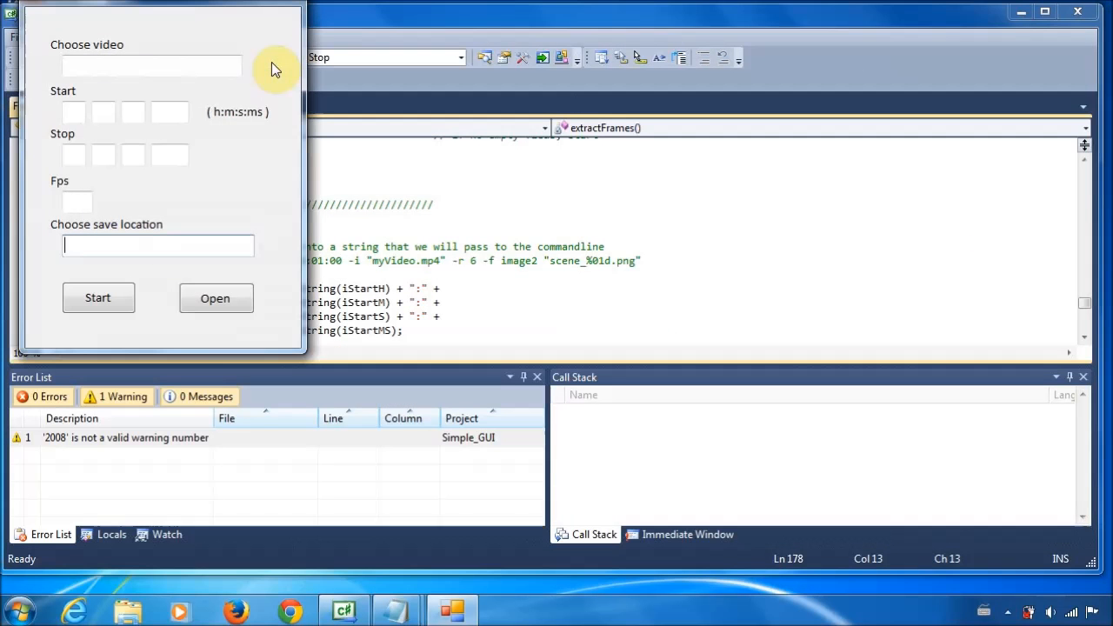
mouse_move(111, 36)
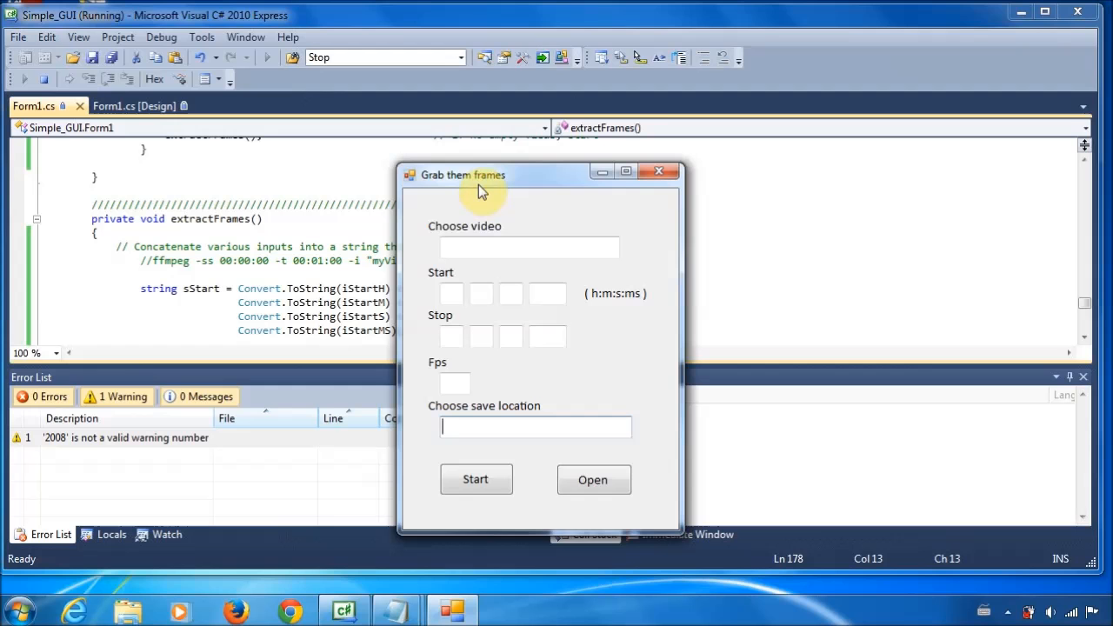
mouse_move(1036, 54)
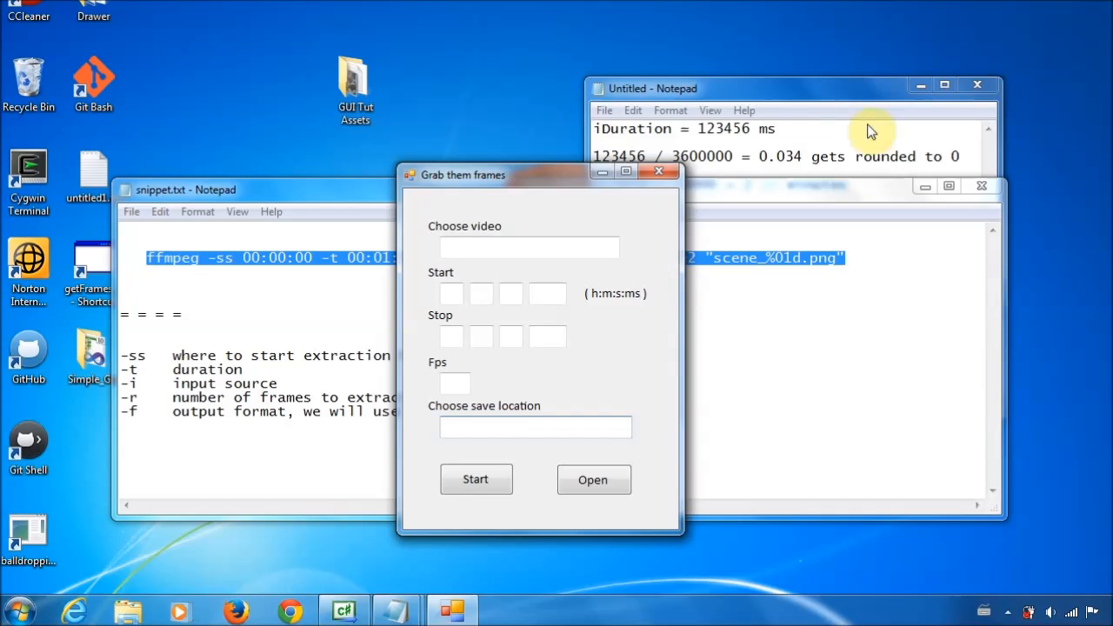
left_click(922, 85)
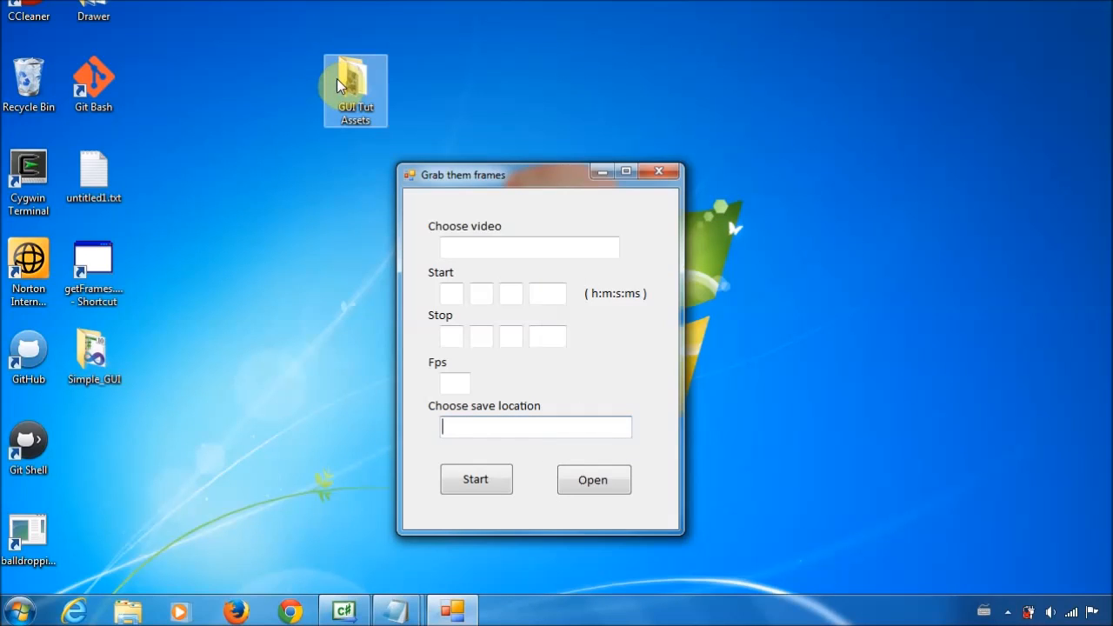
Show the GUI Tut Assets folder in Explorer and bring the Grab them frames window back on top.
double_click(354, 90)
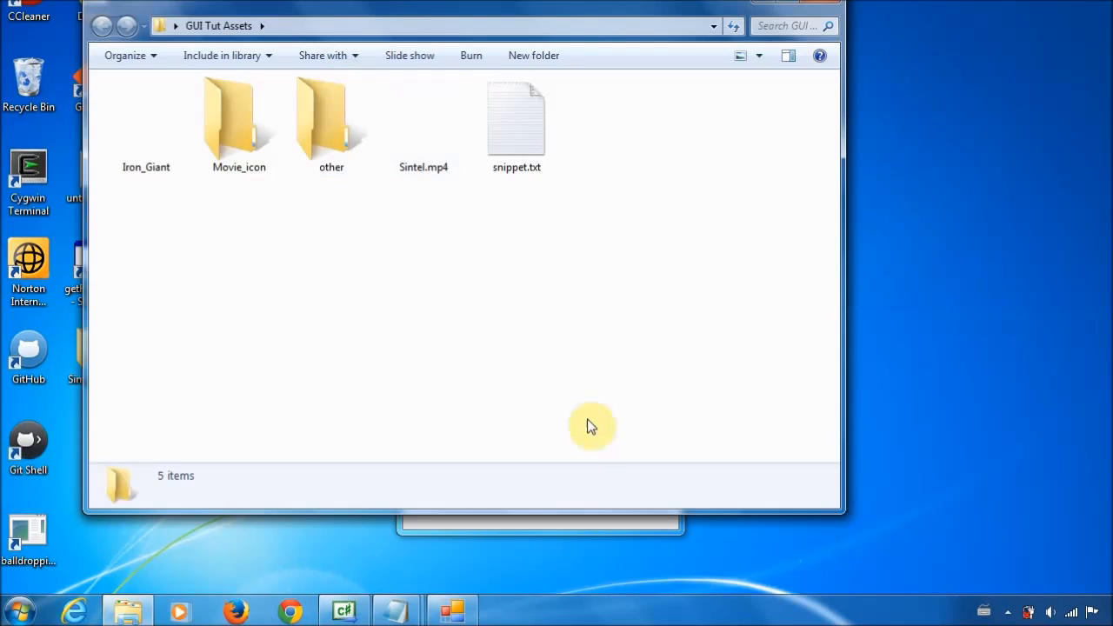
left_click(424, 122)
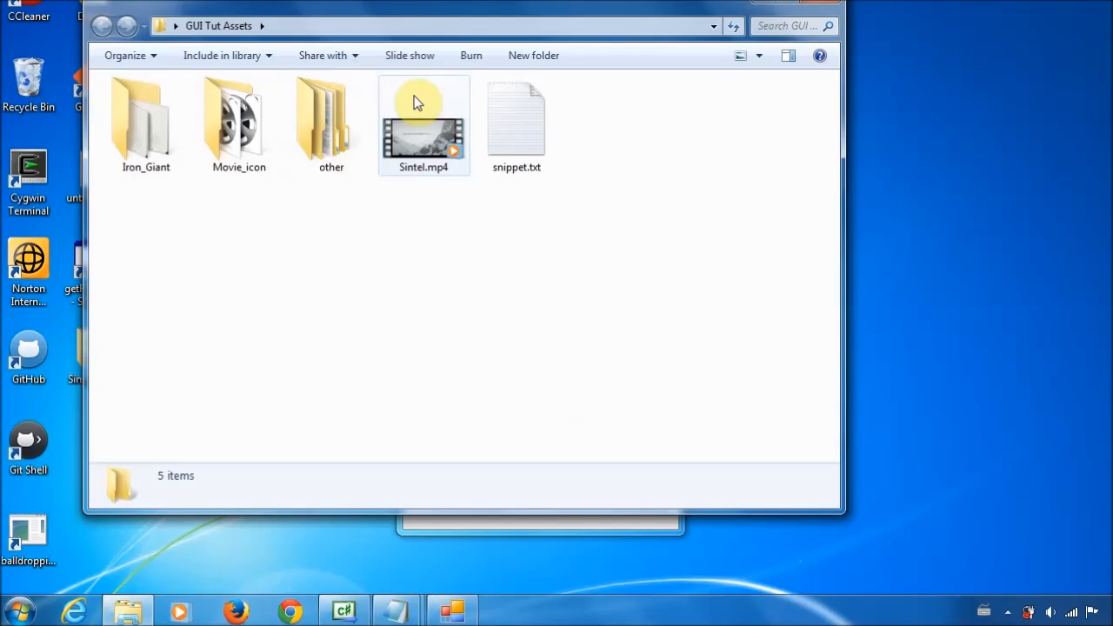
mouse_move(433, 97)
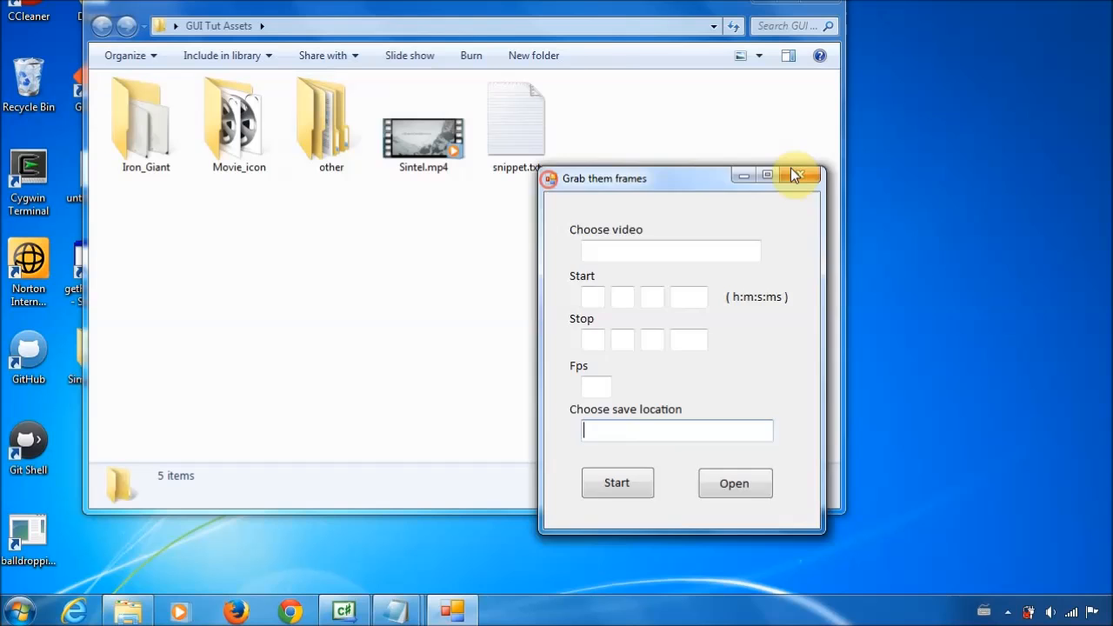
Choose Desktop > GUI Tut Assets > Sintel.mp4 as the video to grab frames from.
left_click(734, 484)
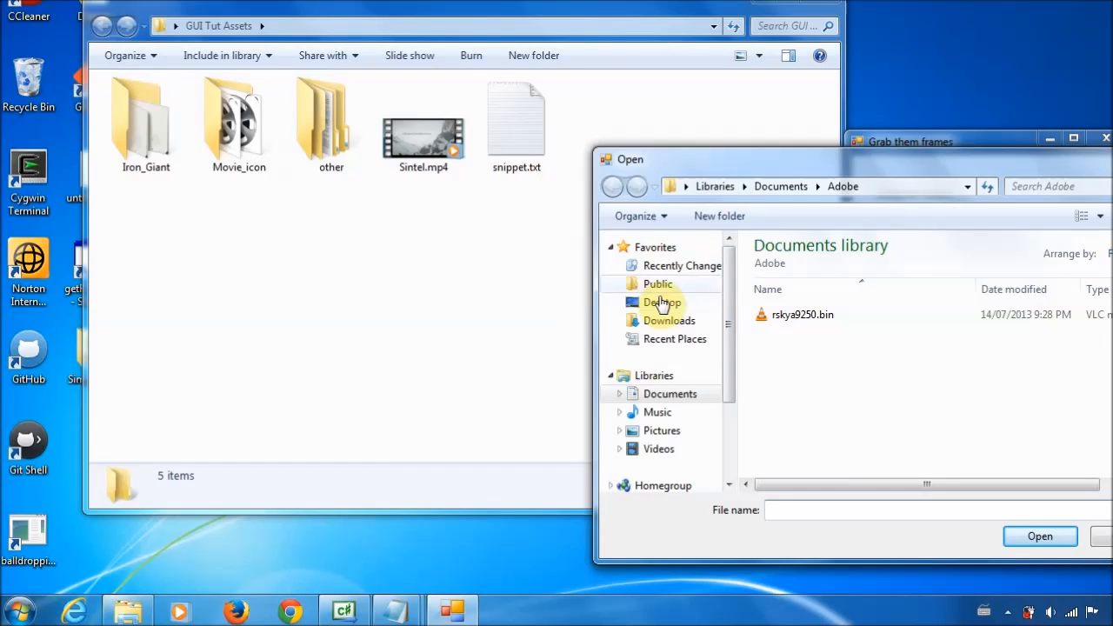
left_click(661, 303)
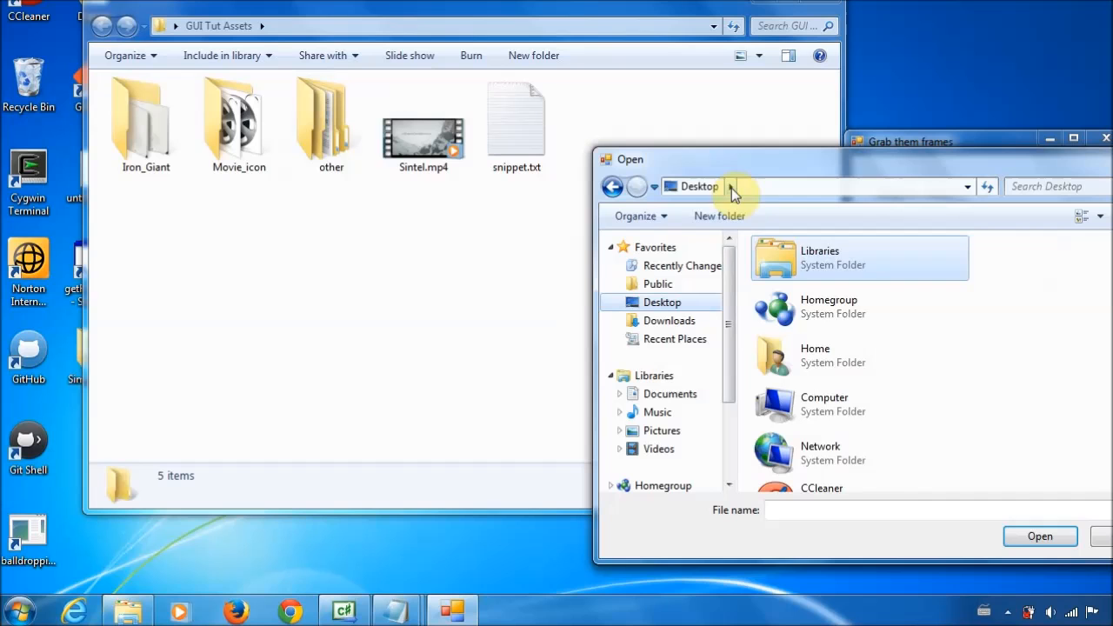
left_click(730, 186)
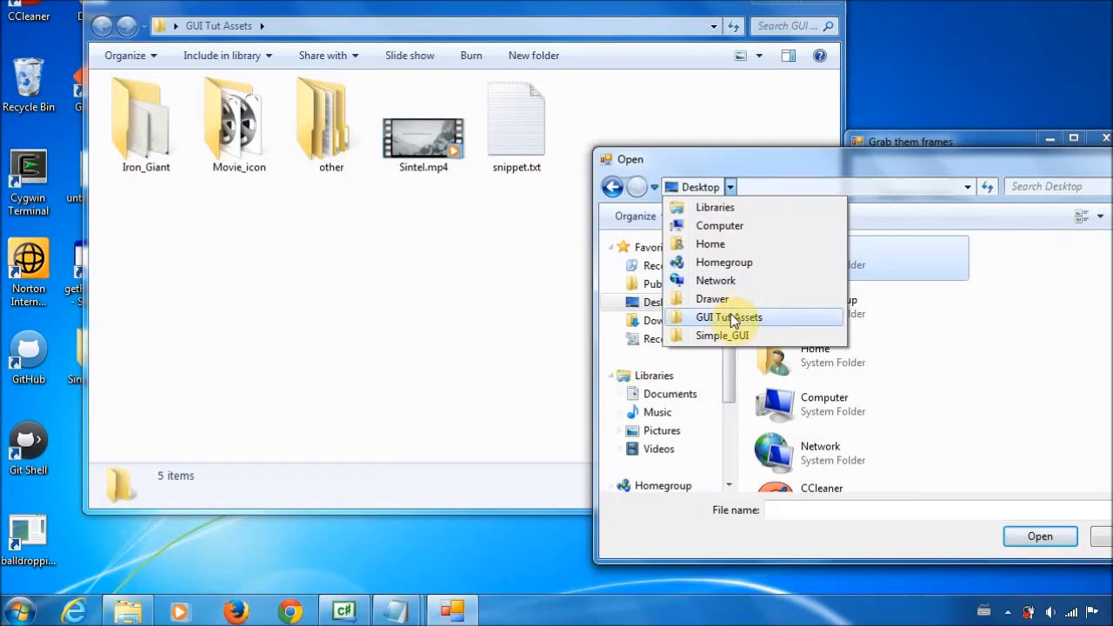
left_click(729, 317)
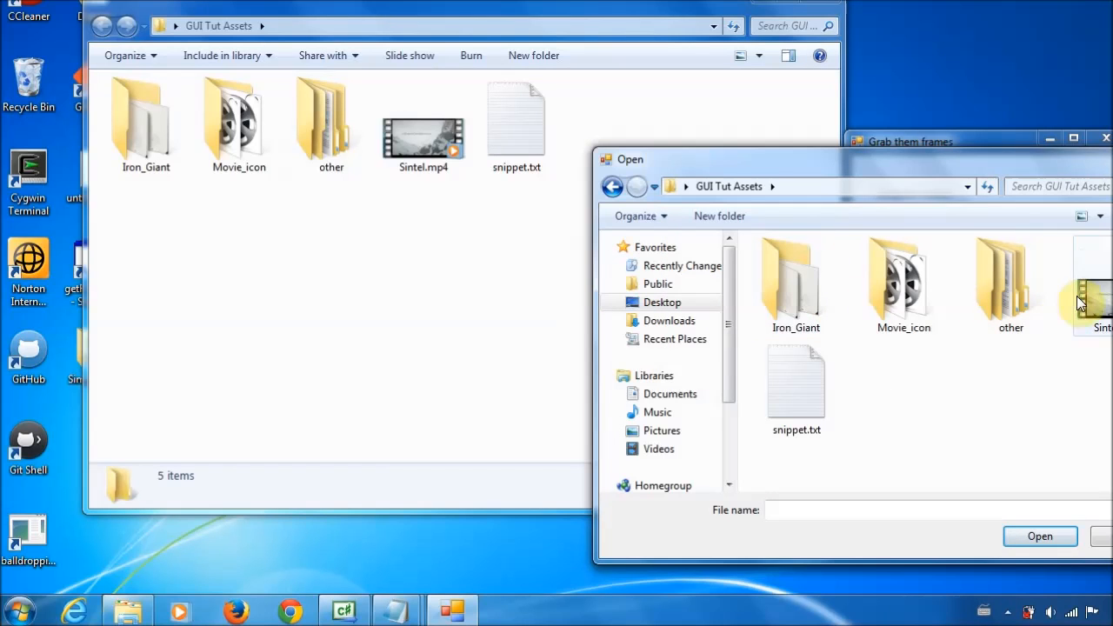
left_click(1102, 296)
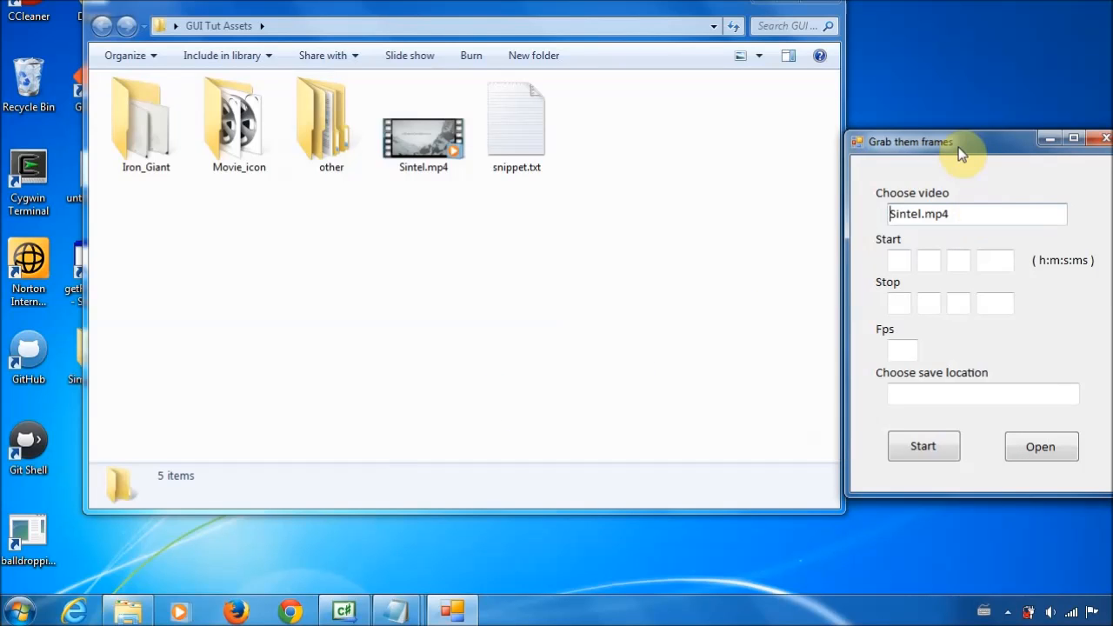
Enter start 1:10, stop 1:20, 6 fps and a GUI Tut Assets save folder, then start extraction.
left_click_drag(911, 142, 765, 160)
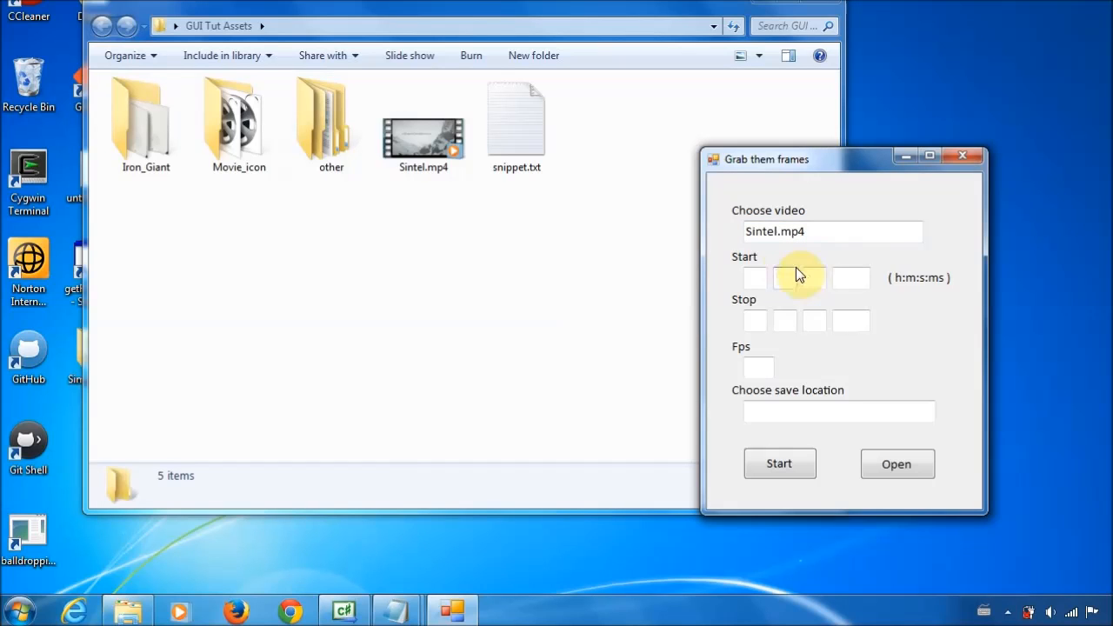
type("1")
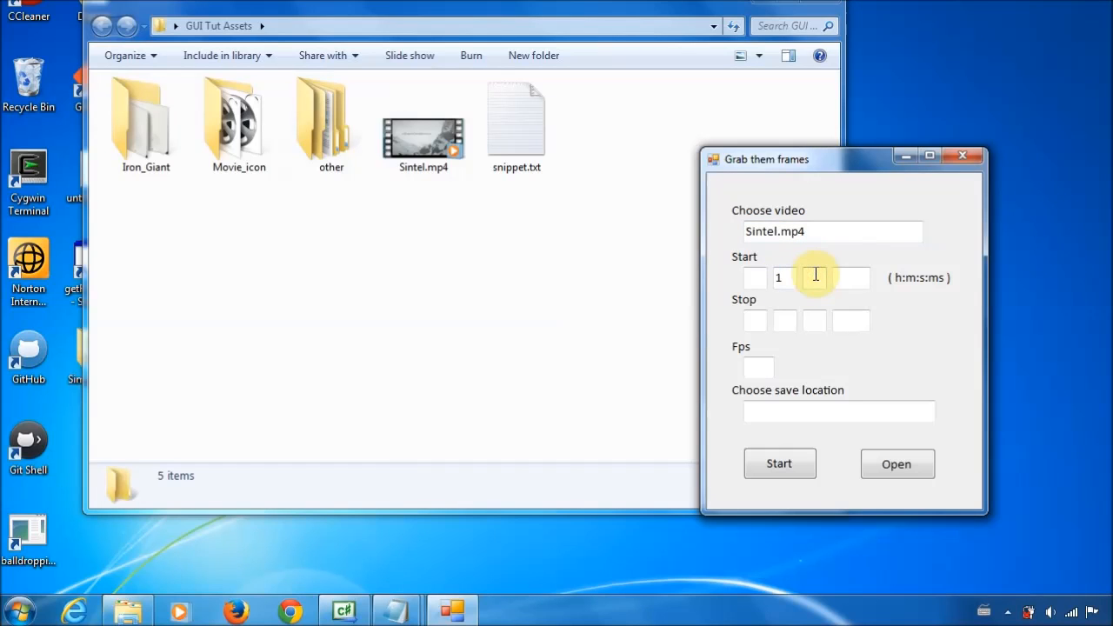
type("10")
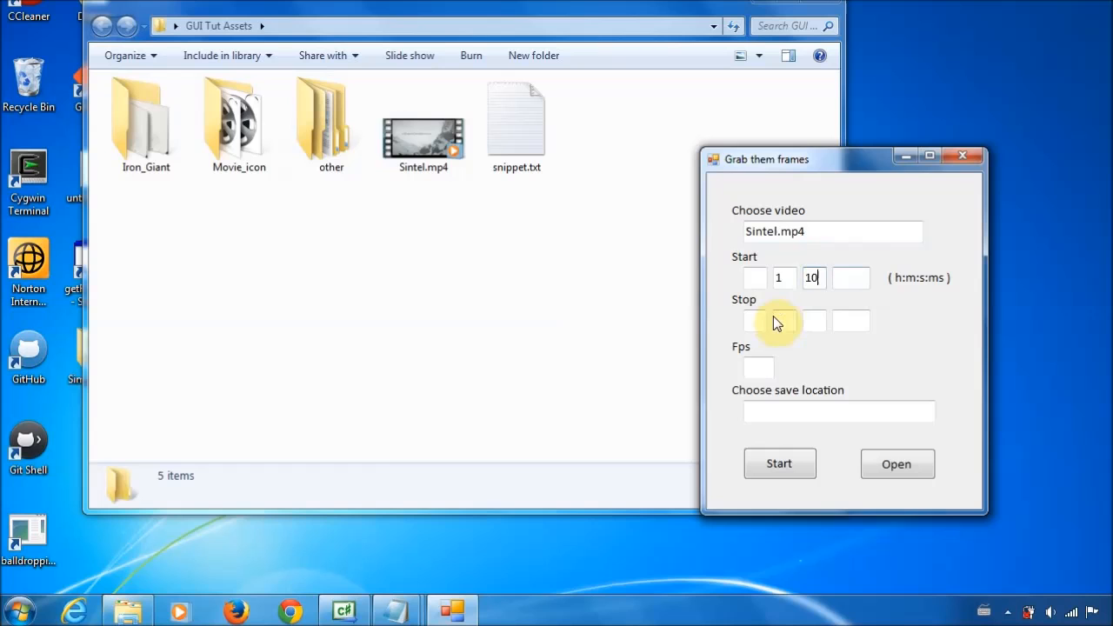
left_click(814, 320)
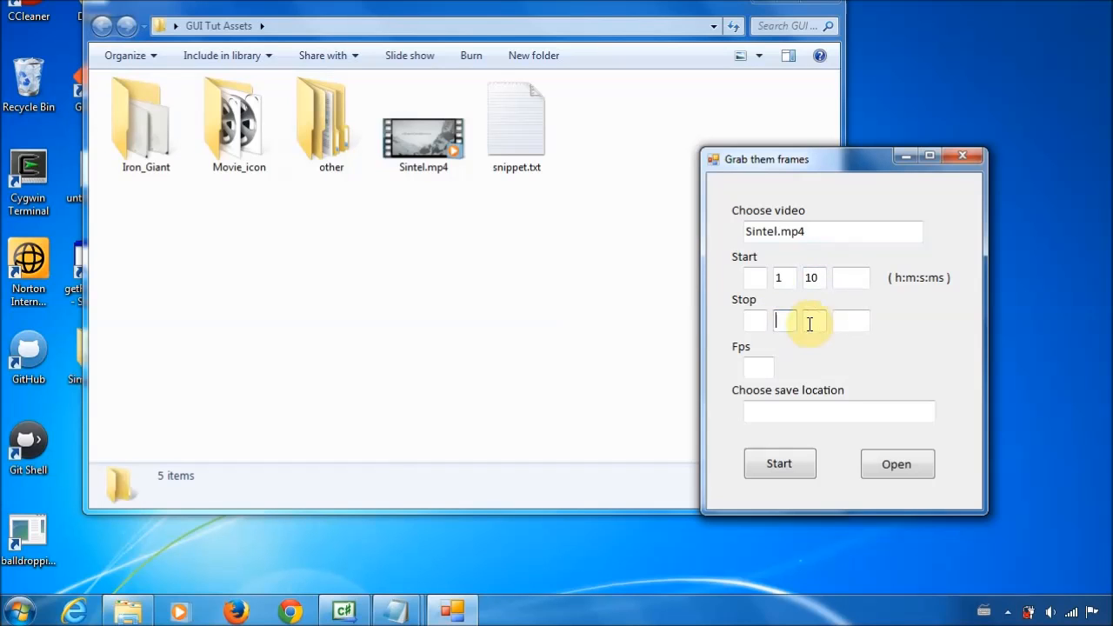
type("12")
left_click(758, 367)
type("6")
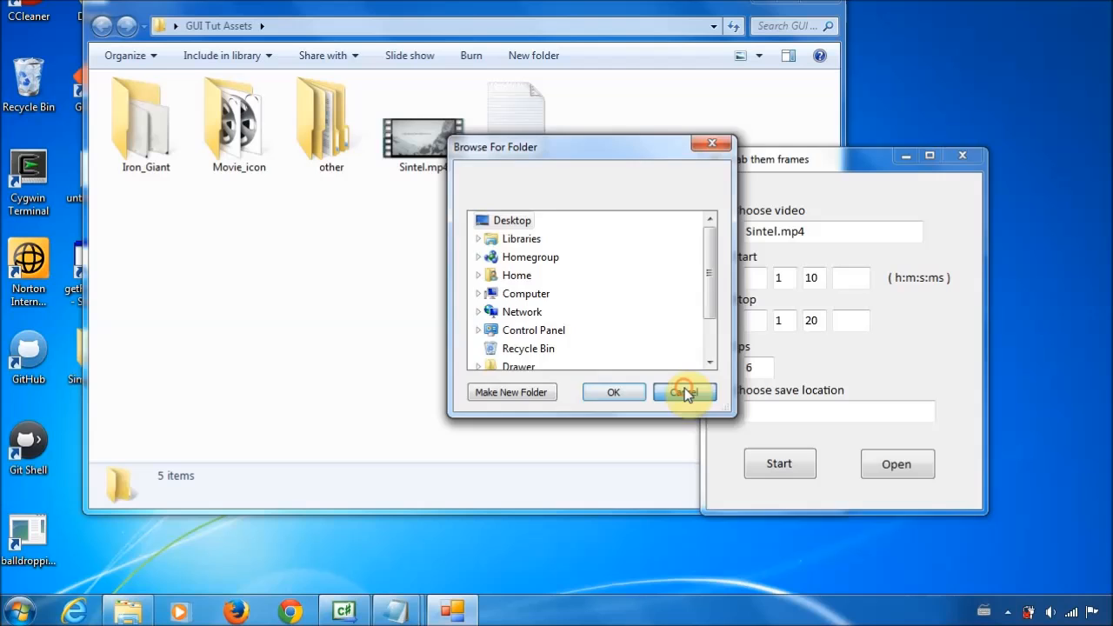
left_click(686, 393)
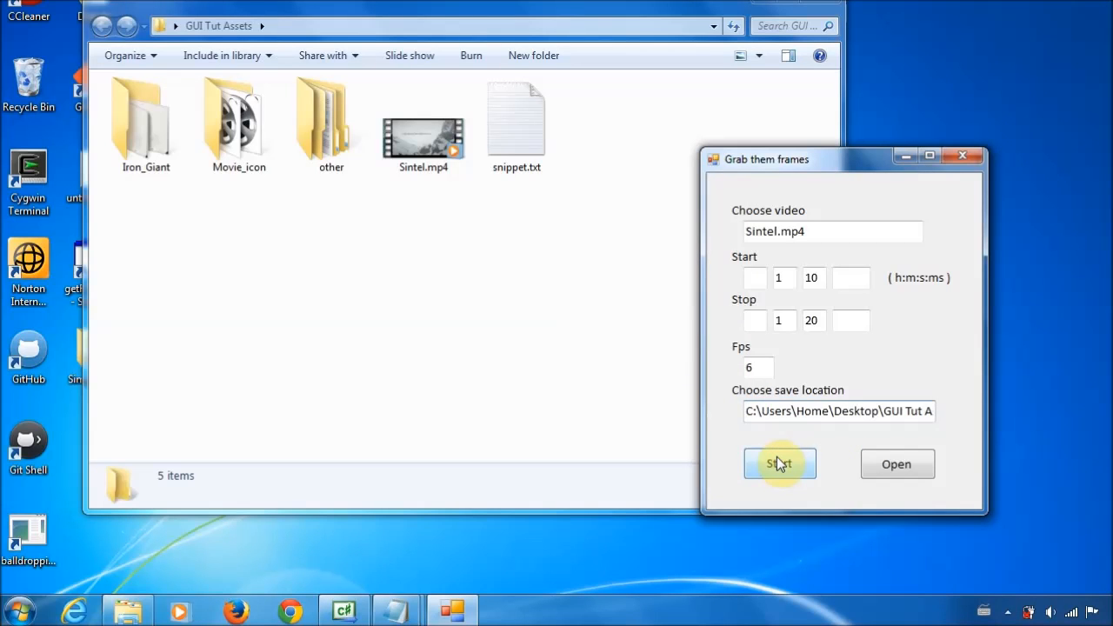
left_click(779, 462)
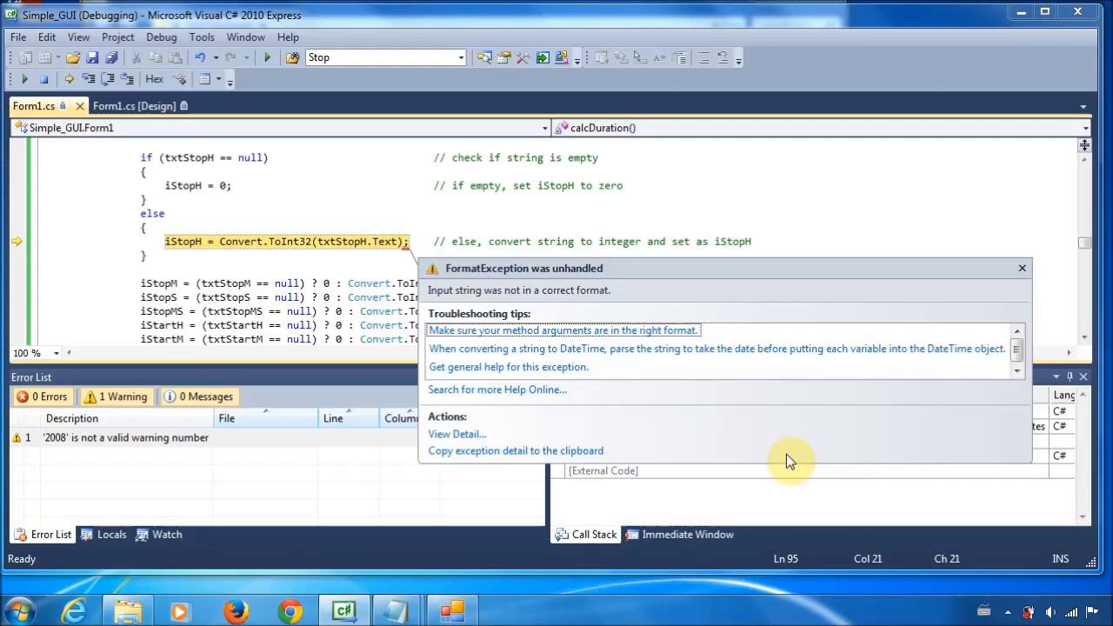
mouse_move(560, 230)
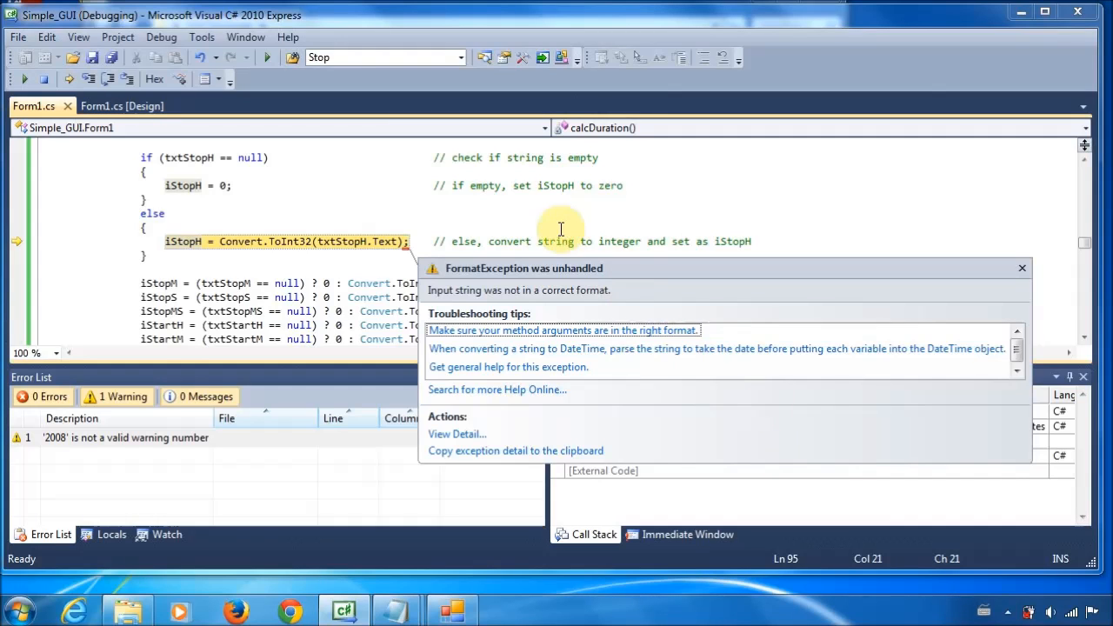
mouse_move(376, 233)
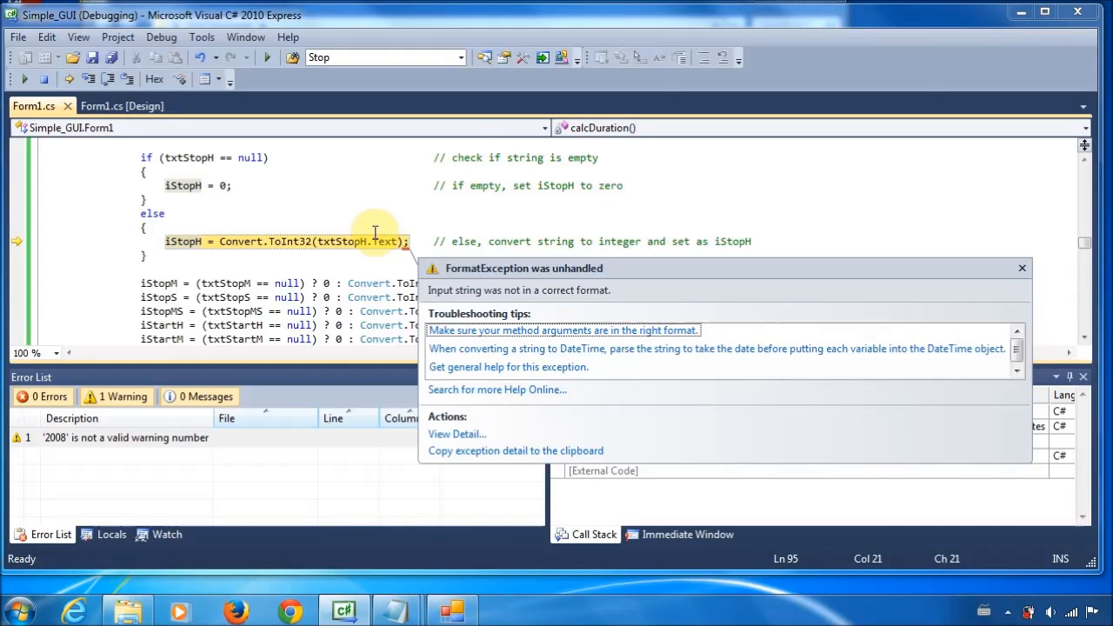
mouse_move(449, 167)
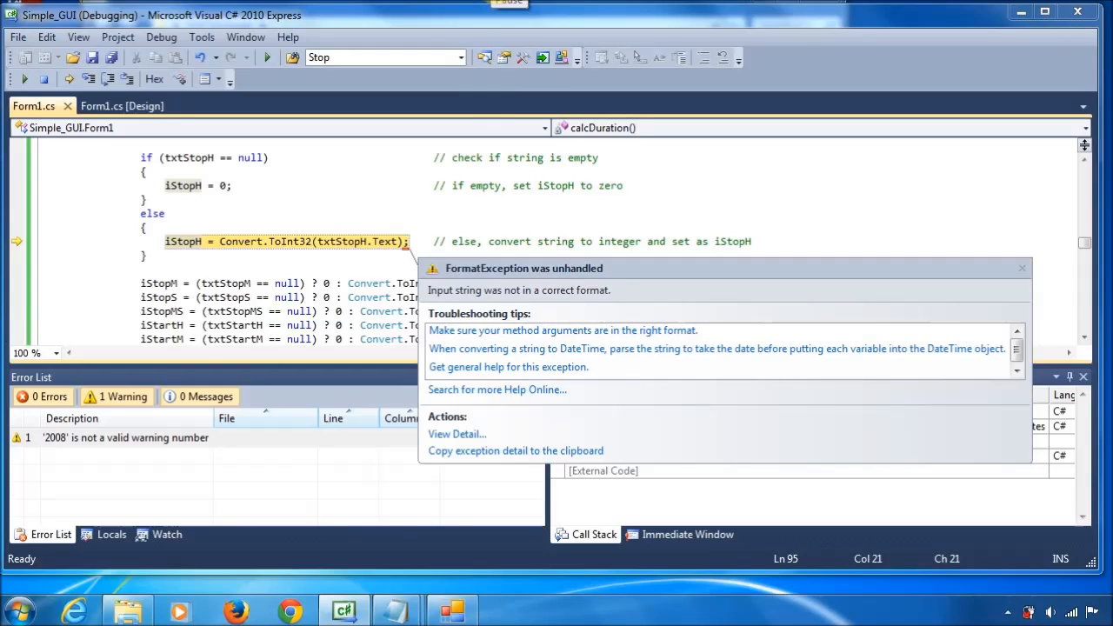
mouse_move(449, 184)
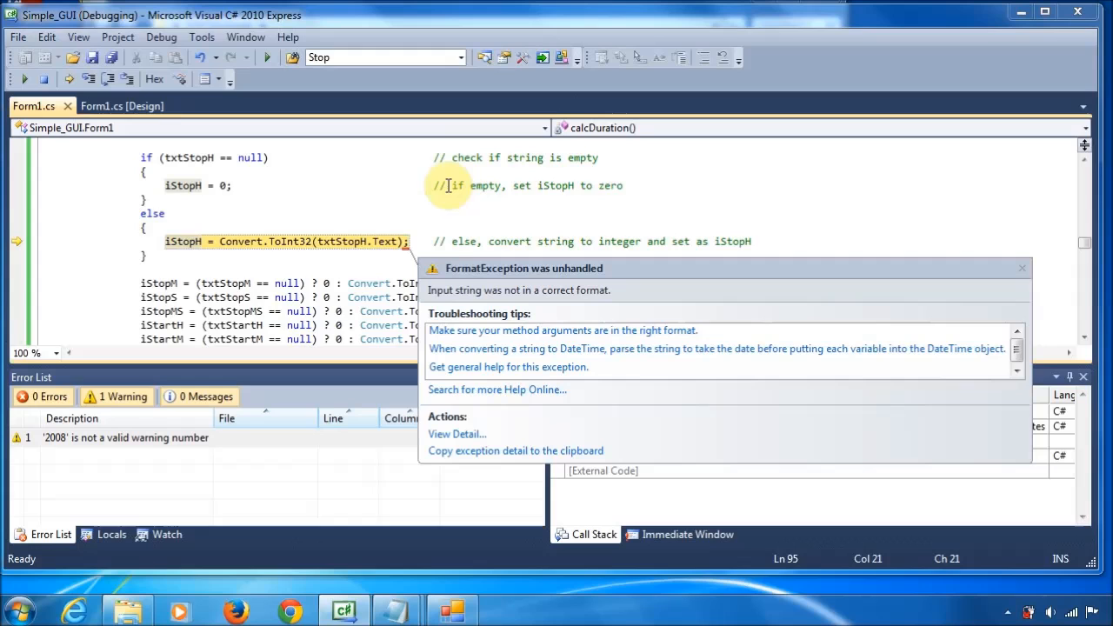
mouse_move(444, 185)
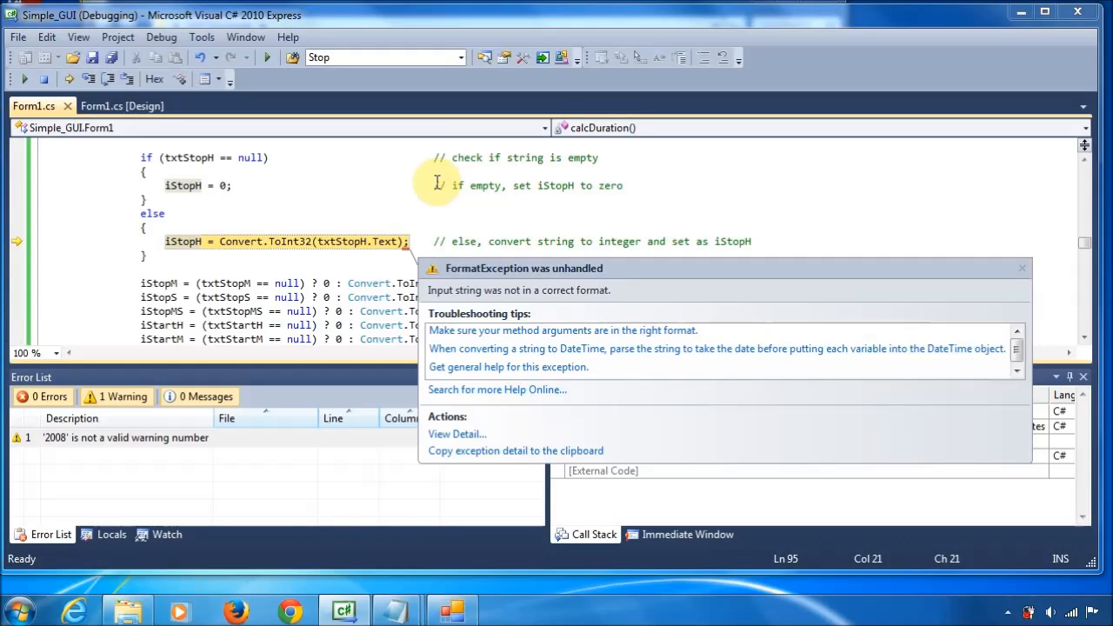
mouse_move(90, 139)
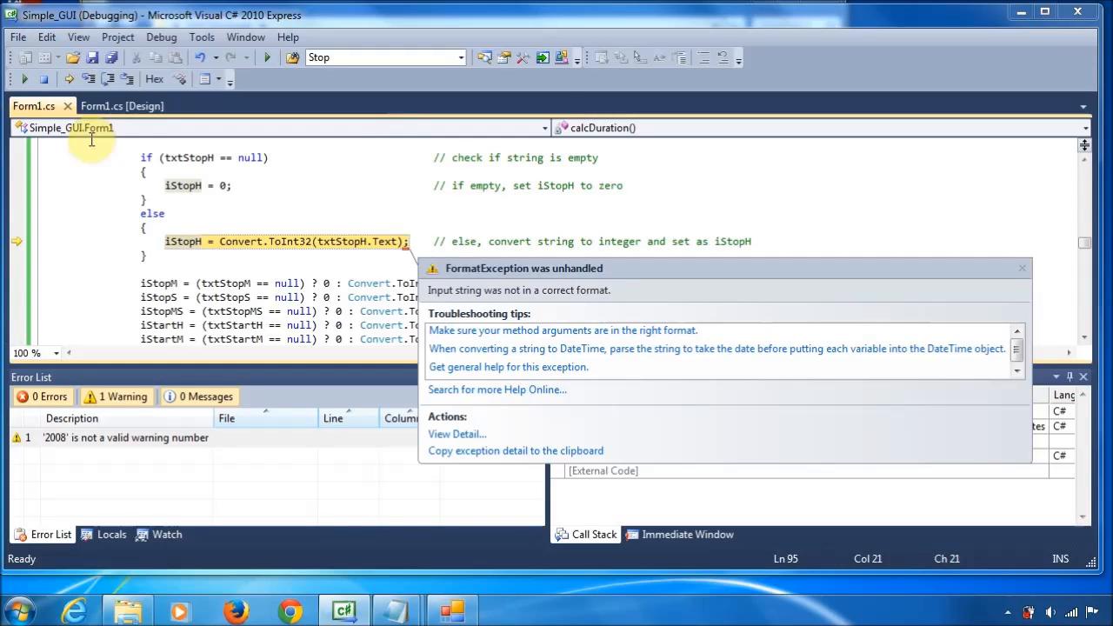
mouse_move(141, 165)
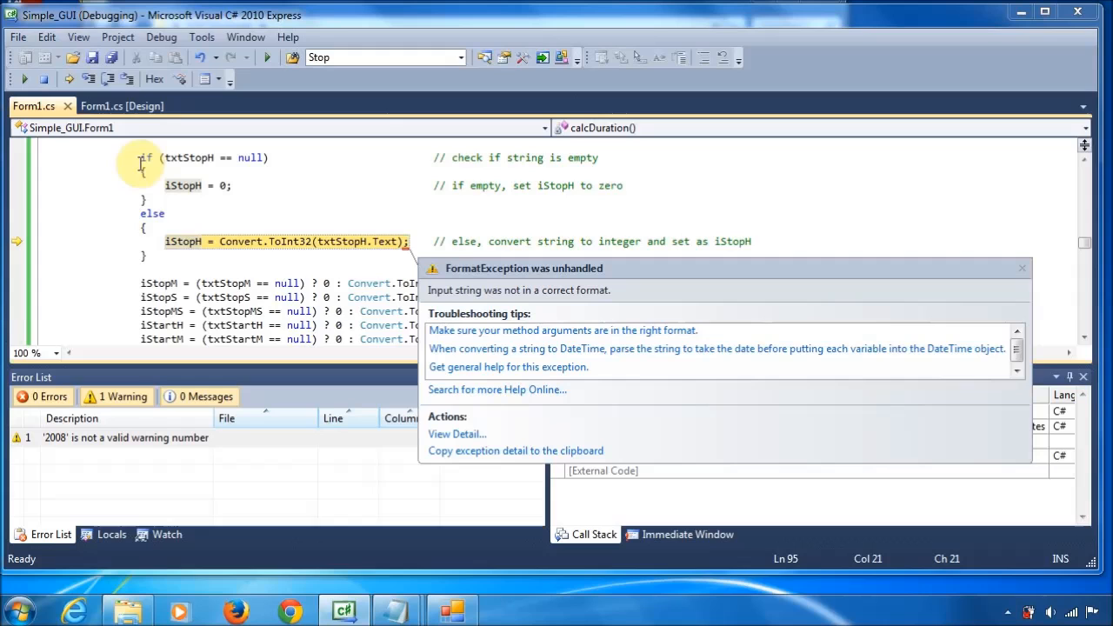
mouse_move(421, 178)
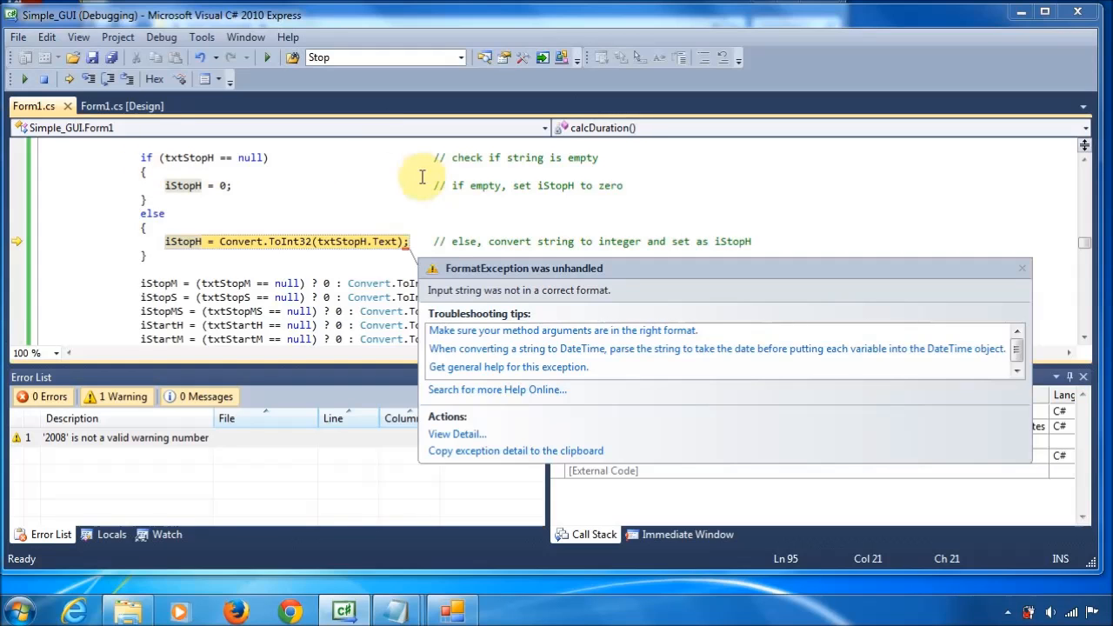
mouse_move(613, 164)
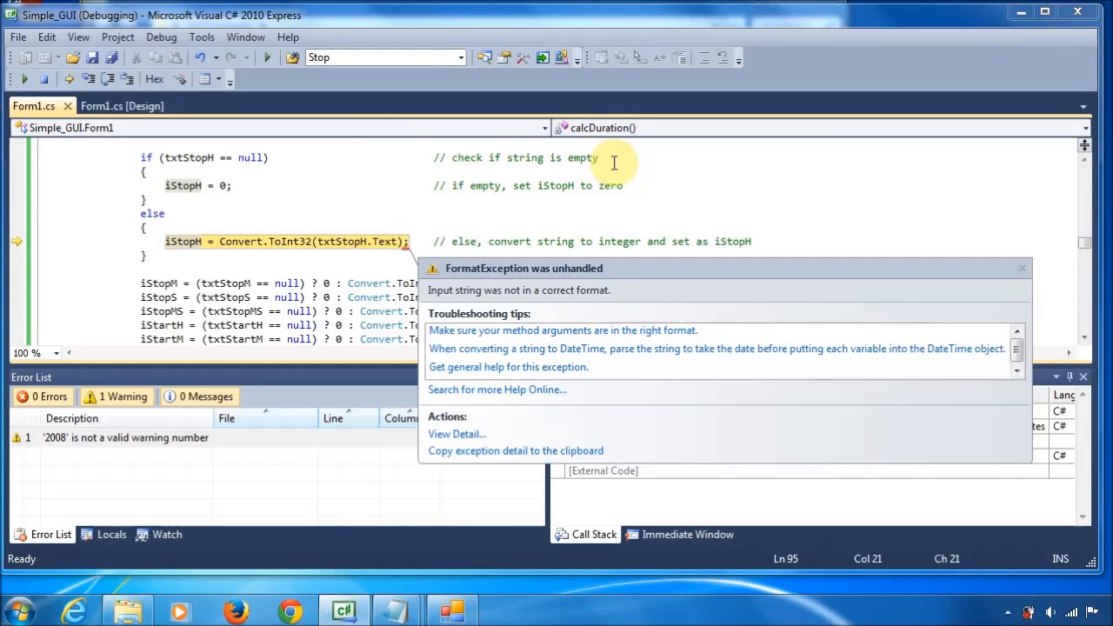
mouse_move(208, 156)
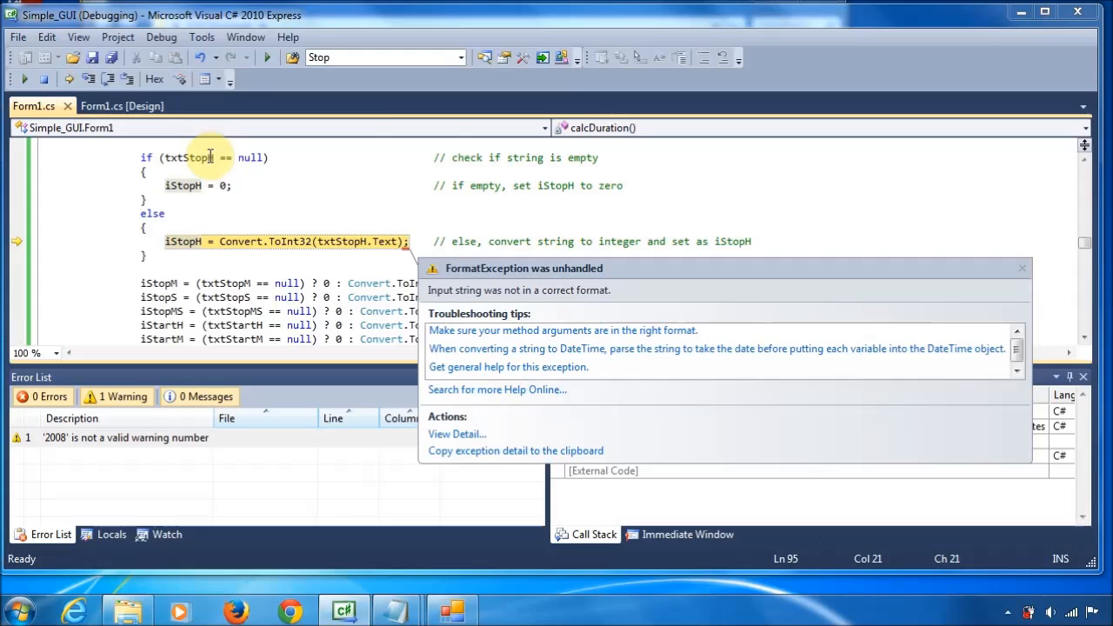
mouse_move(187, 156)
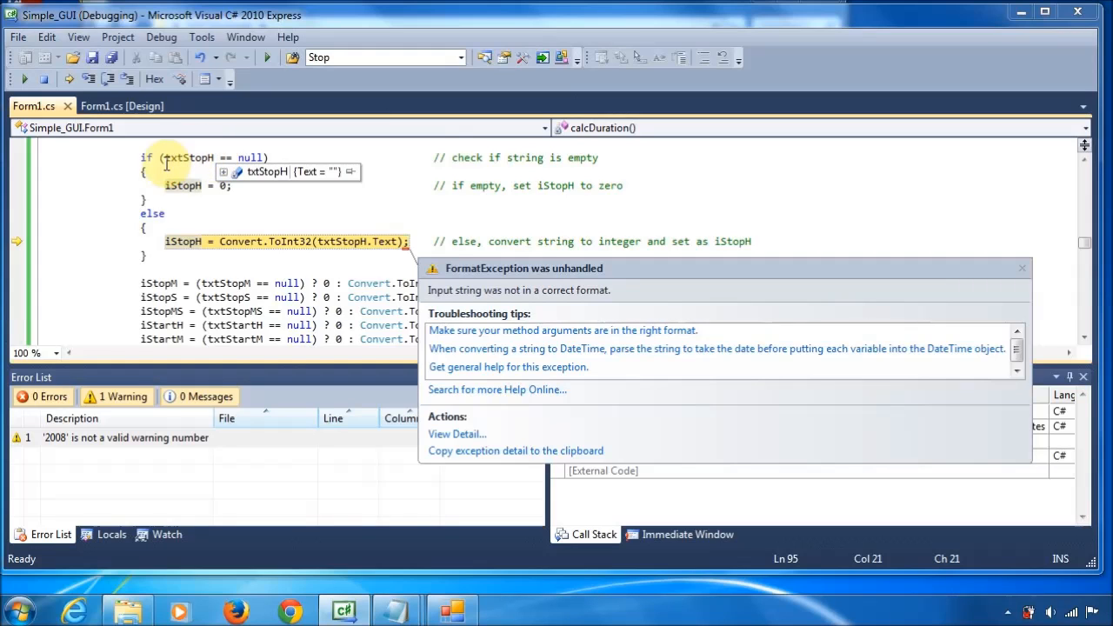
mouse_move(223, 156)
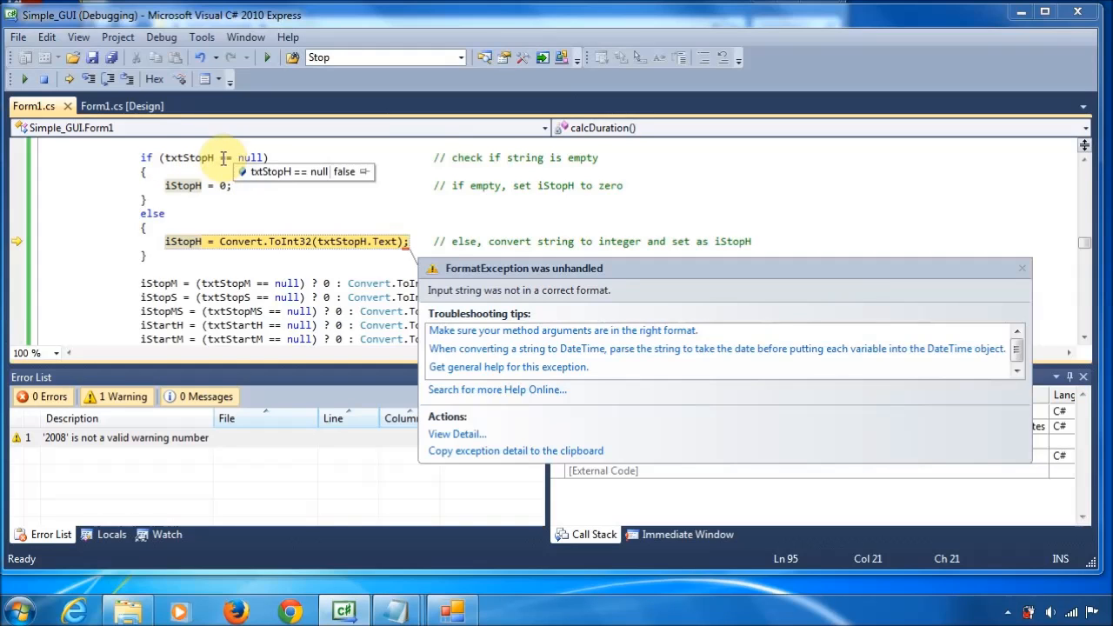
mouse_move(306, 163)
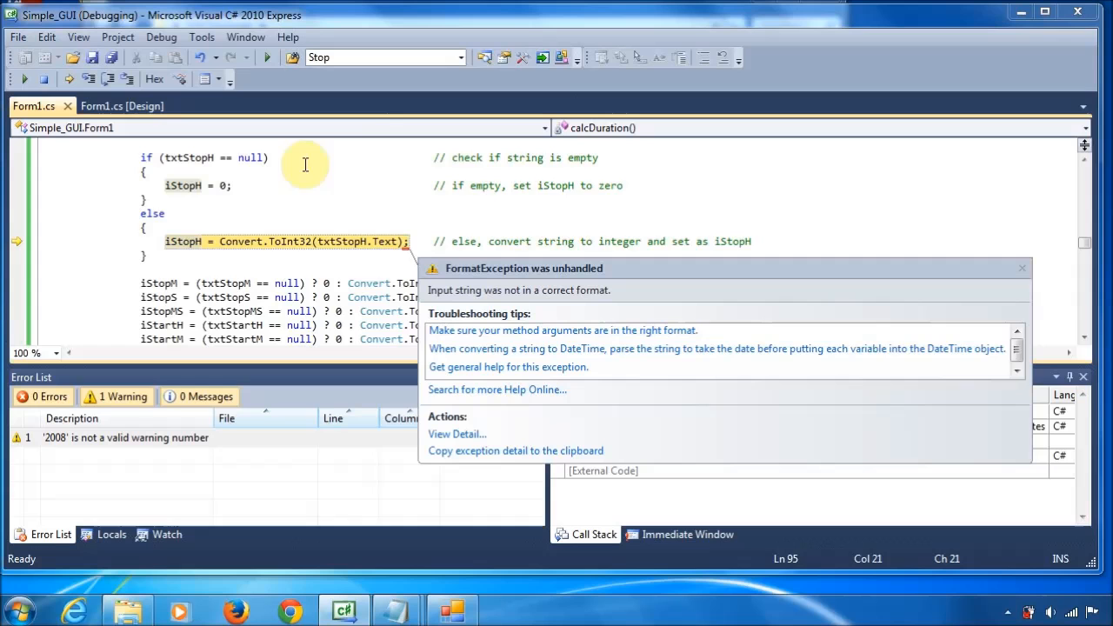
mouse_move(388, 172)
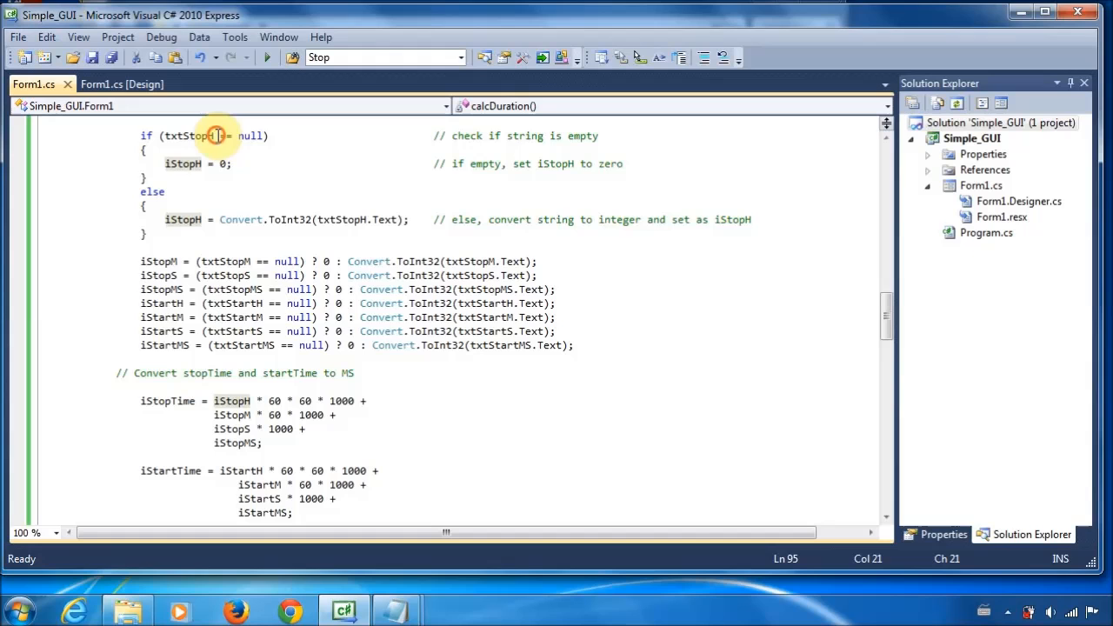
Append .Text to txtStopH in the stop-hours empty check of calcDuration.
left_click(310, 247)
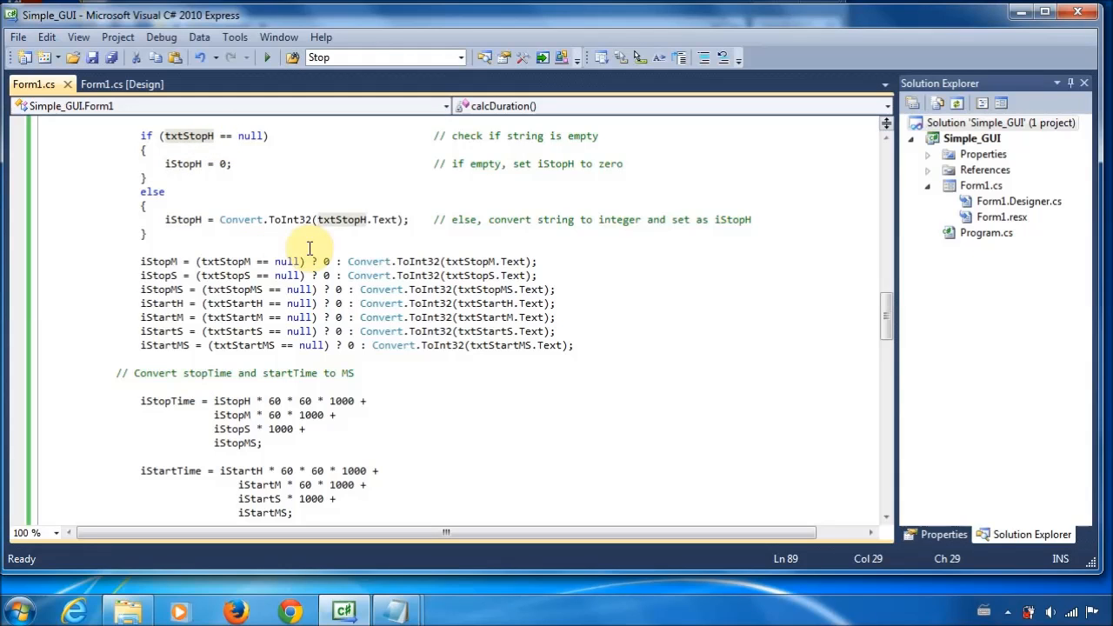
type(".")
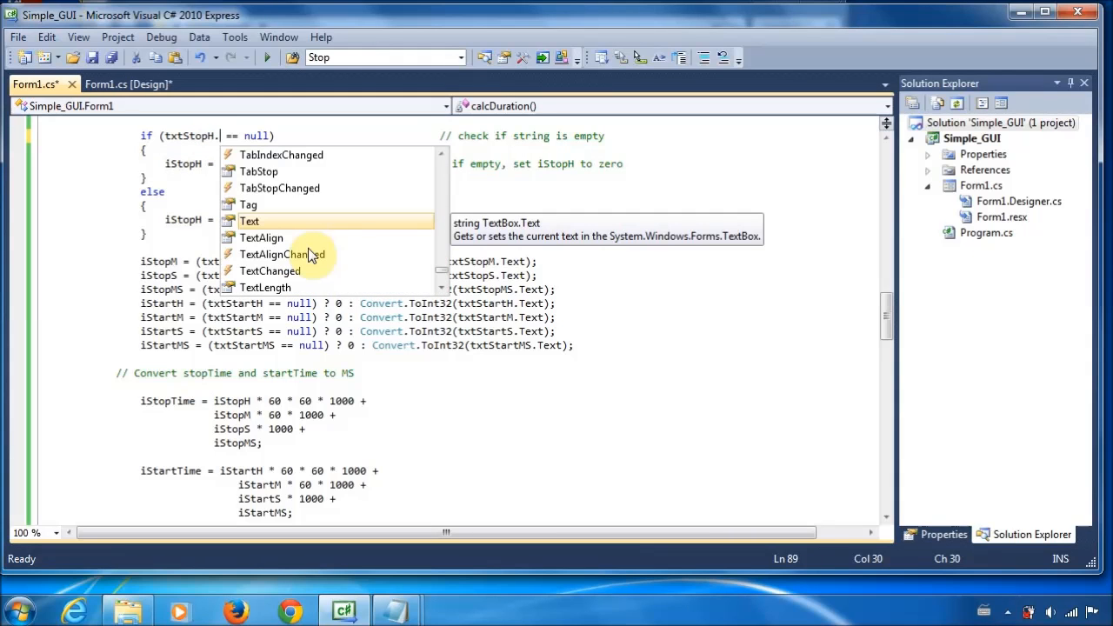
type("Text")
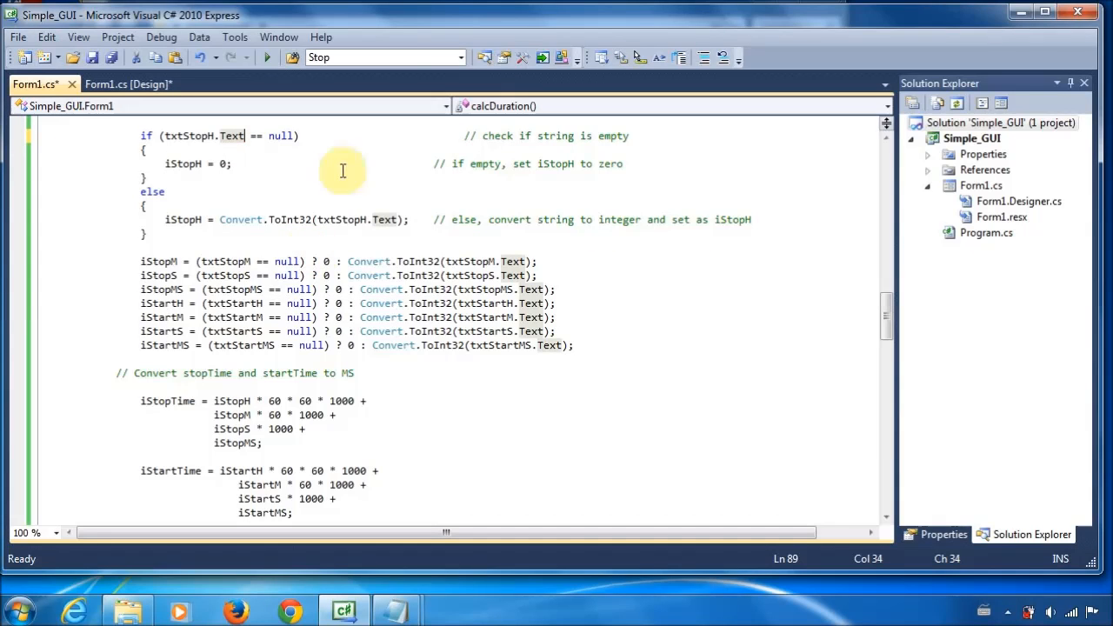
left_click(466, 135)
type(".Tex")
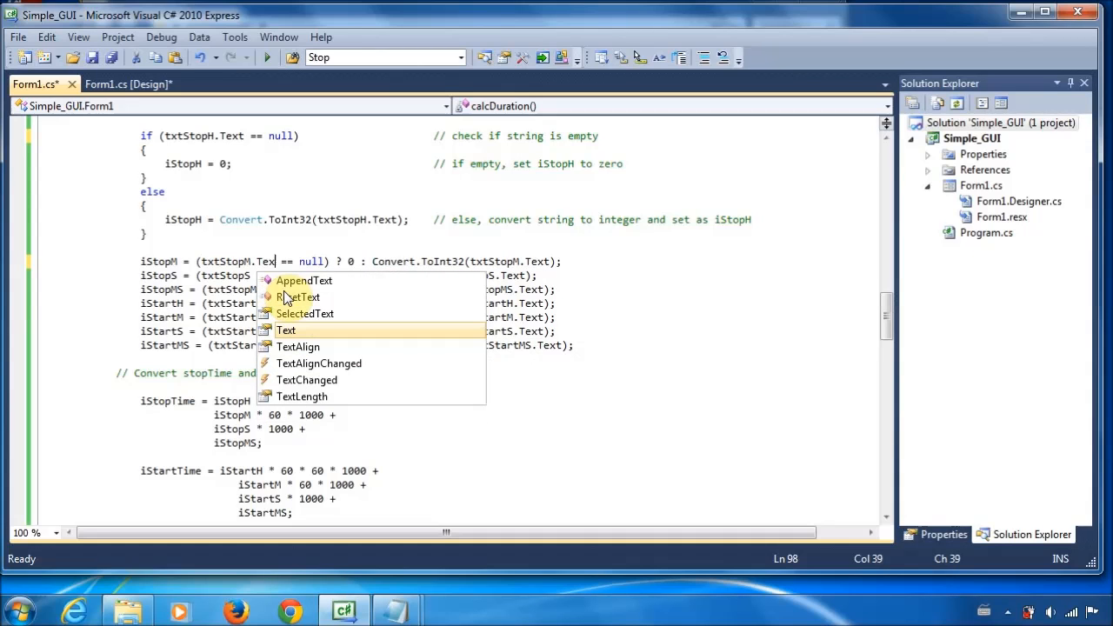
mouse_move(351, 328)
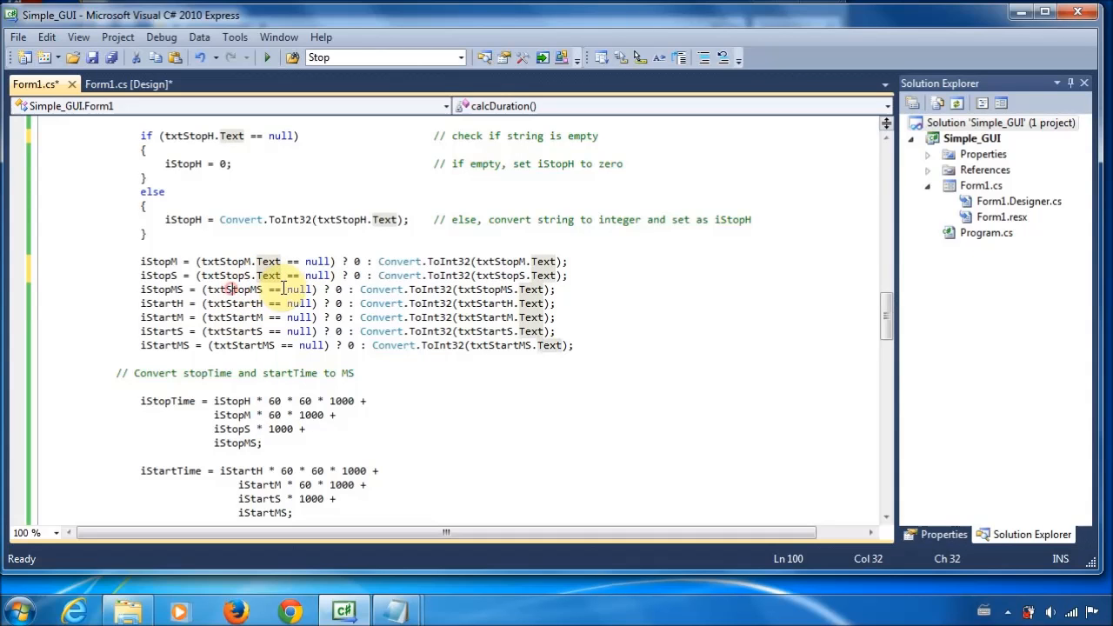
Append .Text to each textbox in the ternary null checks down to the StartMS line.
type("Text")
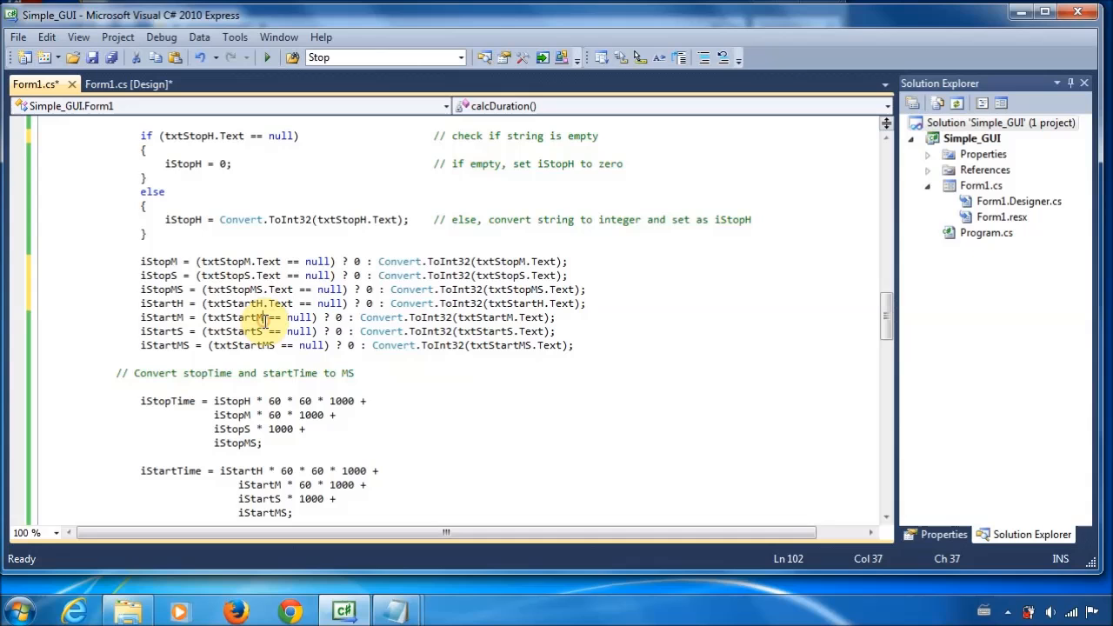
type("Text")
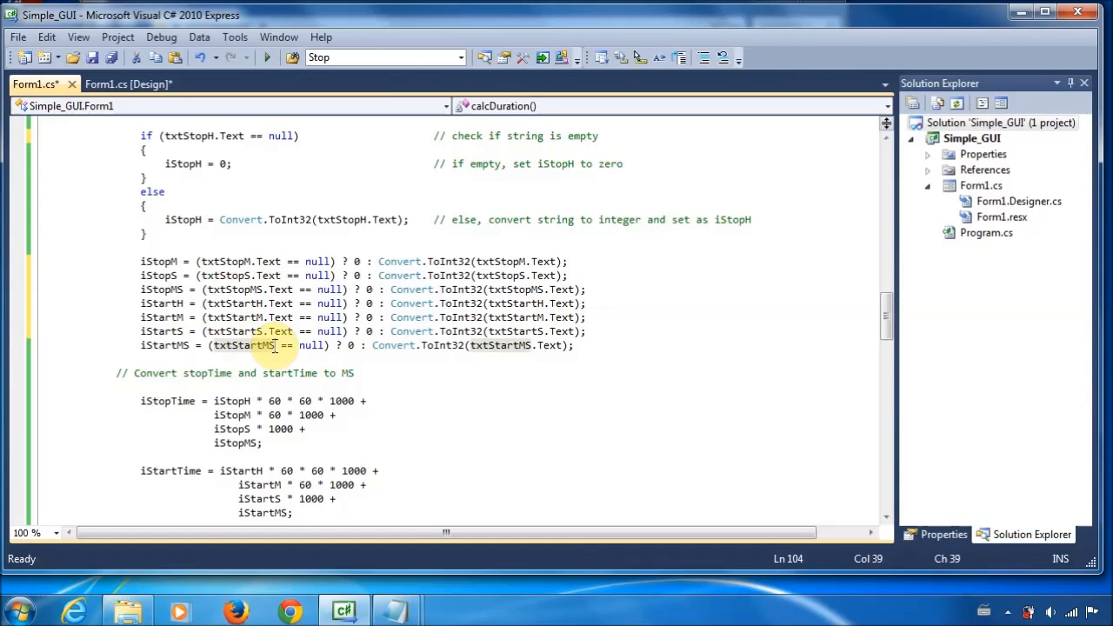
type(".Text")
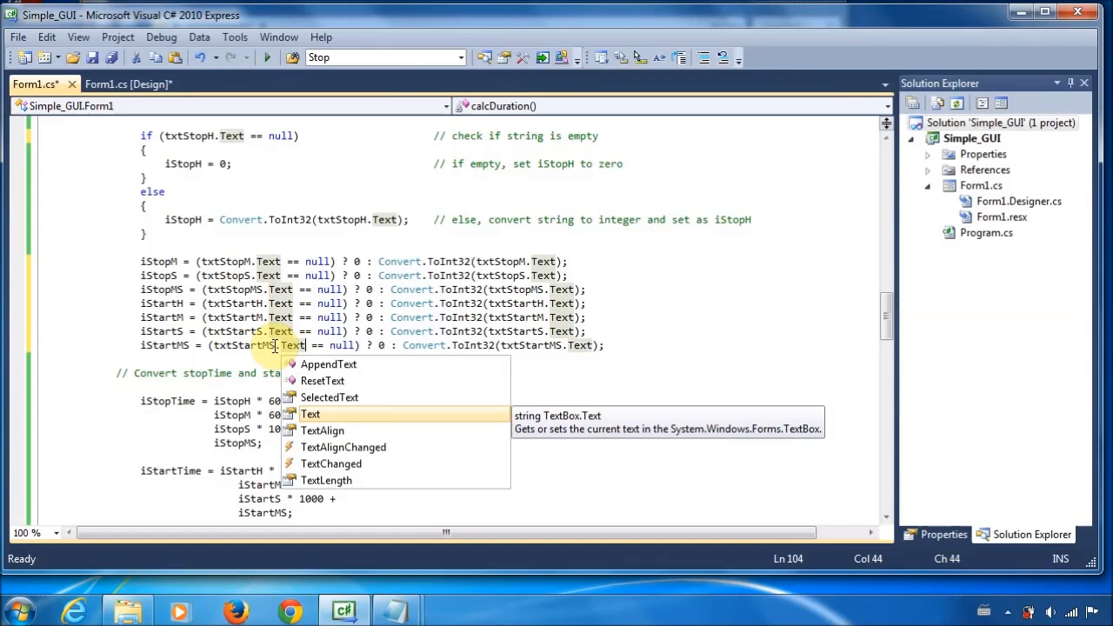
mouse_move(223, 197)
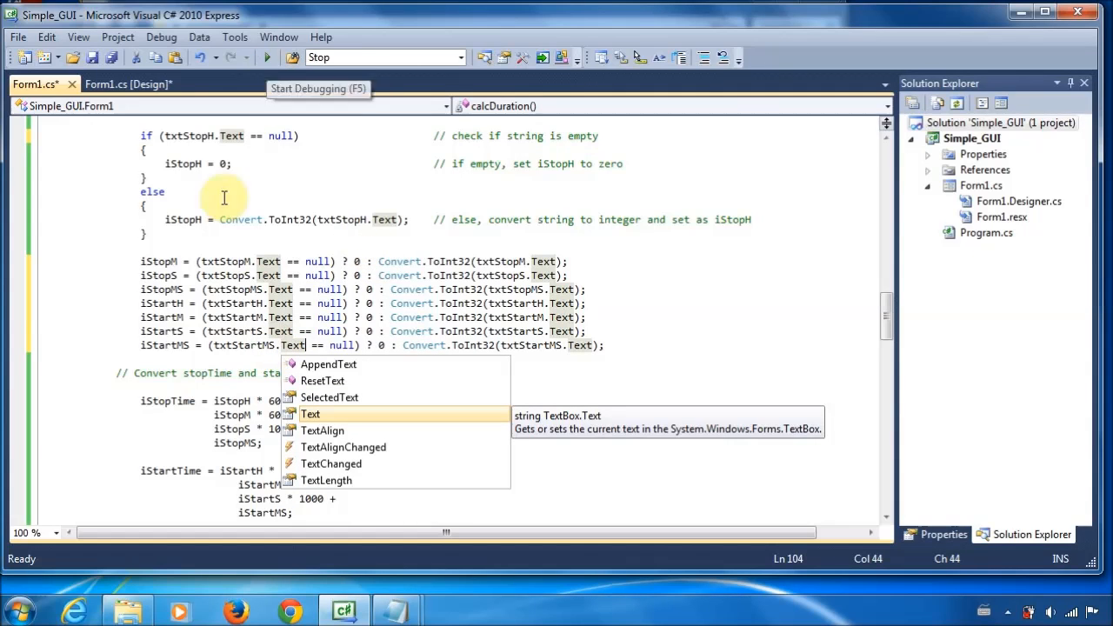
mouse_move(268, 58)
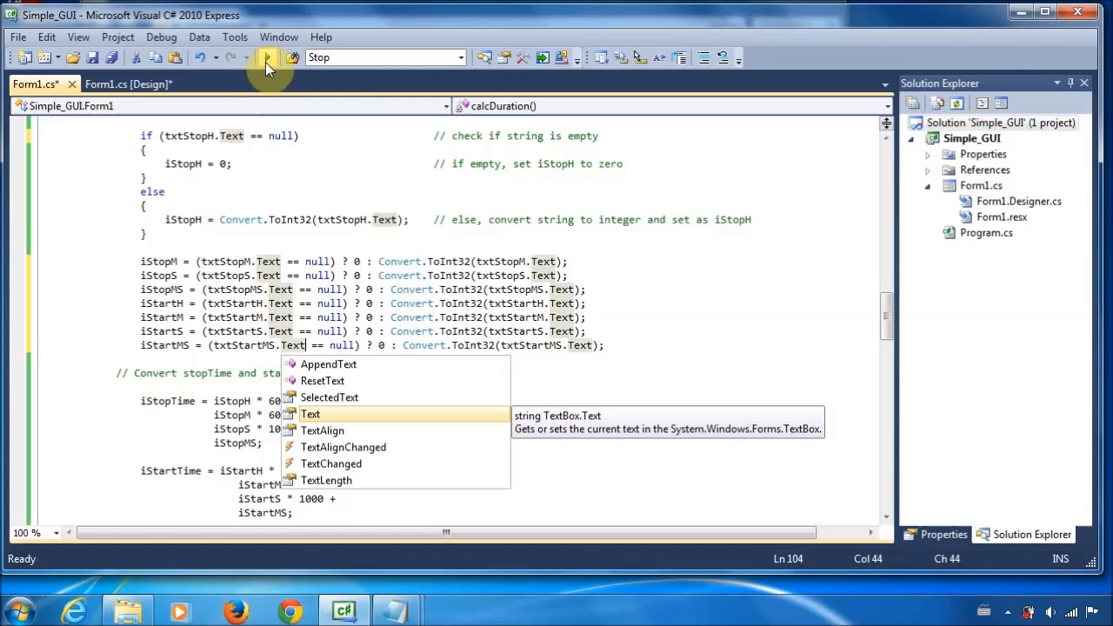
mouse_move(268, 57)
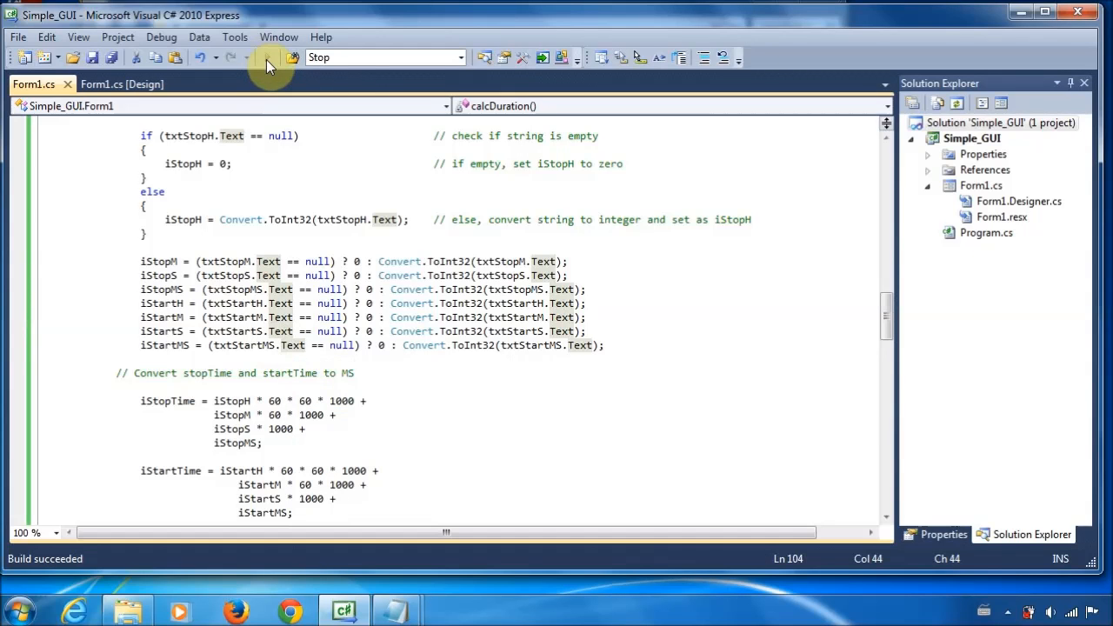
Rerun the app, pick Sintel.mp4 and enter a start time of 1:10.
left_click(268, 57)
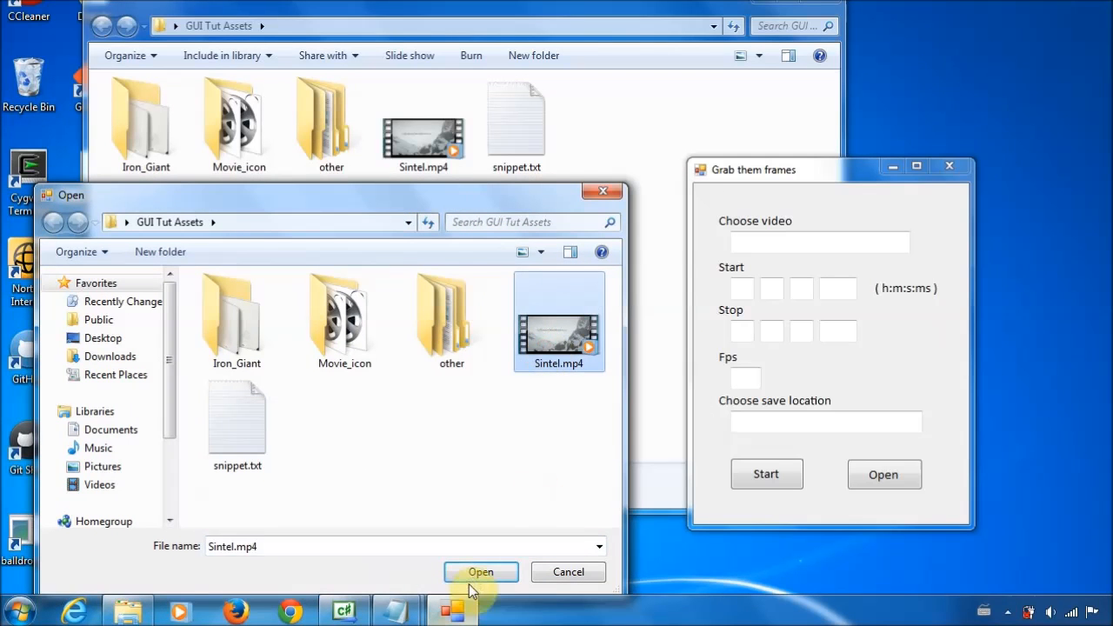
left_click(480, 570)
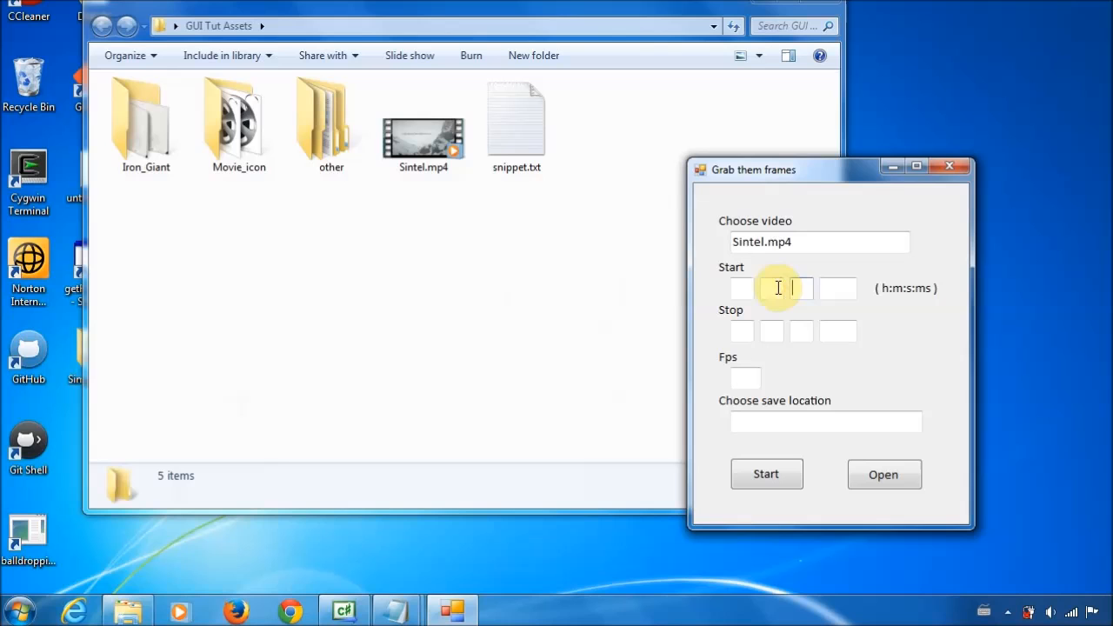
type("1")
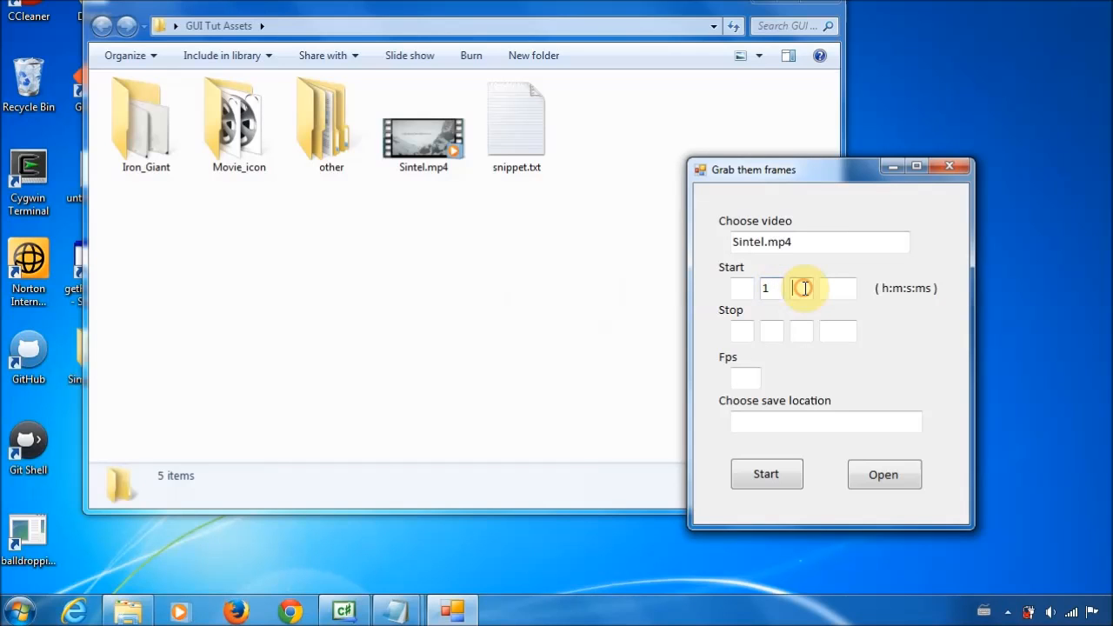
type("10")
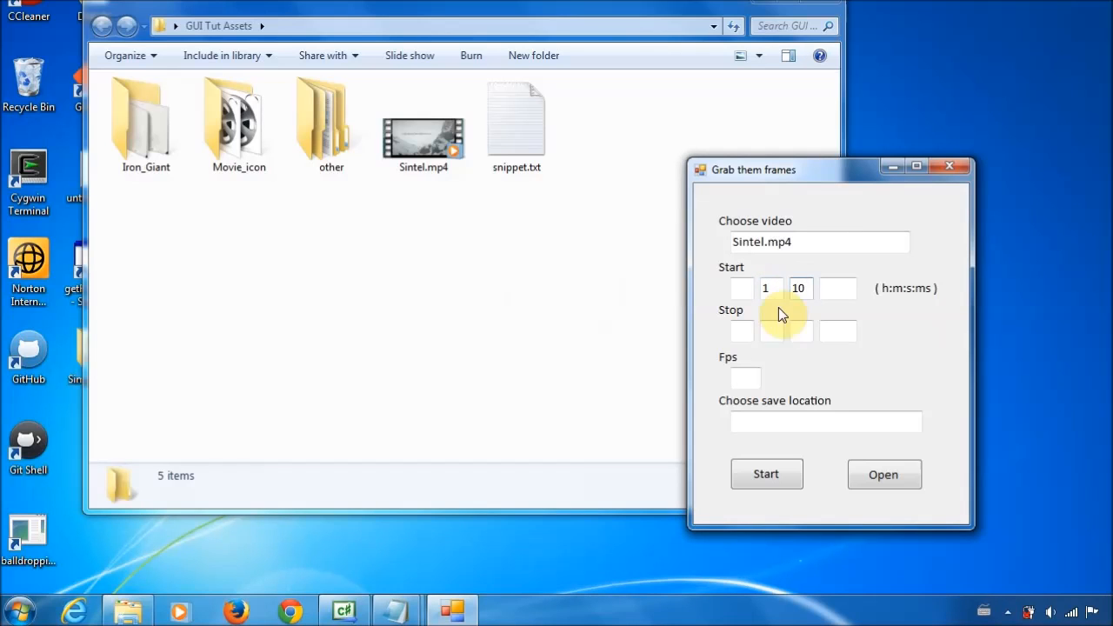
Enter stop 1:20 and 6 fps, set the save folder and start grabbing frames.
type("1")
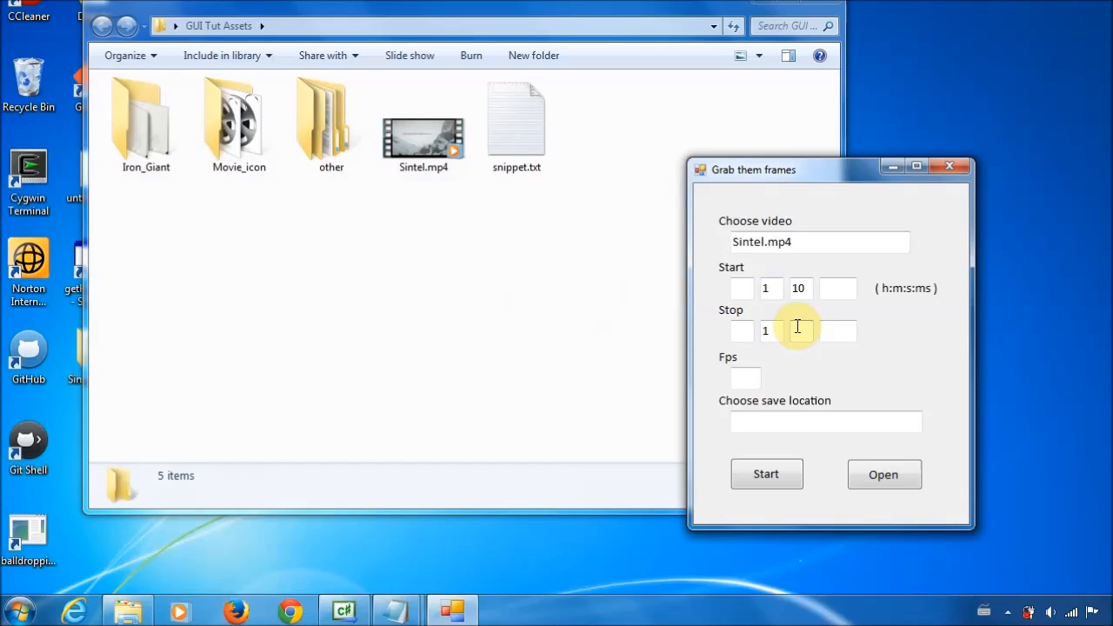
type("20")
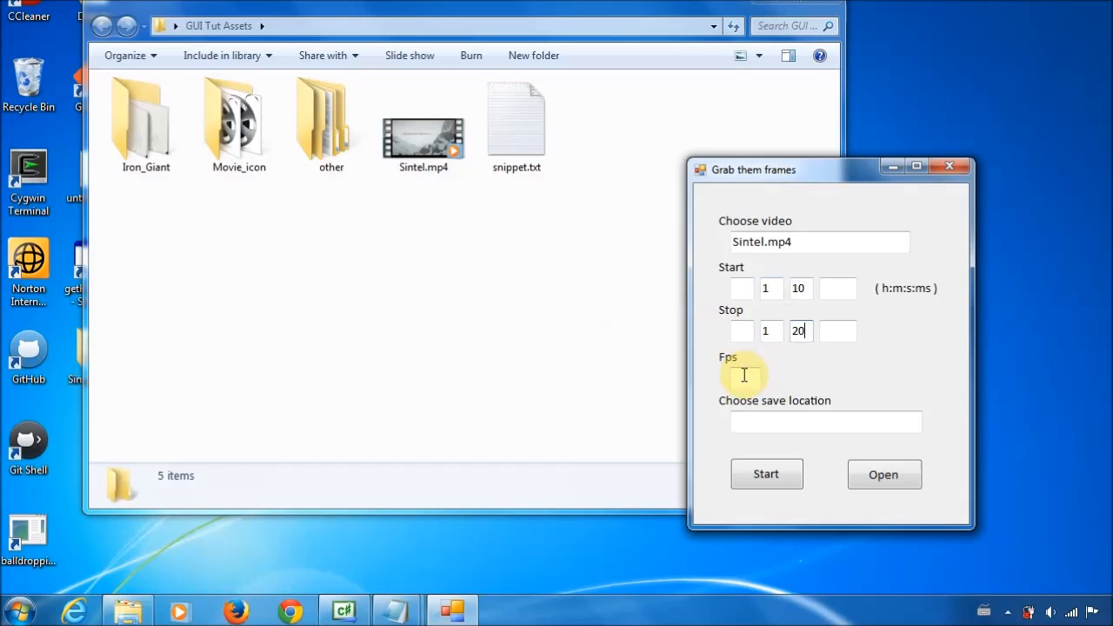
left_click(824, 422)
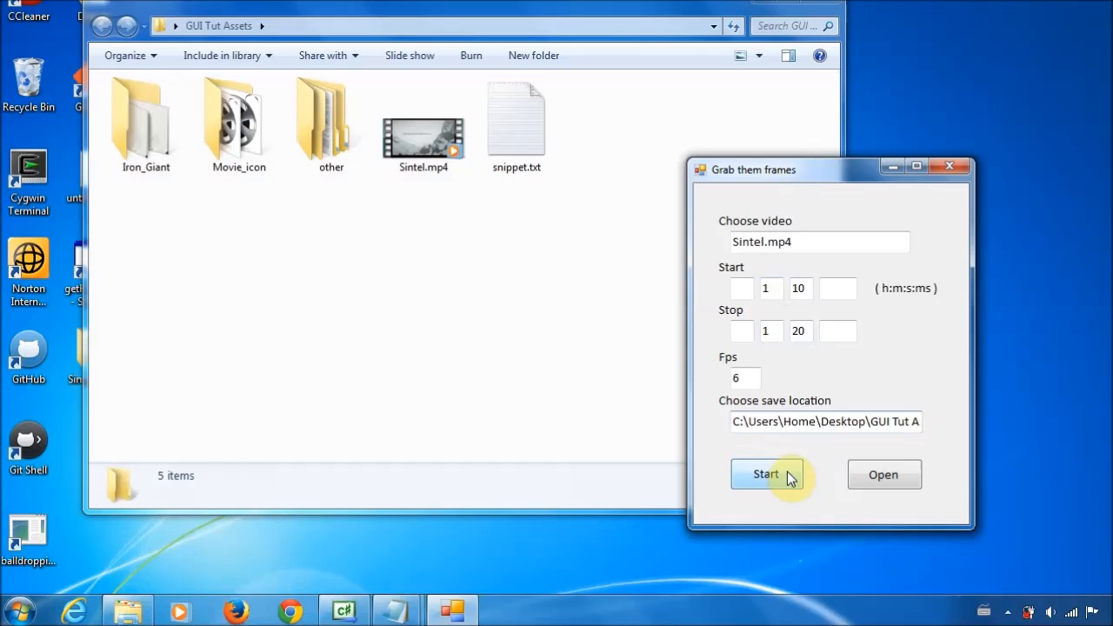
mouse_move(790, 505)
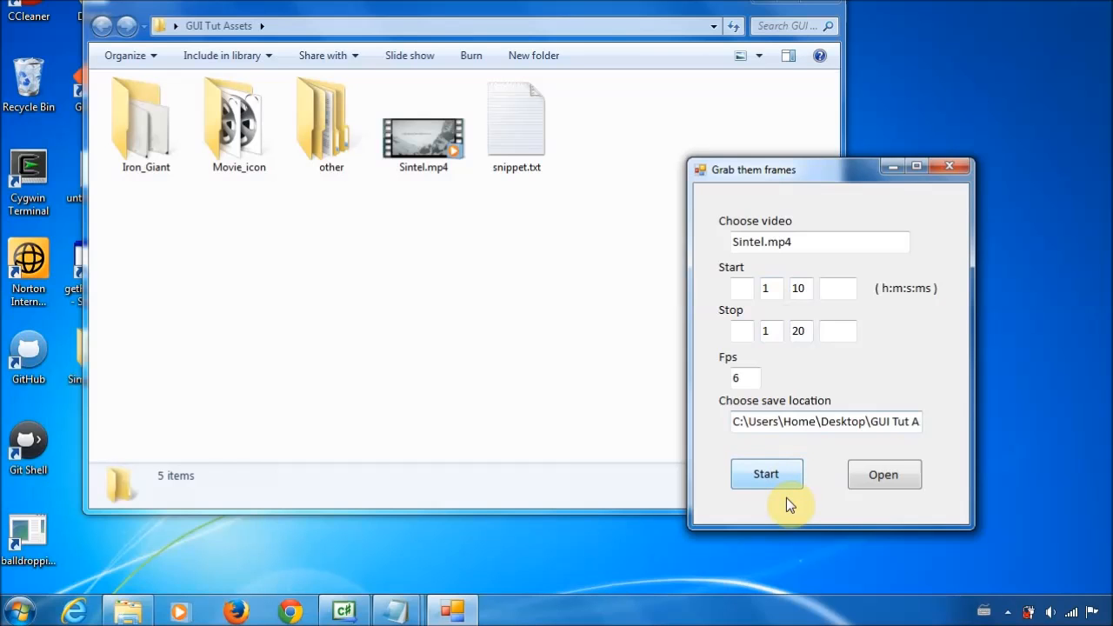
left_click(765, 473)
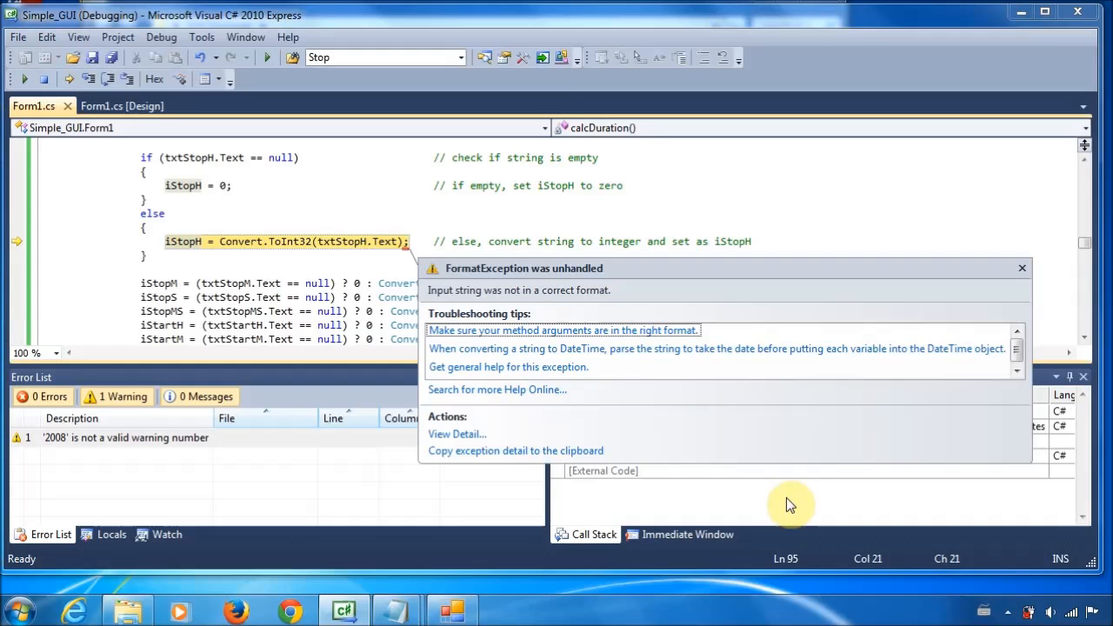
mouse_move(519, 129)
type("if (string.IsNullOrEmpty(txtStopH.Text))")
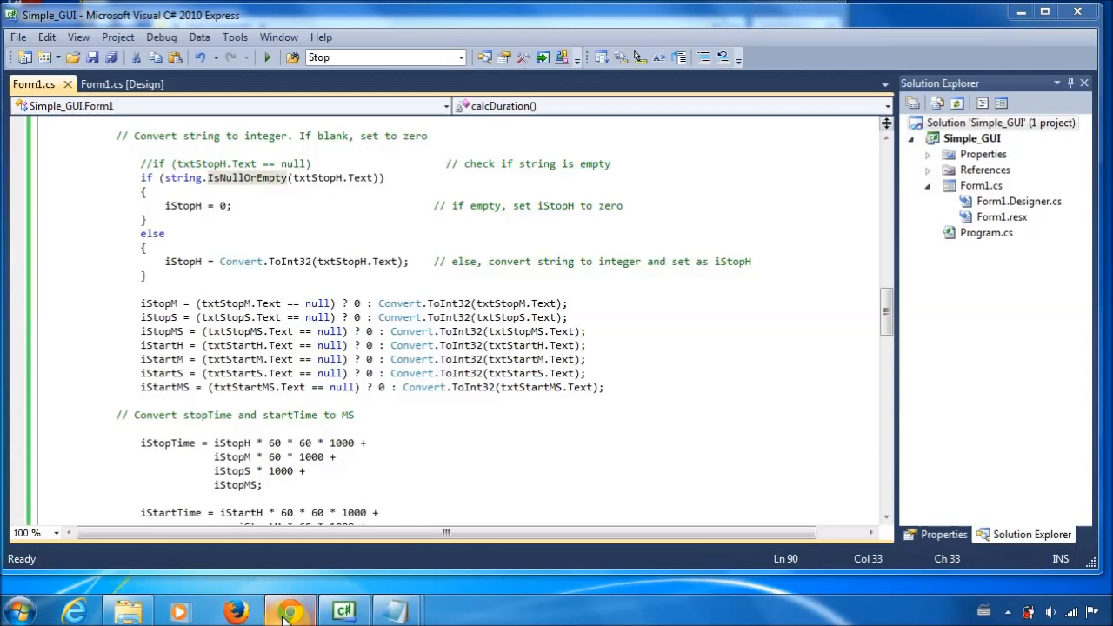
On MSDN's String.IsNullOrEmpty page, collapse Syntax and highlight the s == String.Empty remark, then return to the IDE.
left_click(288, 608)
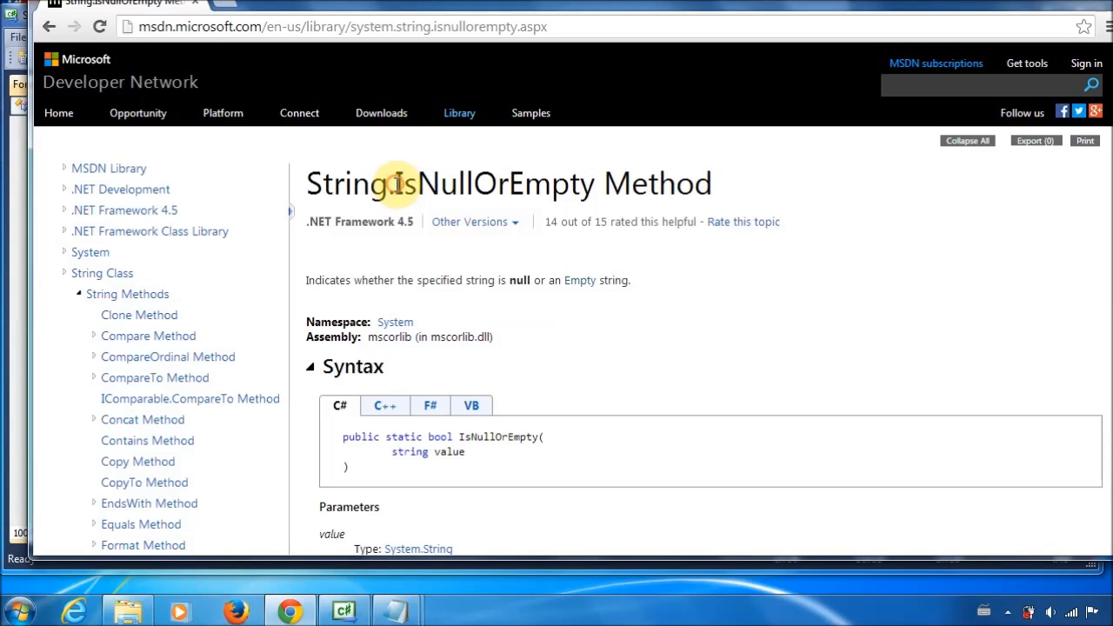
double_click(490, 184)
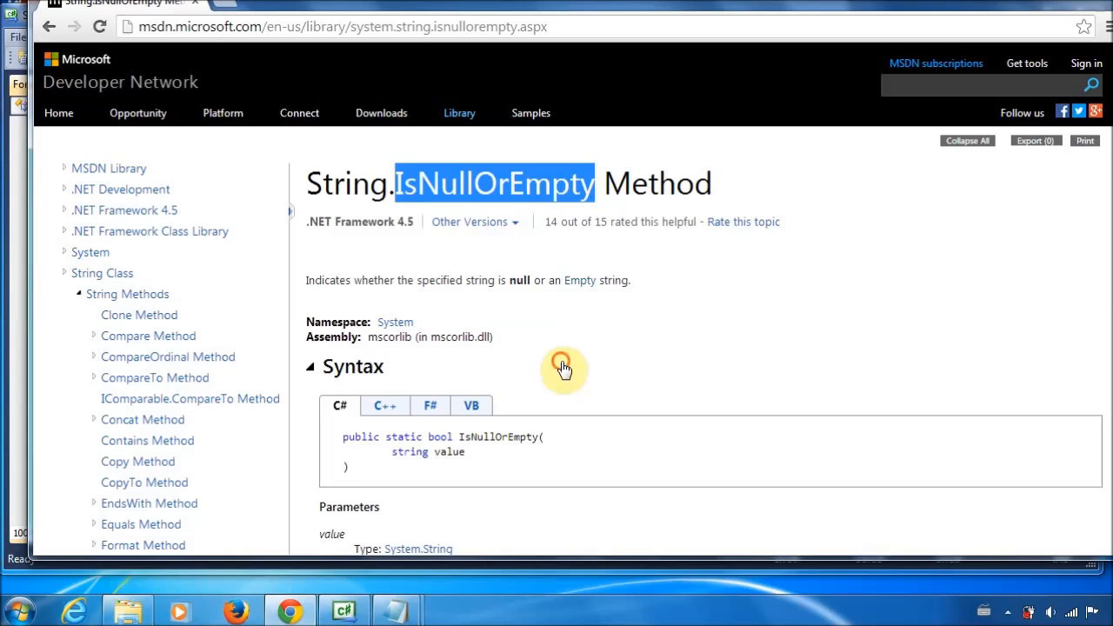
left_click(310, 365)
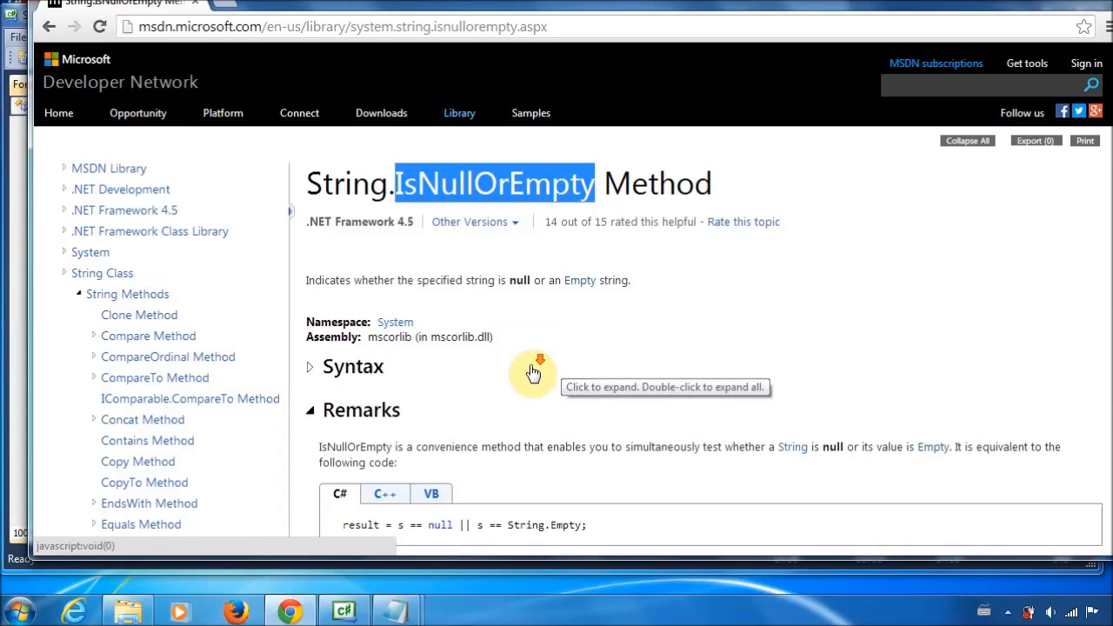
scroll("down", 3)
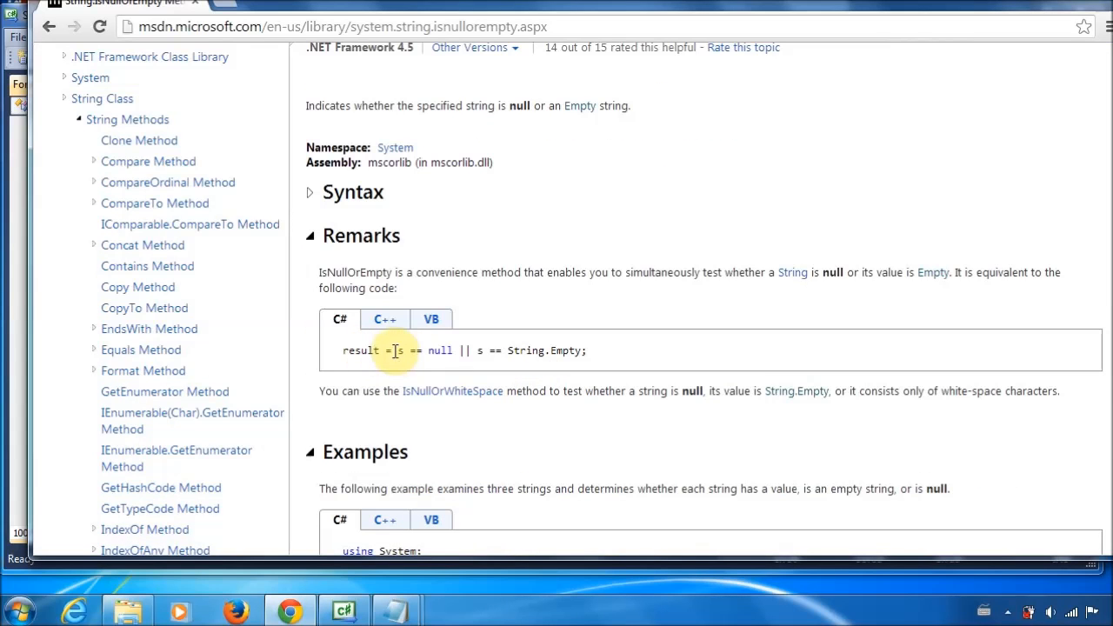
left_click_drag(397, 352, 453, 351)
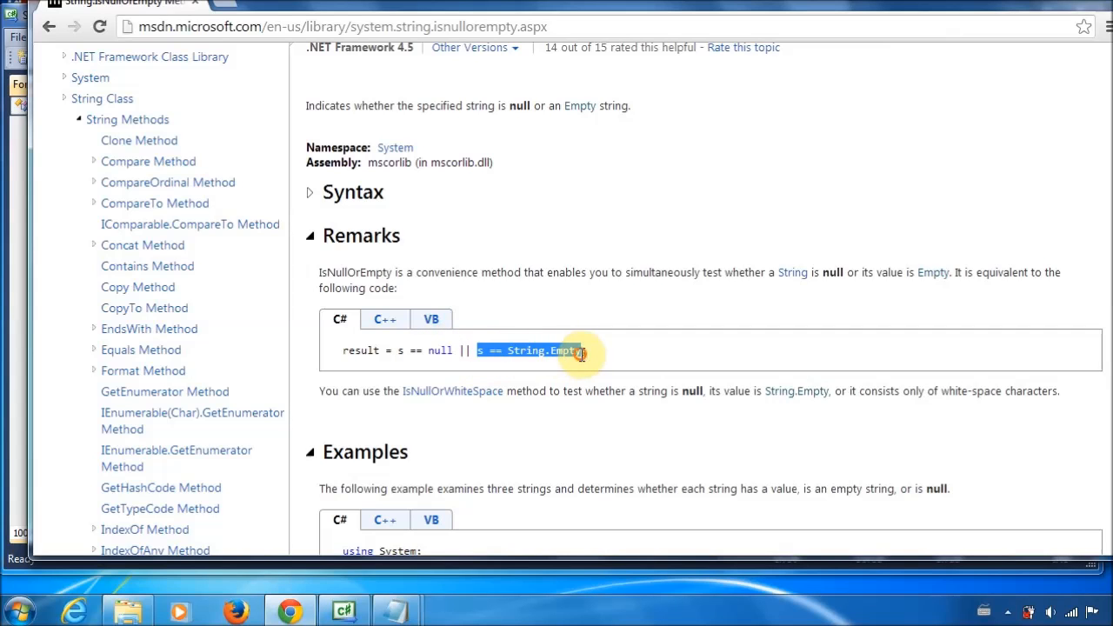
mouse_move(953, 167)
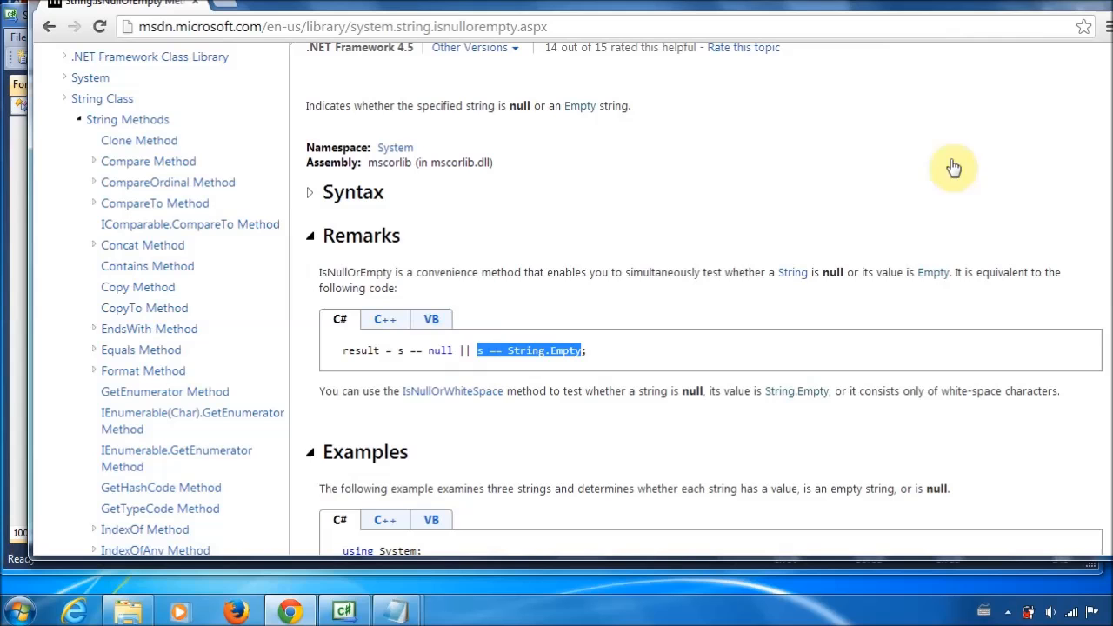
left_click(344, 609)
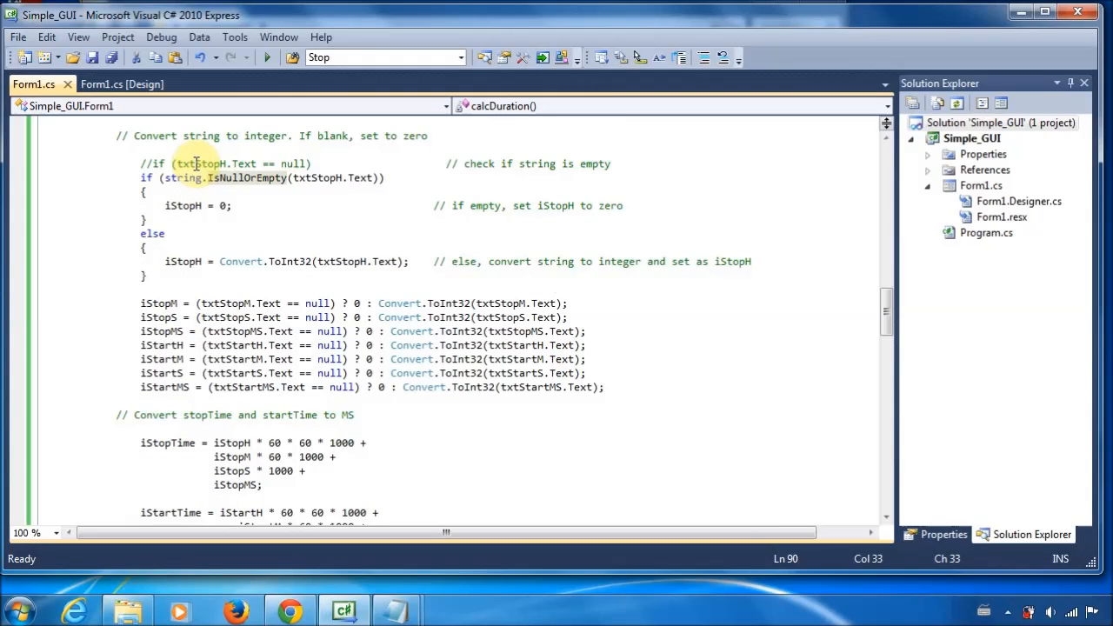
left_click(207, 164)
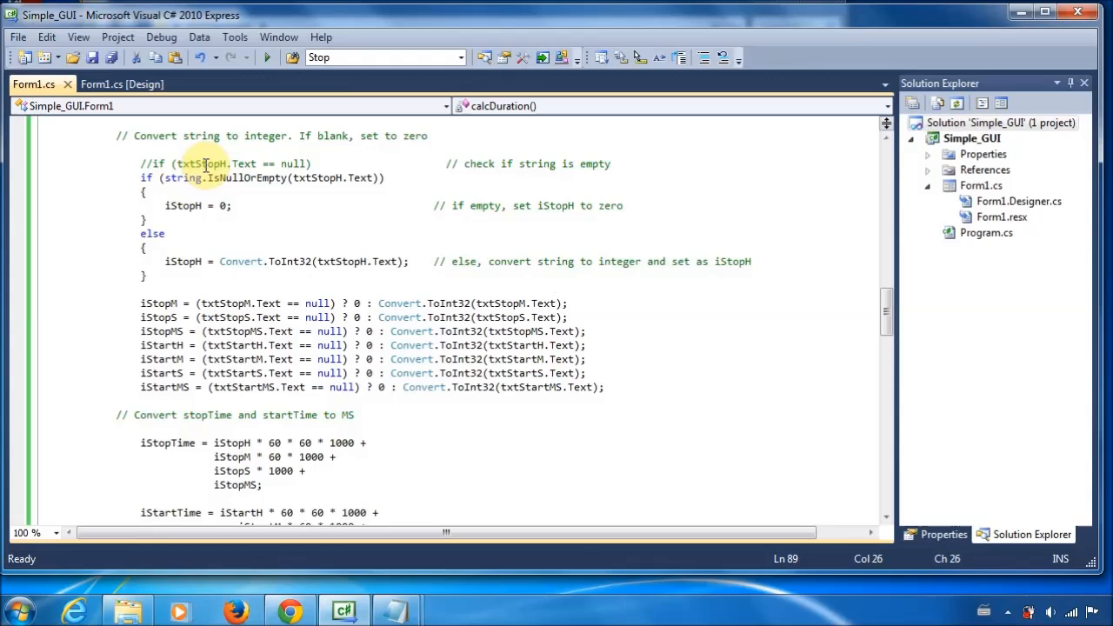
mouse_move(231, 177)
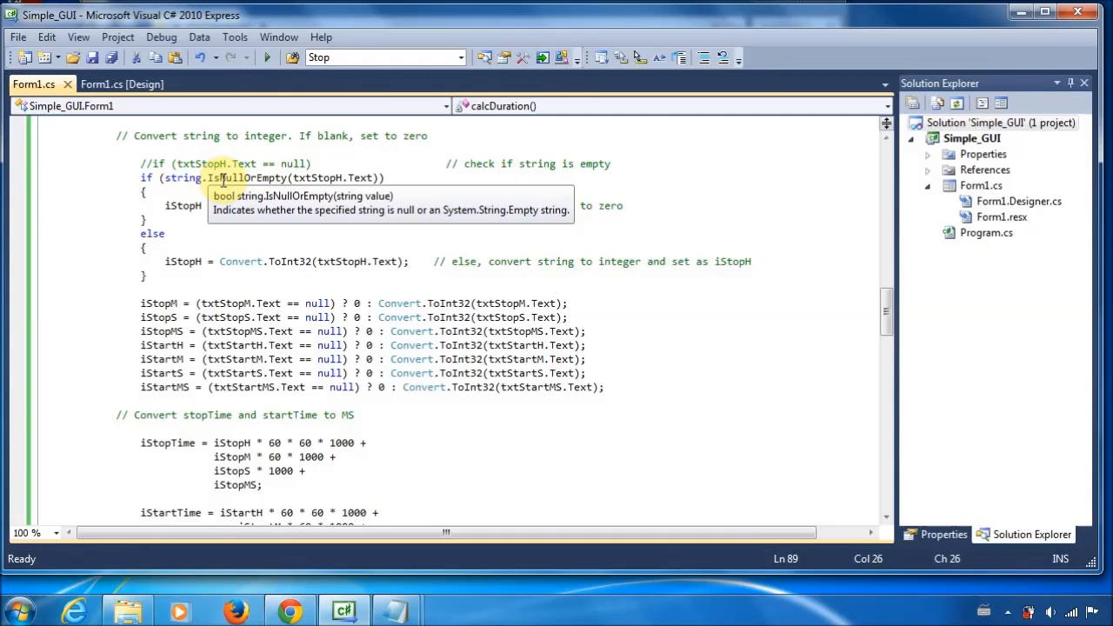
mouse_move(351, 167)
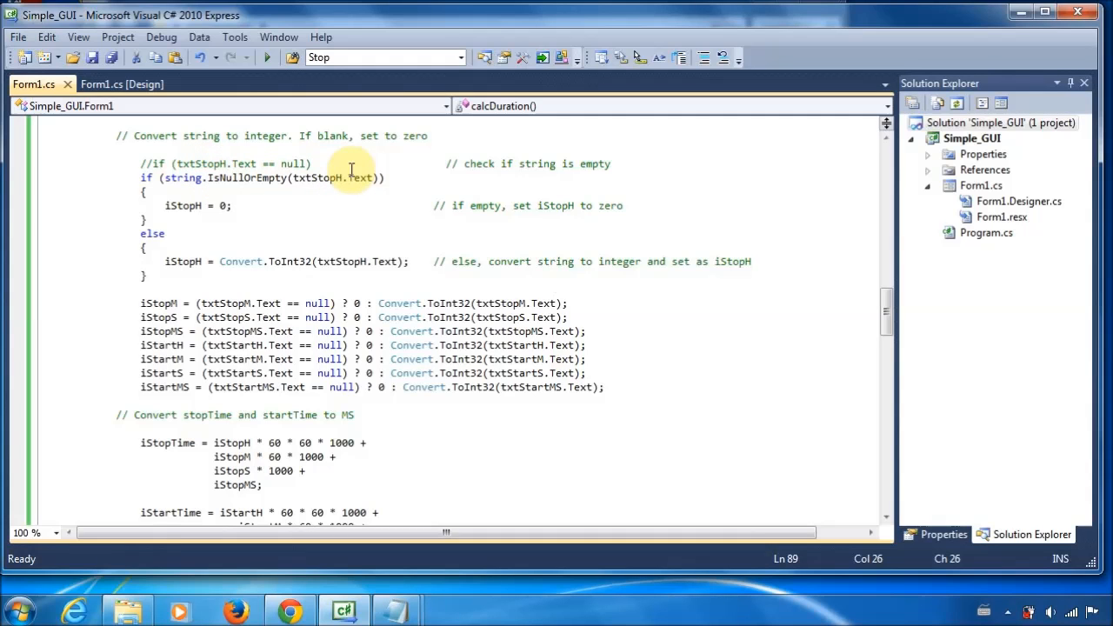
mouse_move(321, 177)
type("== null")
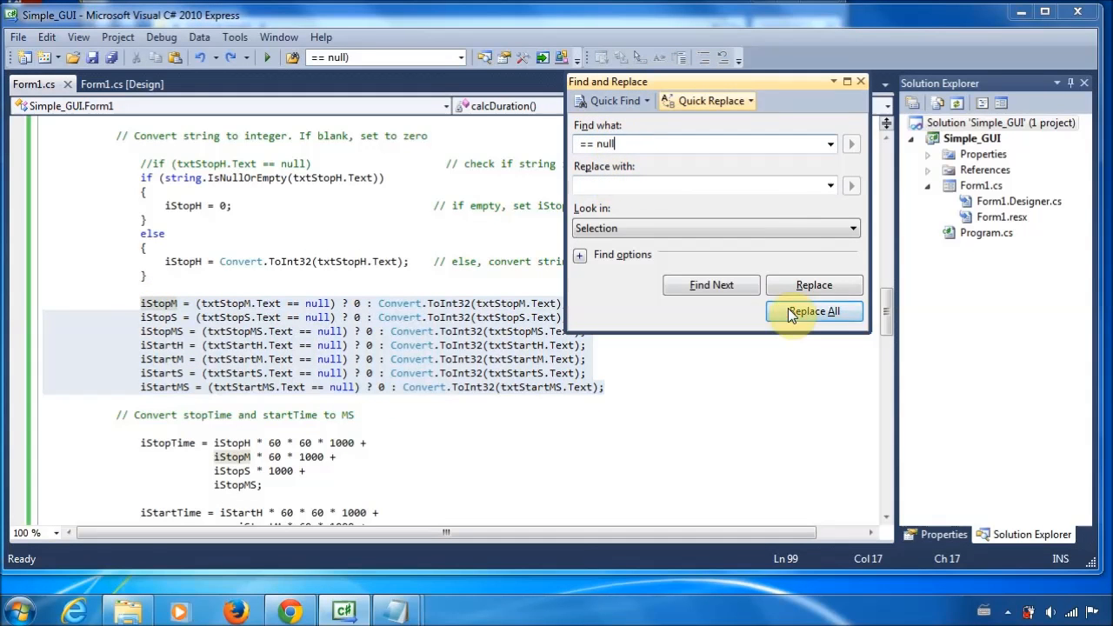
left_click(813, 309)
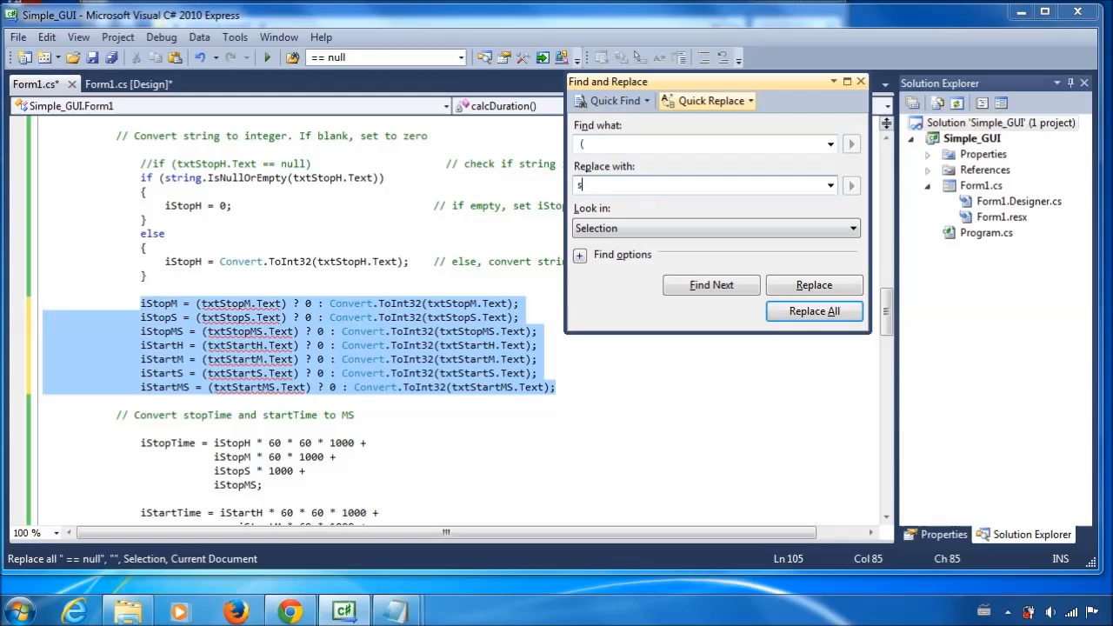
type("tring.IsNullOrEmpty")
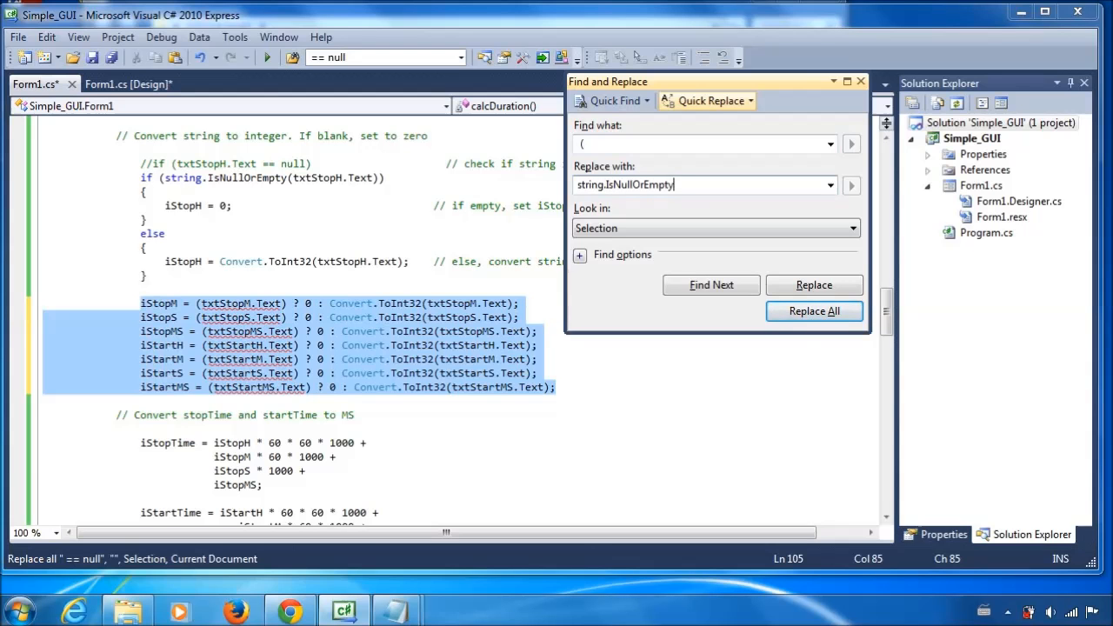
left_click(814, 310)
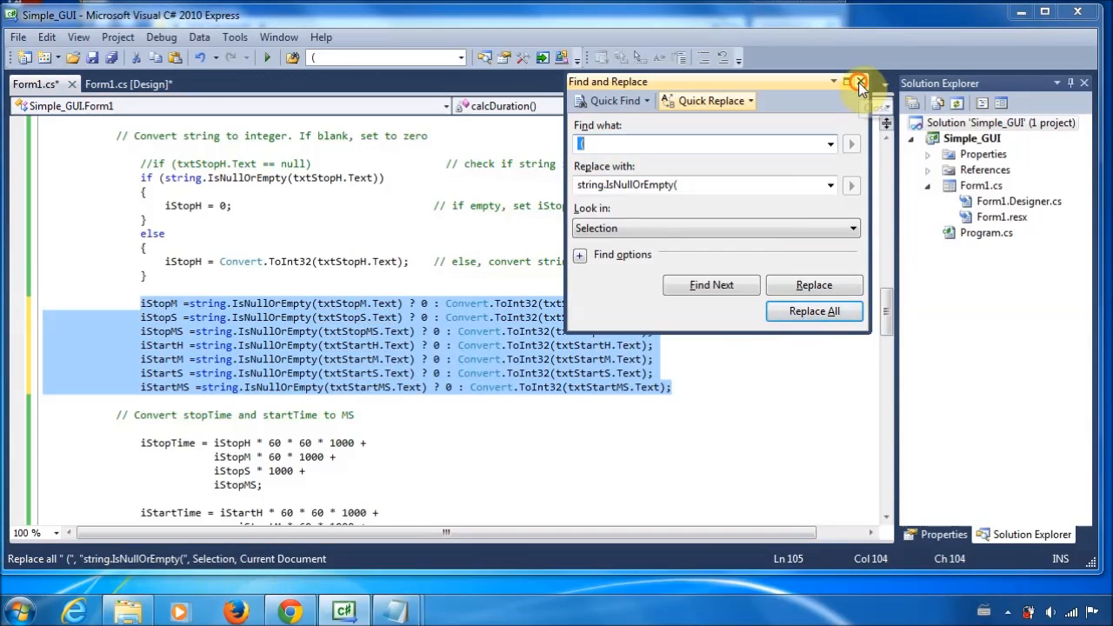
left_click(859, 82)
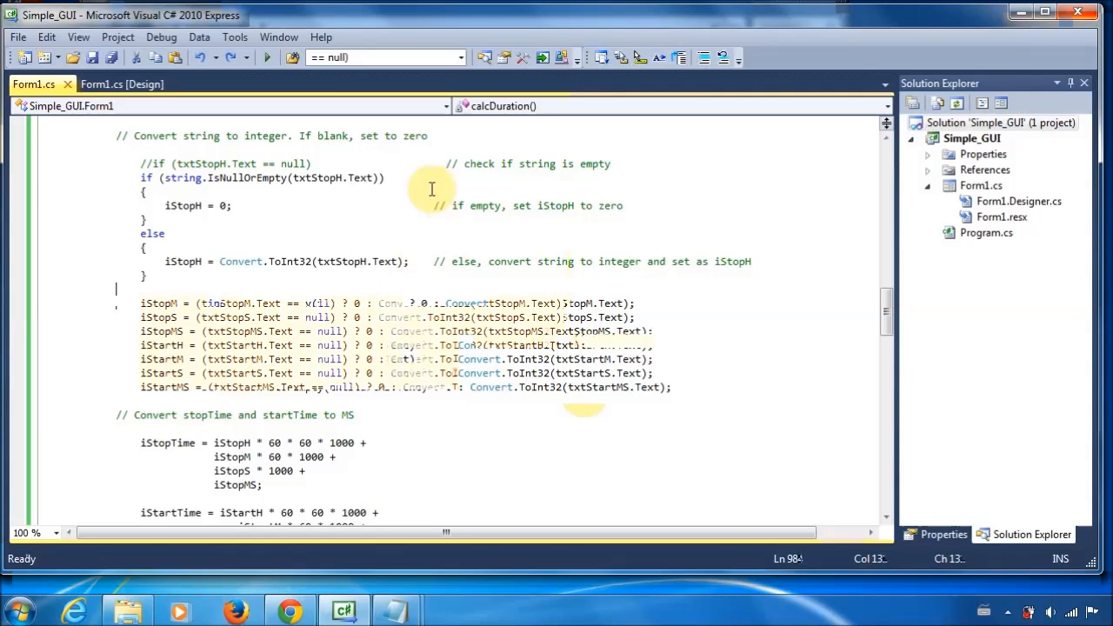
left_click(449, 164)
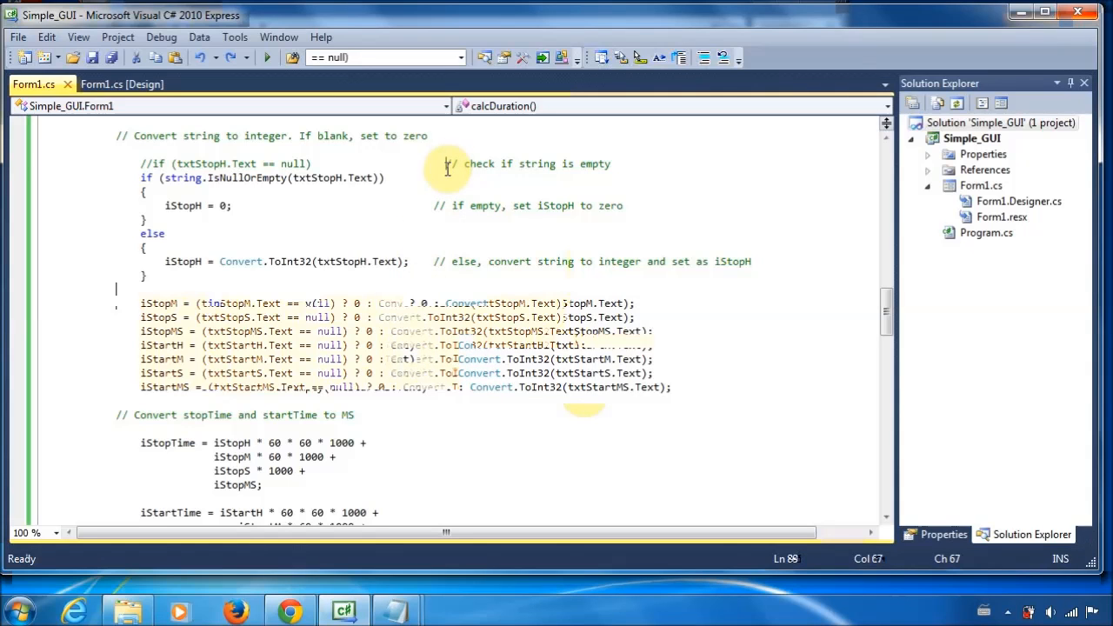
left_click(476, 183)
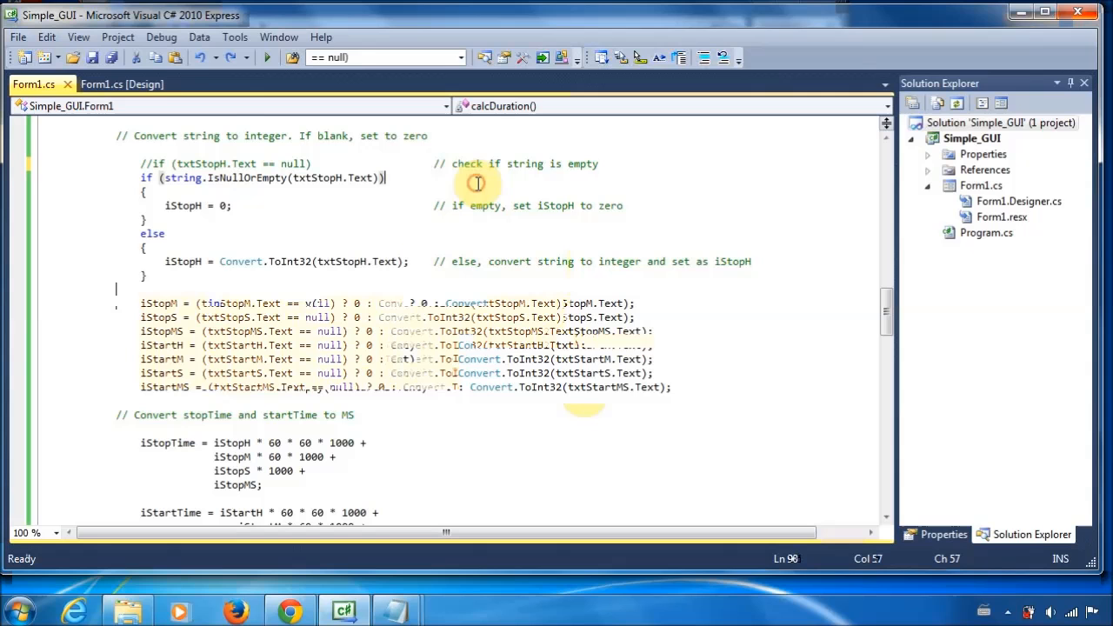
left_click(268, 58)
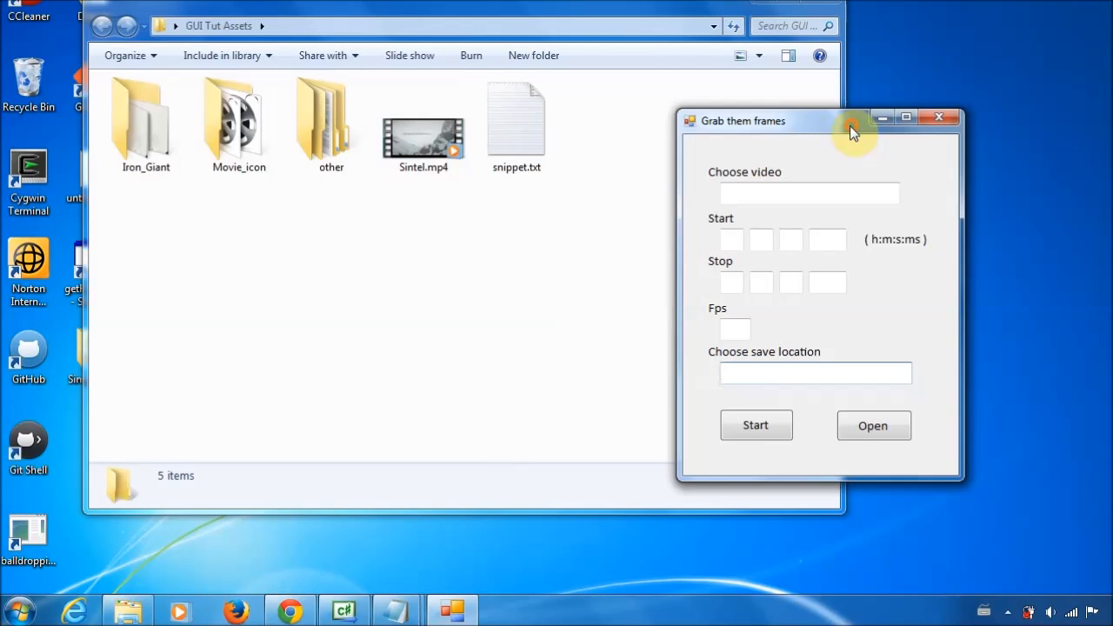
Fill Grab them frames with Sintel.mp4, 1:10–1:20, 5 fps and the GUI Tut Assets save folder.
left_click(873, 424)
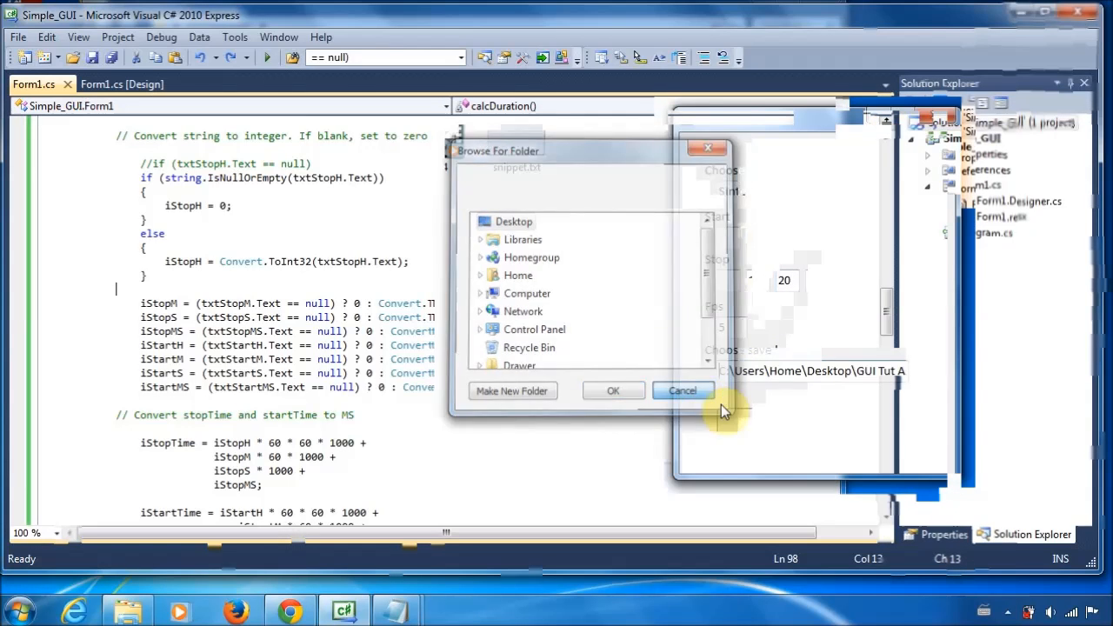
left_click(682, 390)
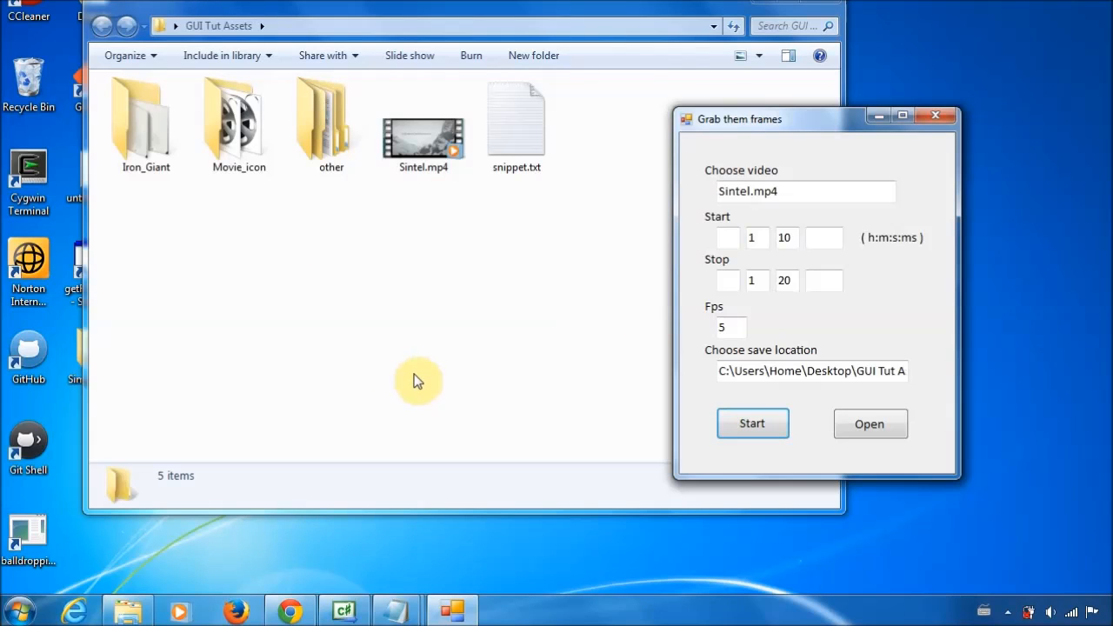
mouse_move(495, 322)
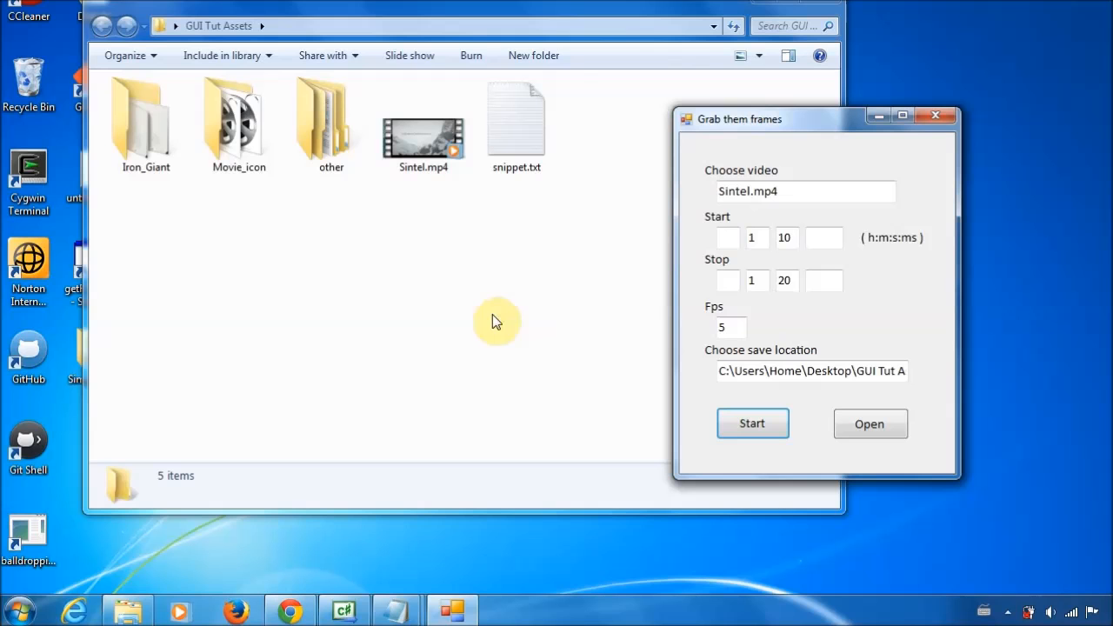
left_click(516, 121)
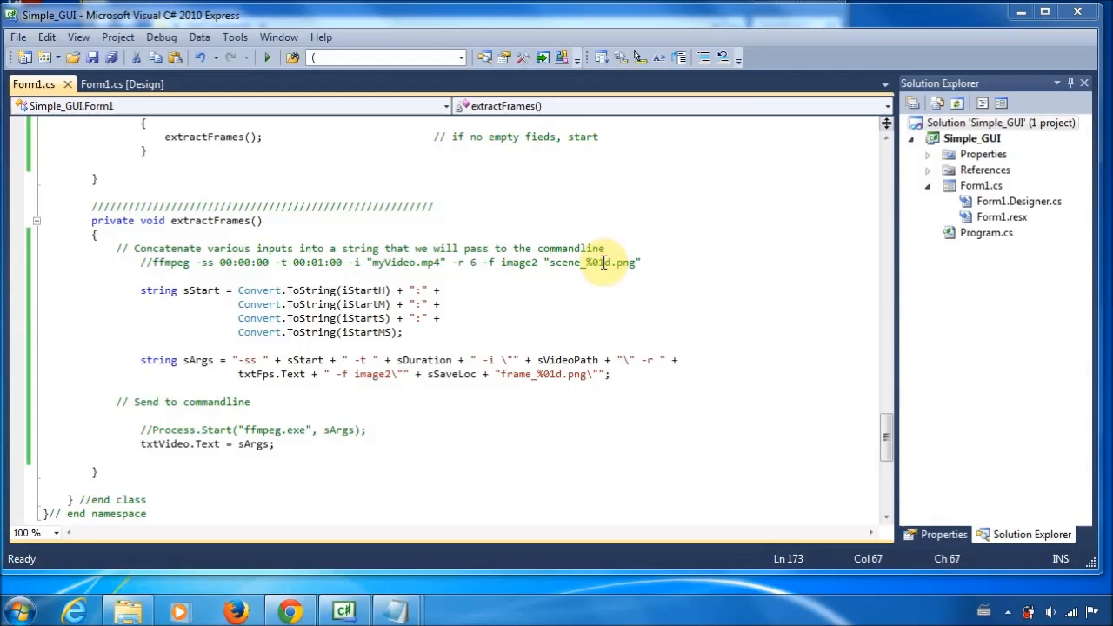
mouse_move(586, 270)
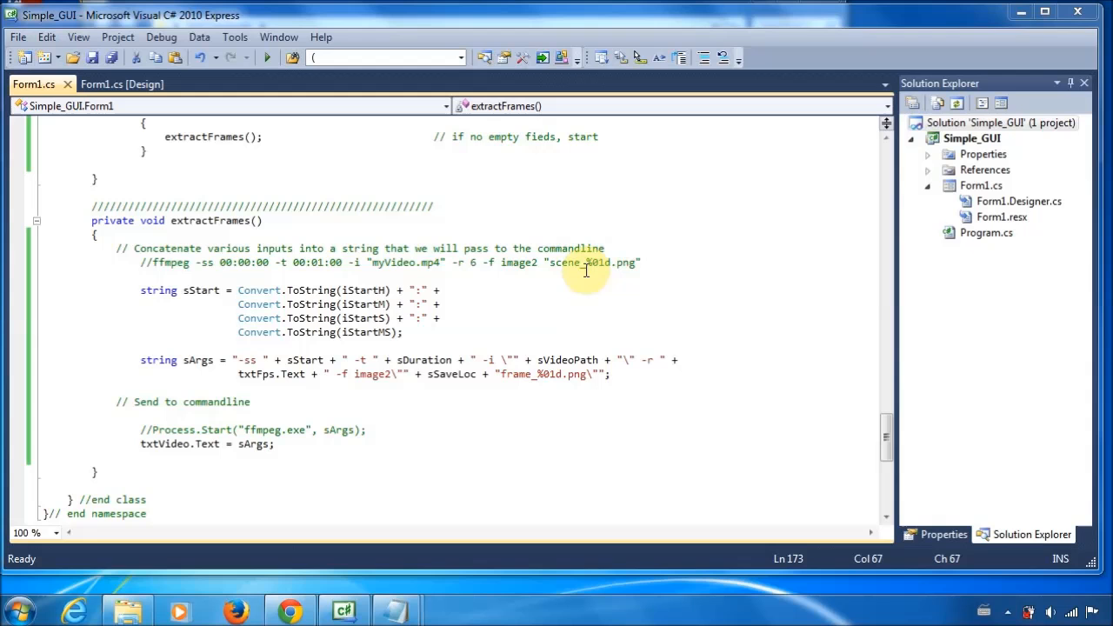
mouse_move(421, 313)
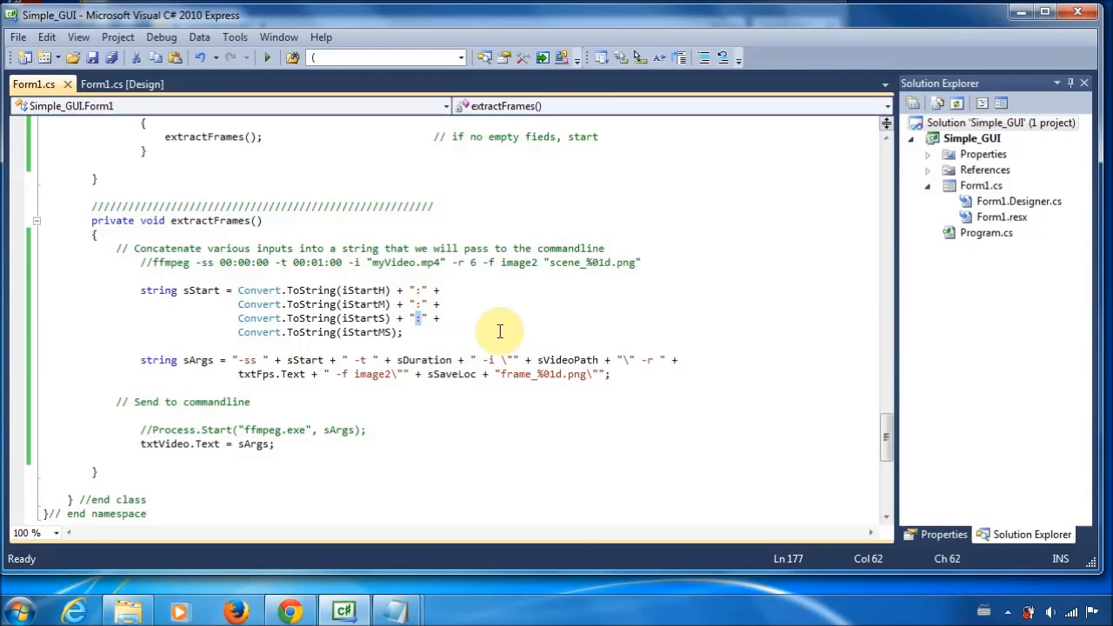
Change the ":" before the milliseconds to "." in both the sDuration and sStart strings.
scroll("up", 3)
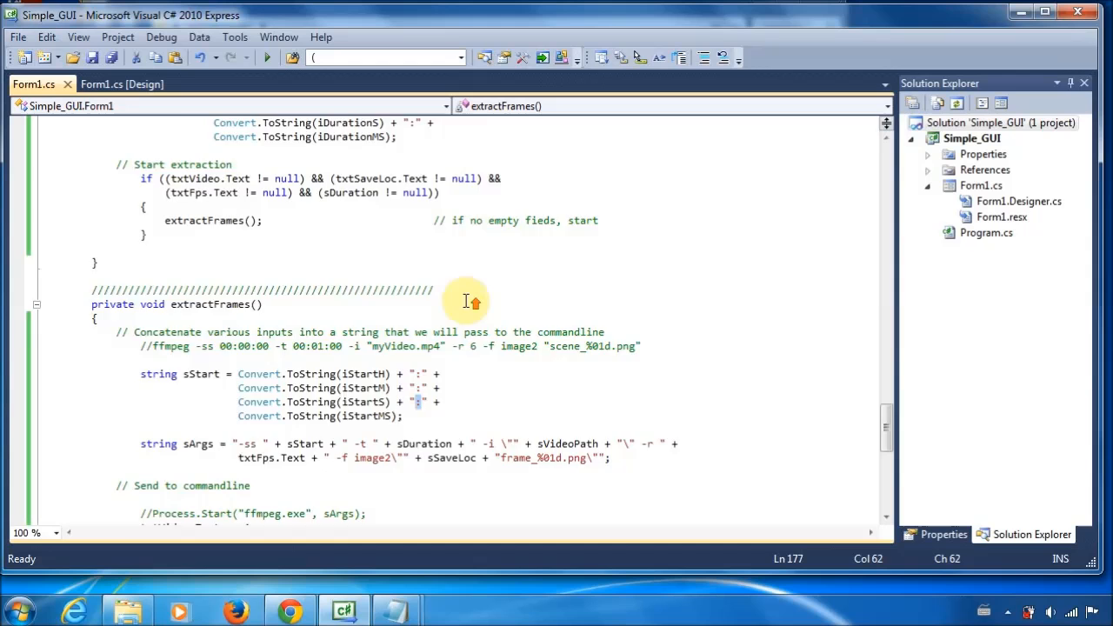
scroll("up", 3)
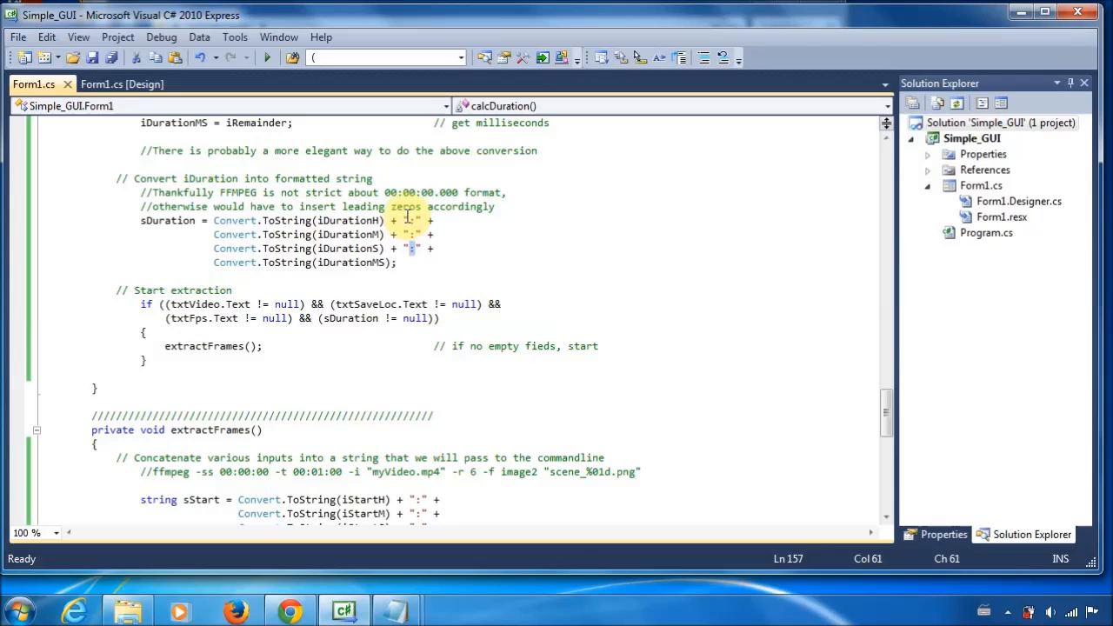
mouse_move(386, 192)
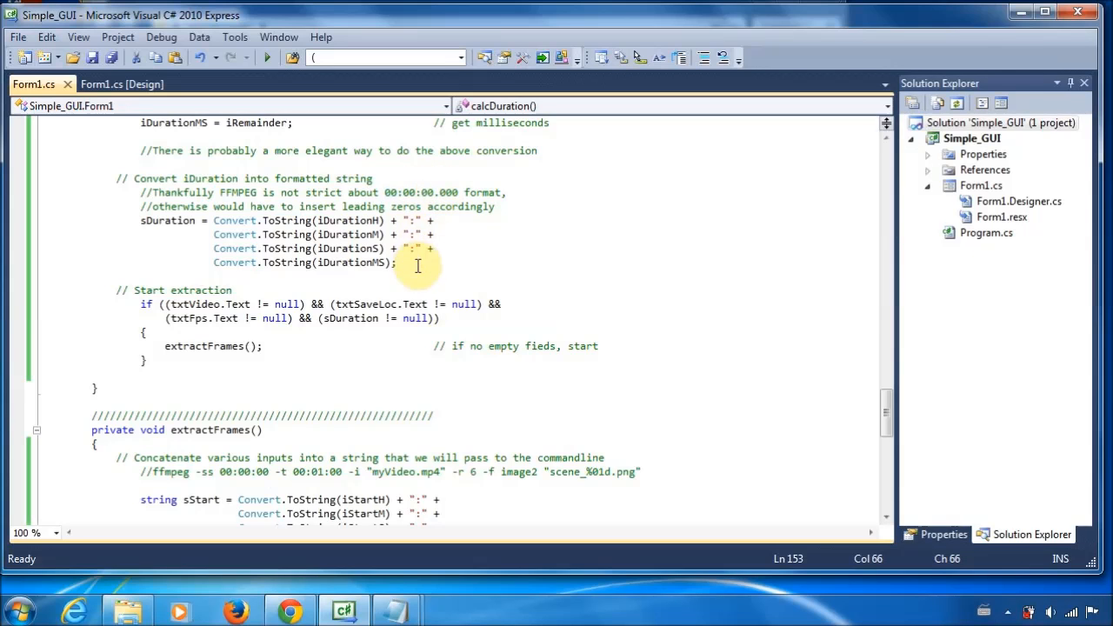
left_click(417, 304)
type(".")
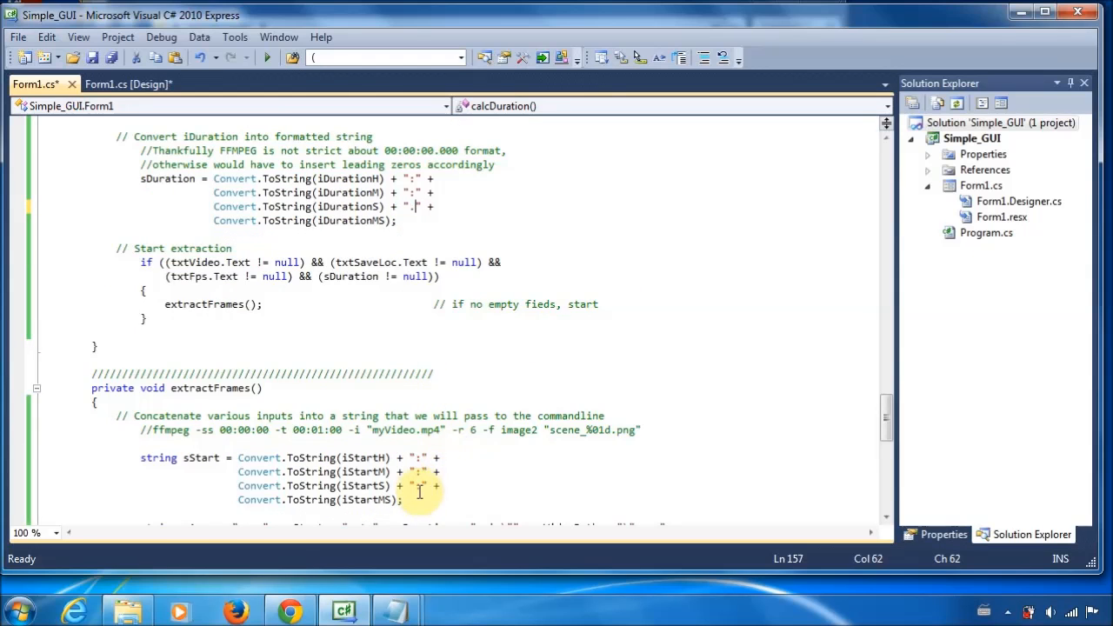
left_click(421, 485)
type(".")
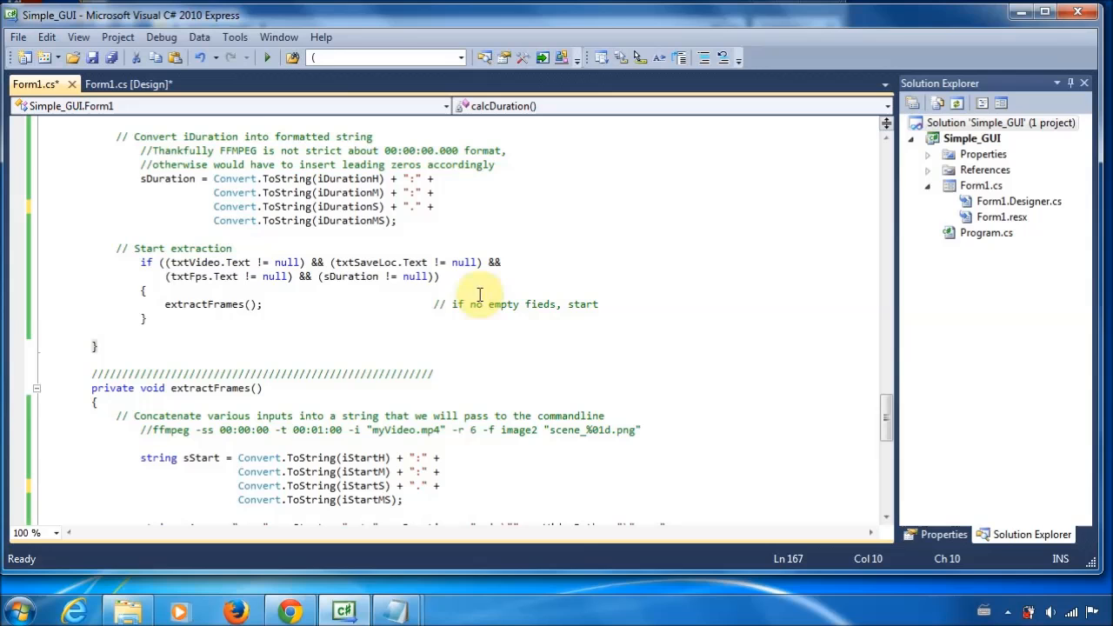
mouse_move(235, 120)
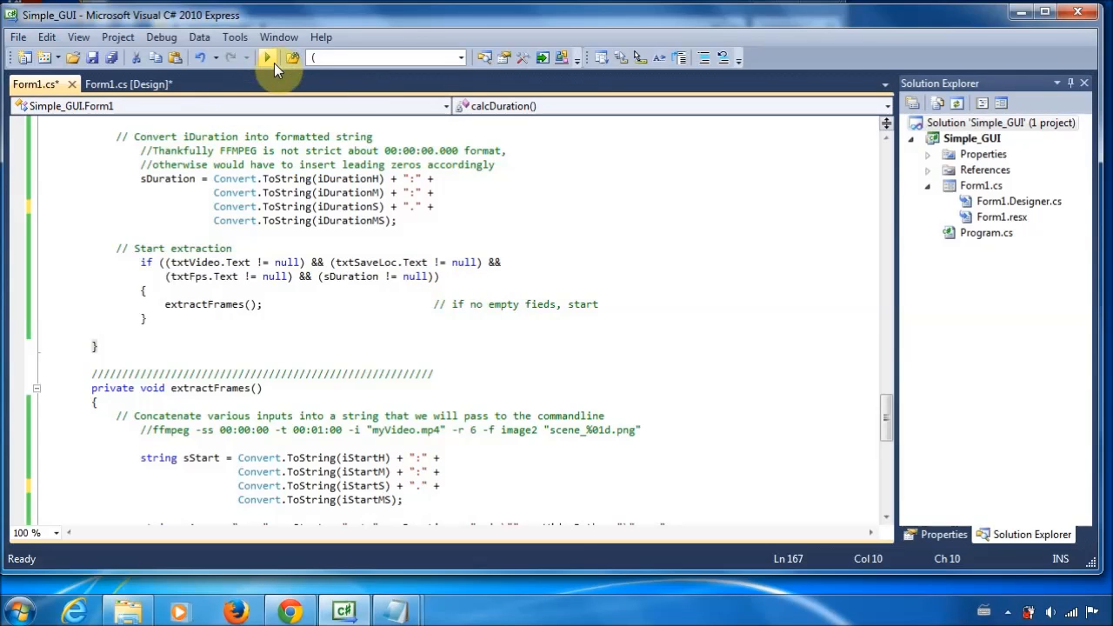
mouse_move(267, 57)
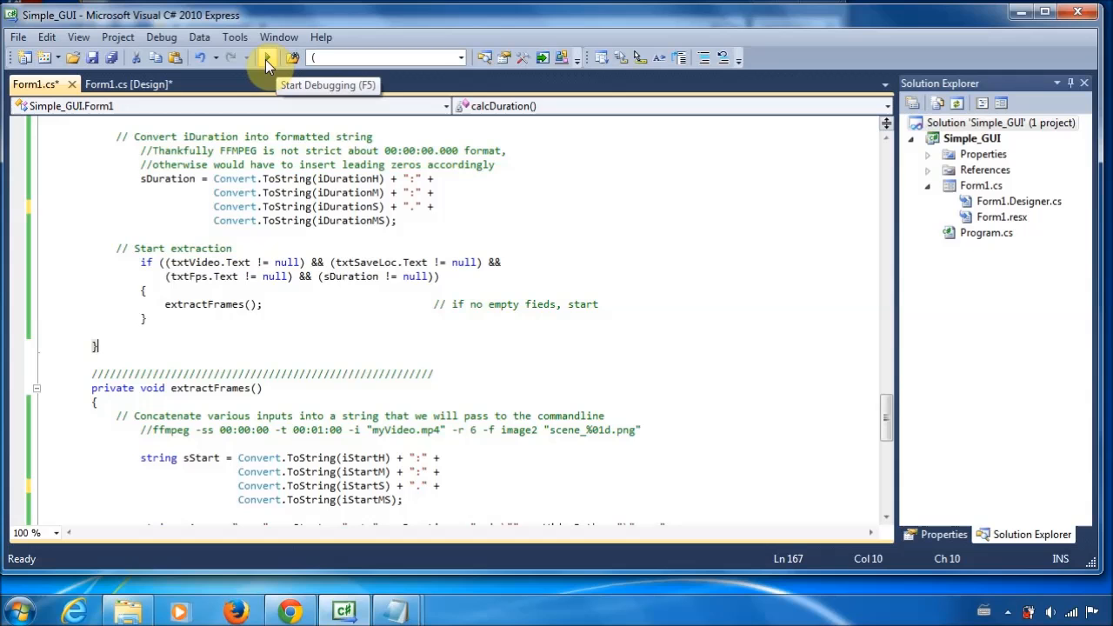
Rebuild and run the app, then pick Sintel.mp4 as the source video.
left_click(268, 58)
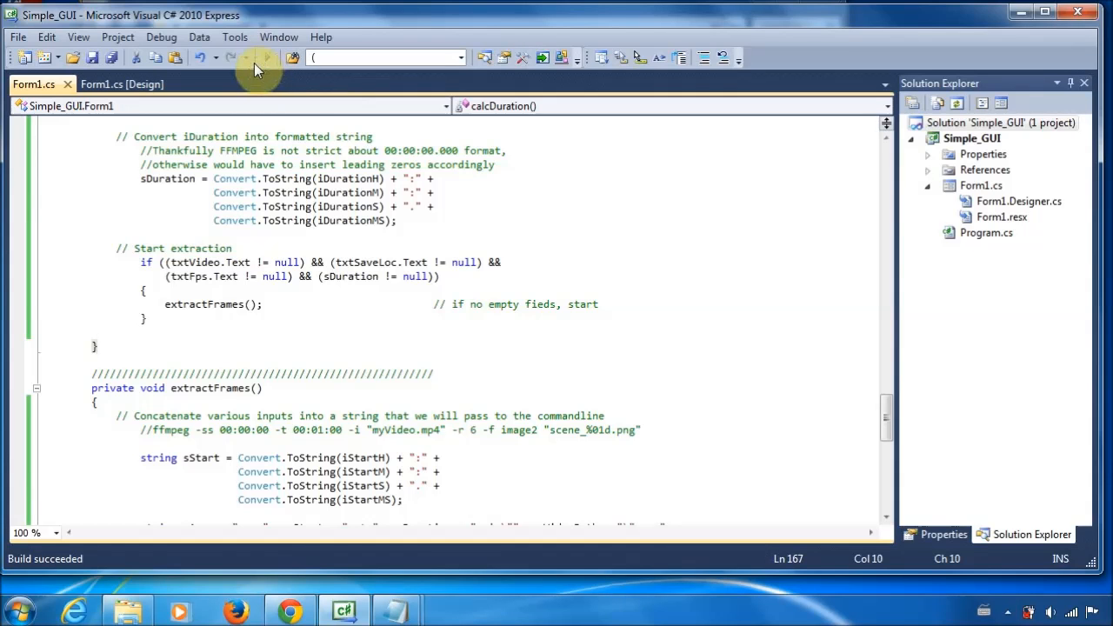
left_click(294, 58)
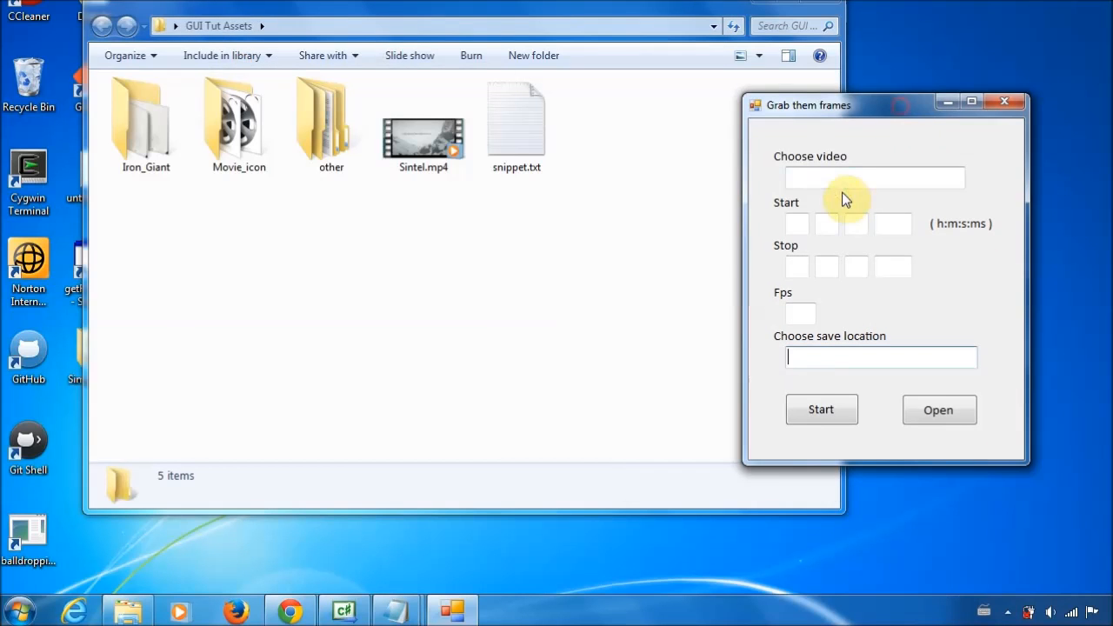
left_click(939, 411)
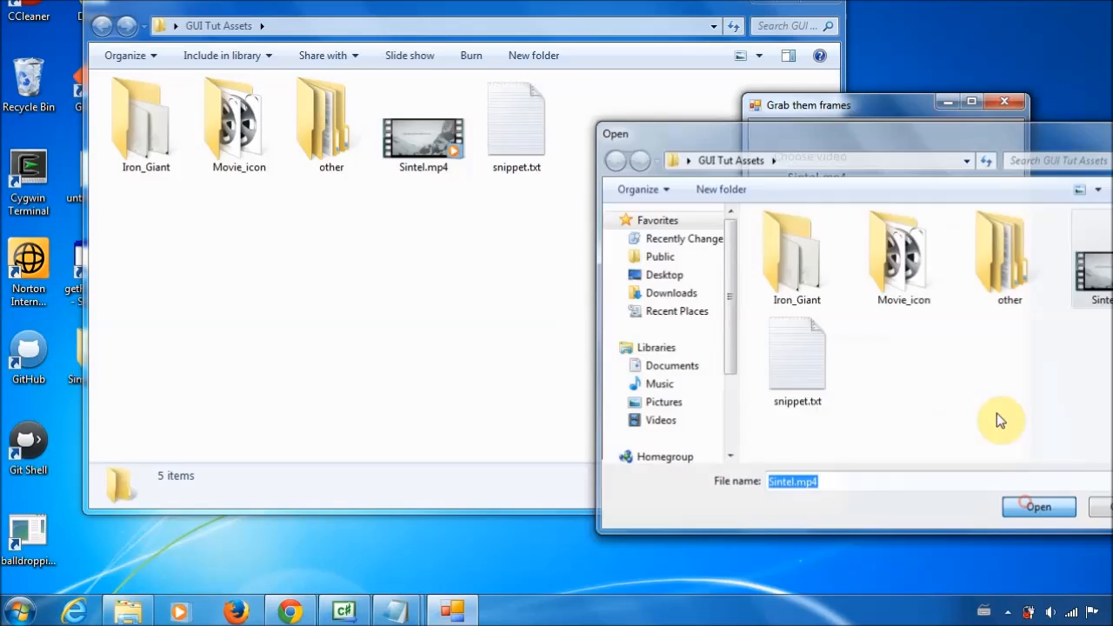
left_click(1038, 506)
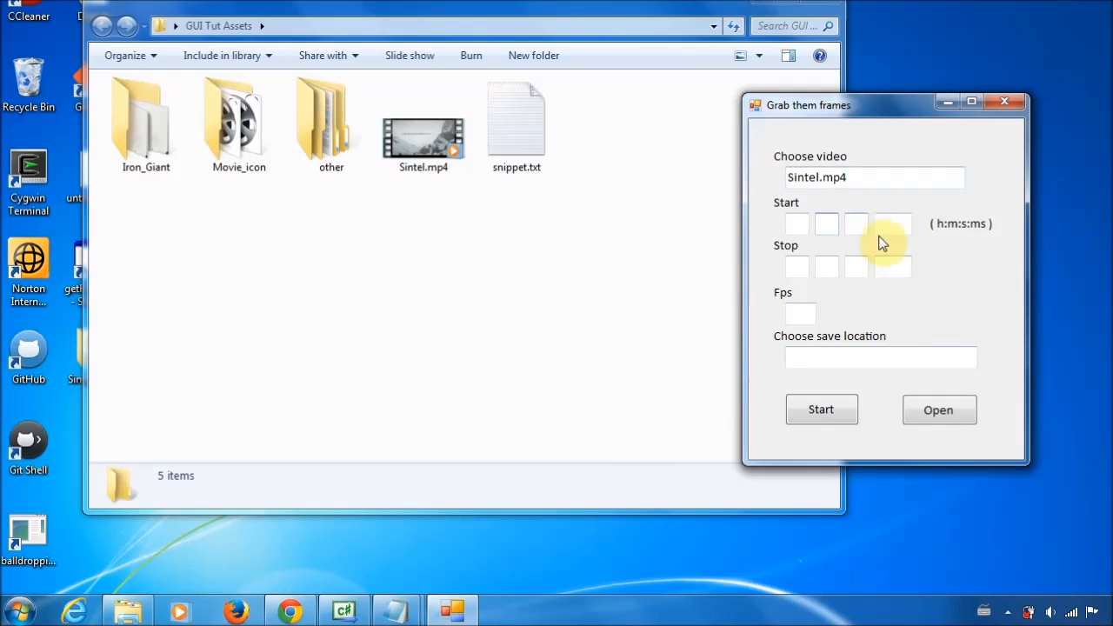
Enter start 1:10 and stop 1:20, leaving the frame rate field ready.
type("1")
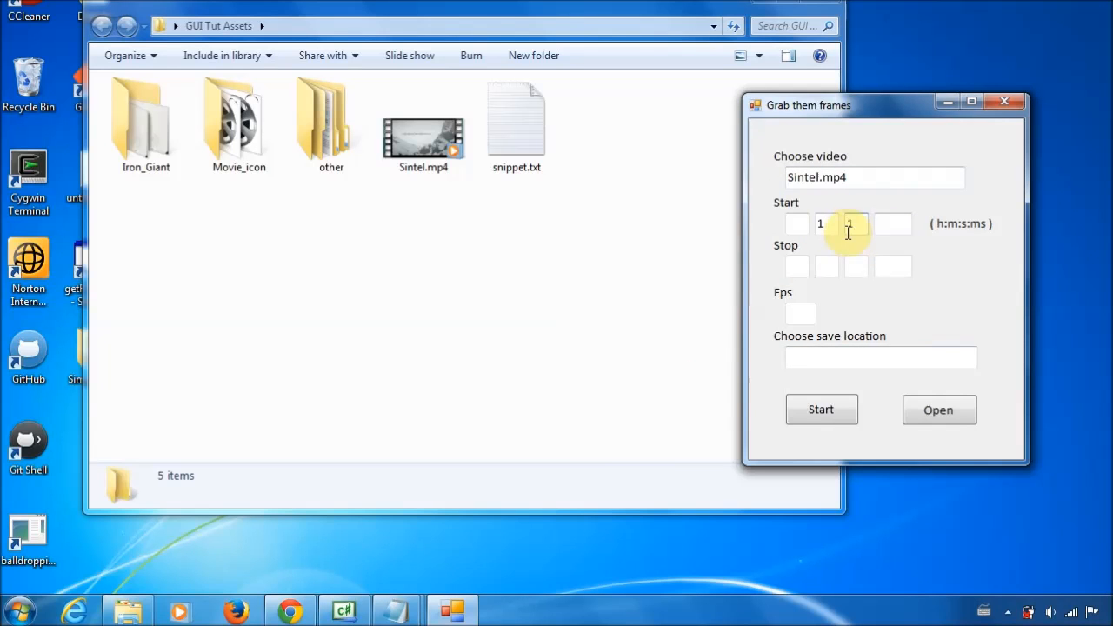
type("0")
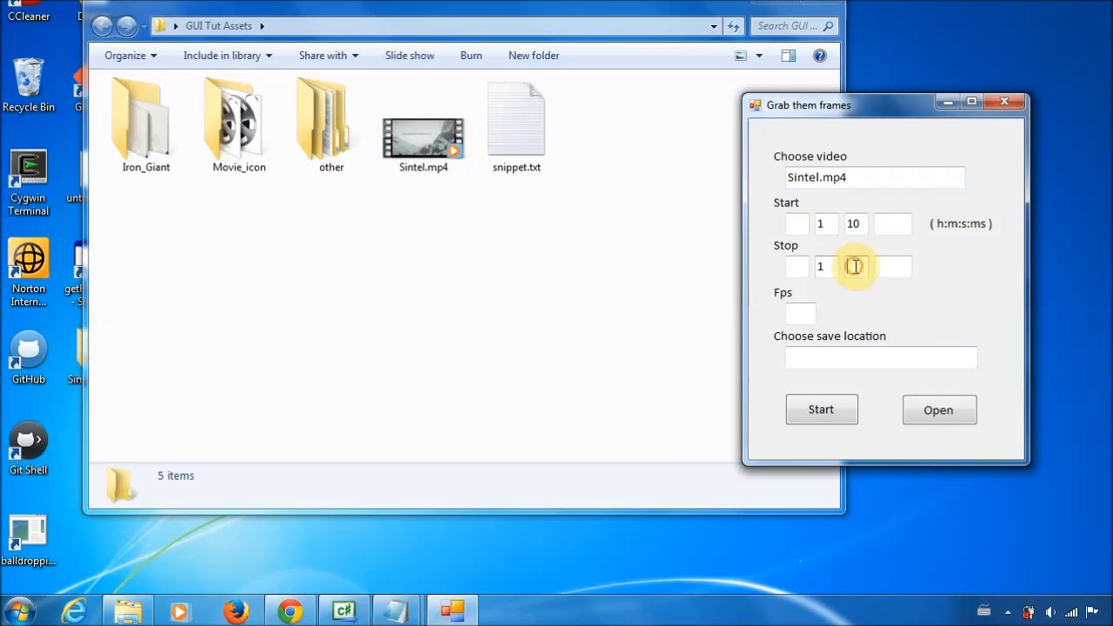
type("20")
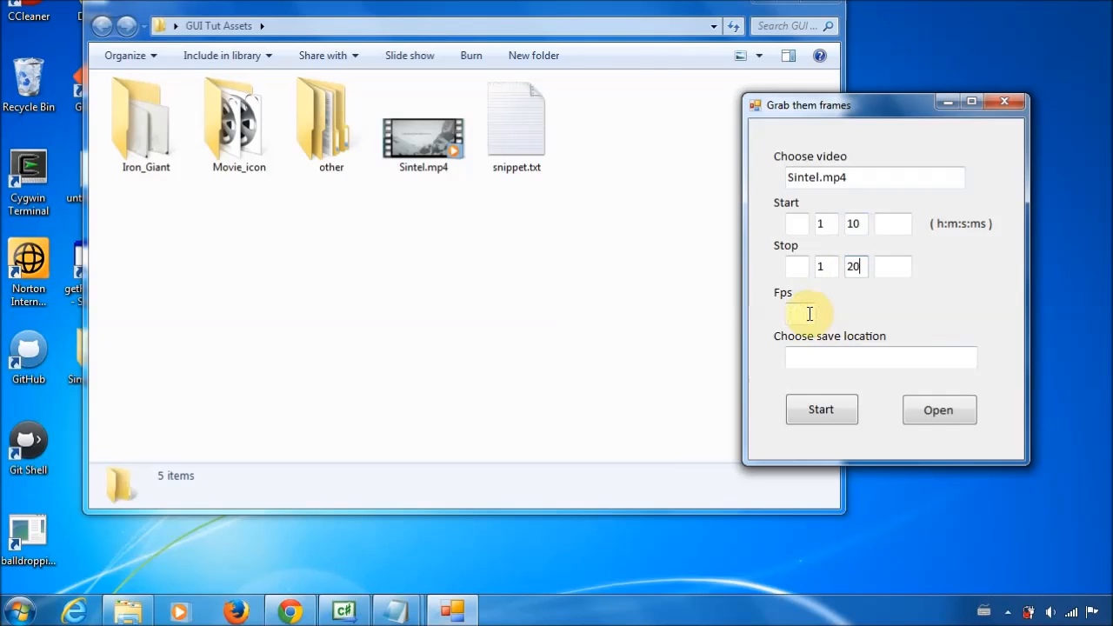
left_click(880, 358)
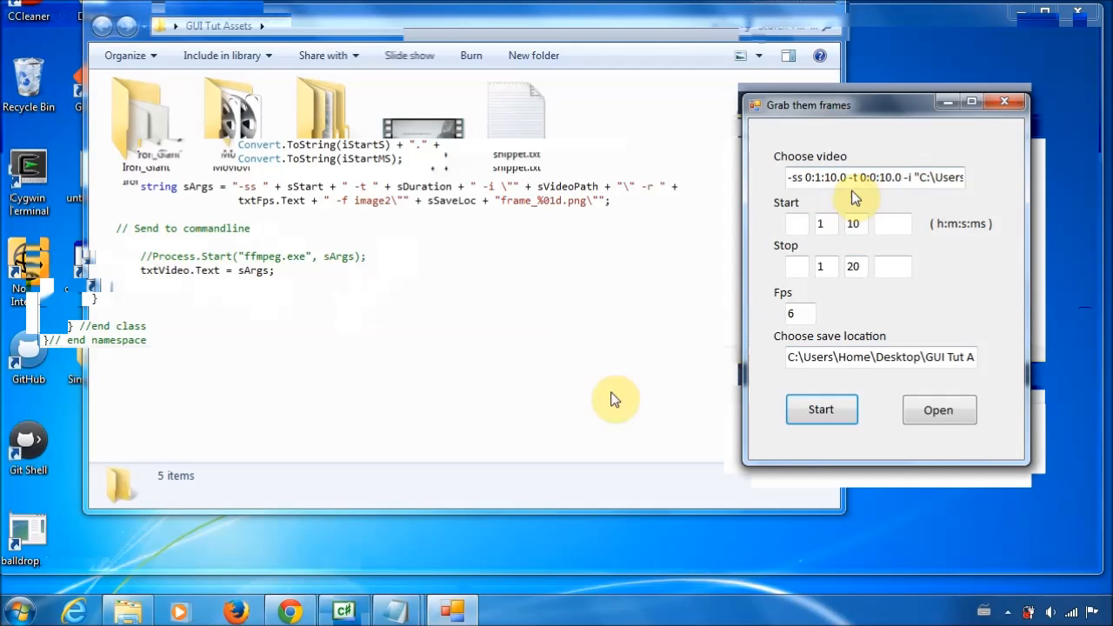
Run the Simple_GUI project so the Grab them frames form appears for testing.
left_click(938, 410)
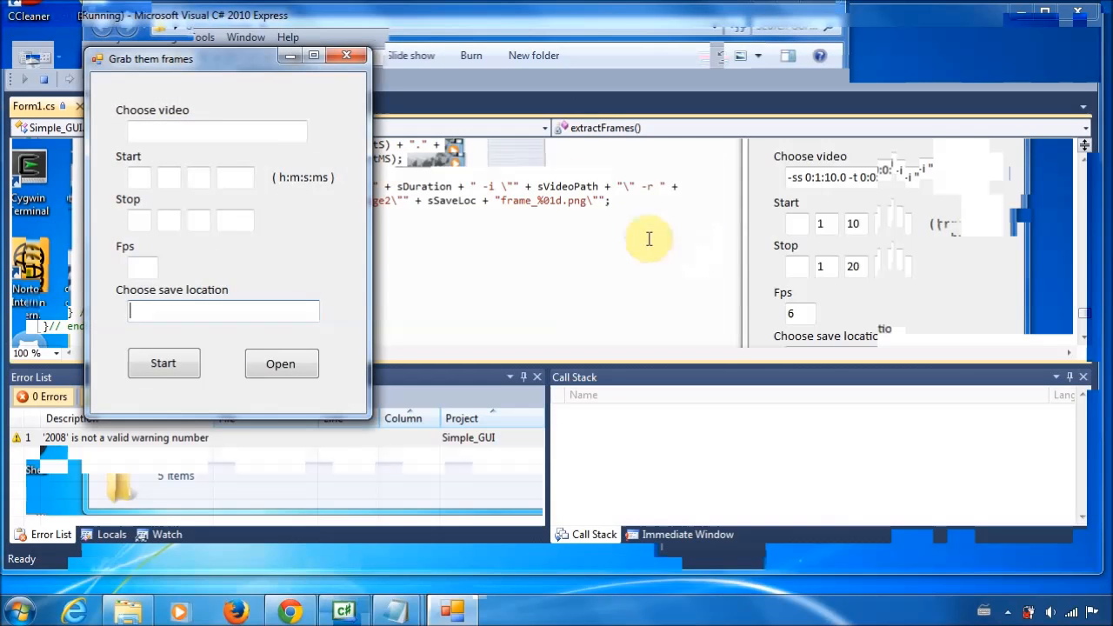
mouse_move(1005, 25)
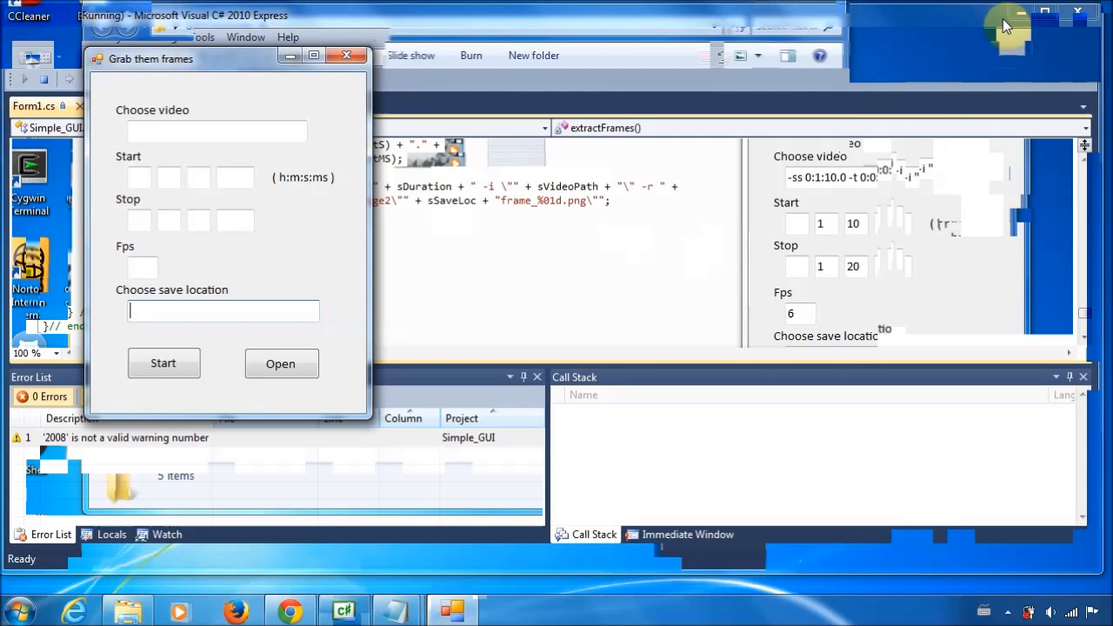
mouse_move(1023, 16)
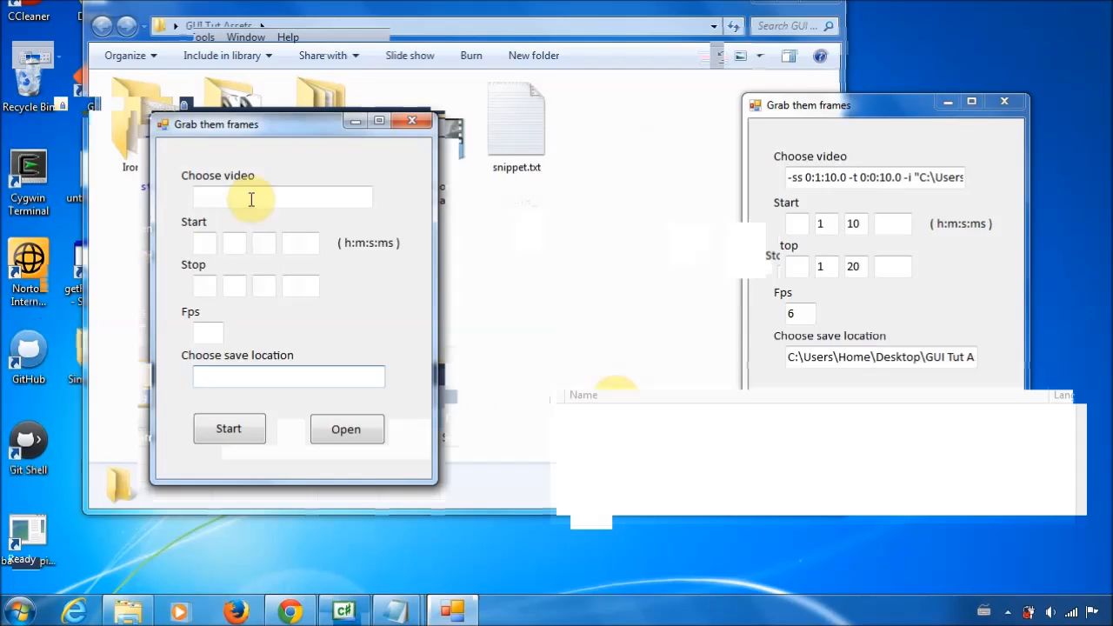
Enter Sintel.mp4 with a 1:10 to 1:20 range and 5 fps.
left_click(344, 428)
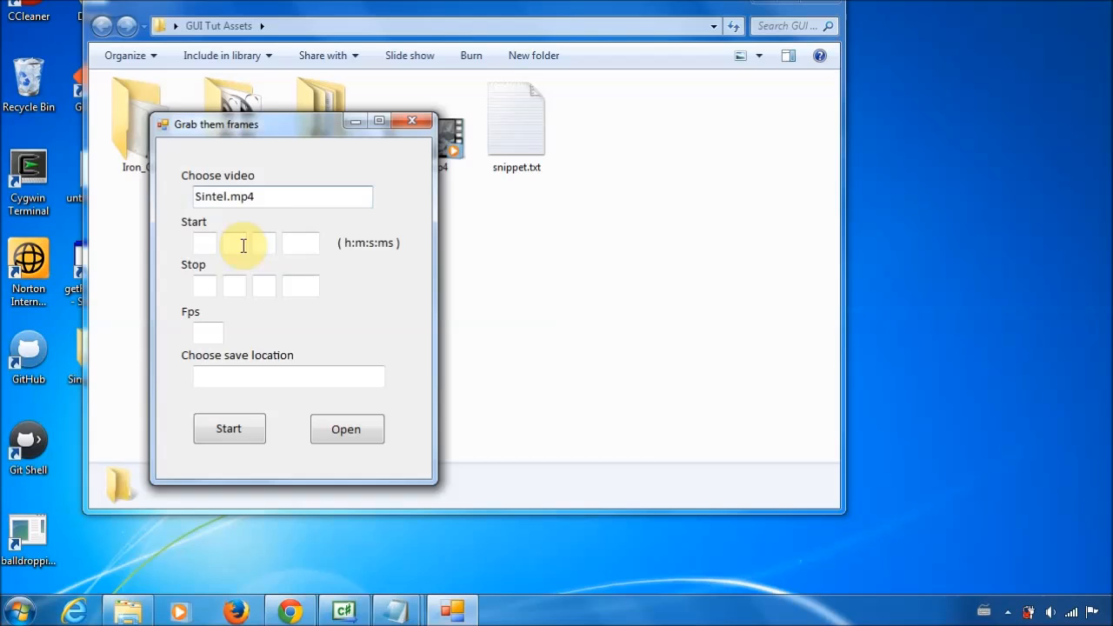
type("1")
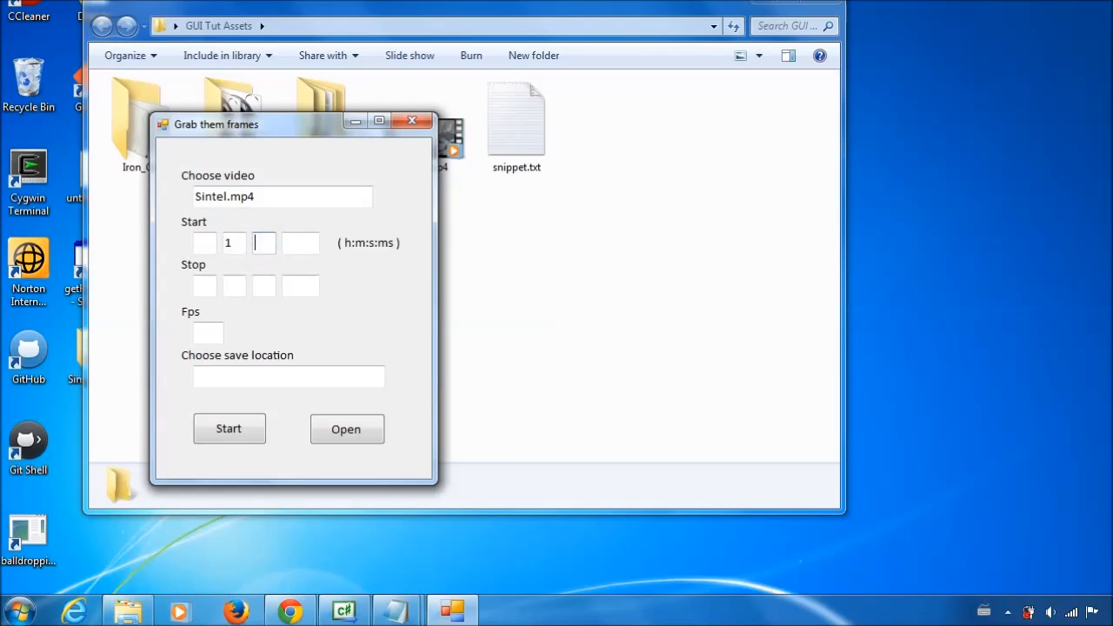
type("10")
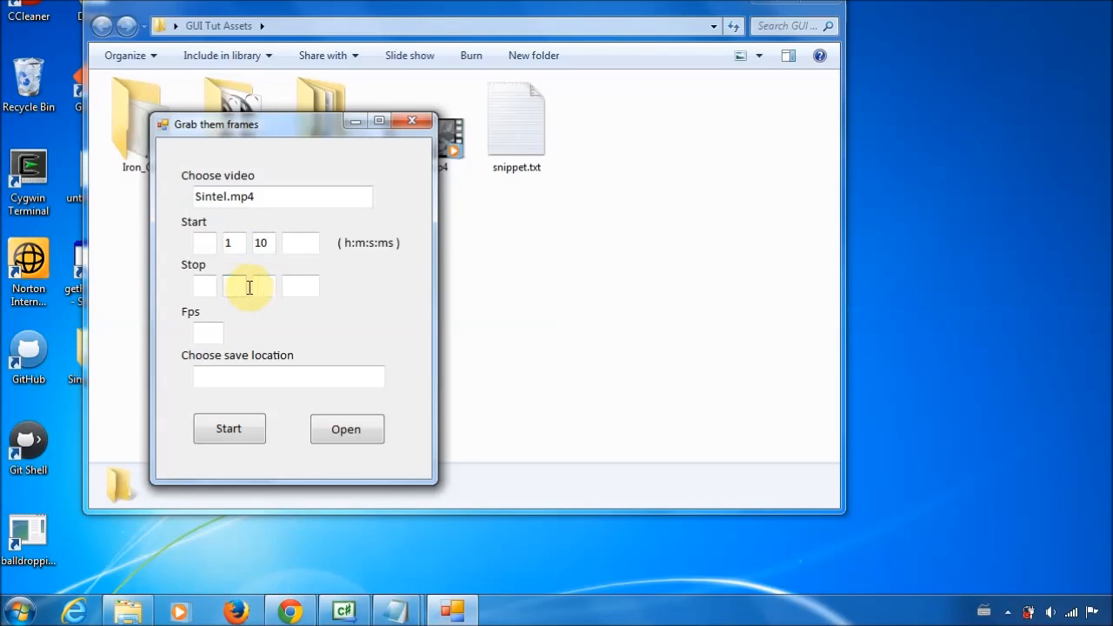
type("20")
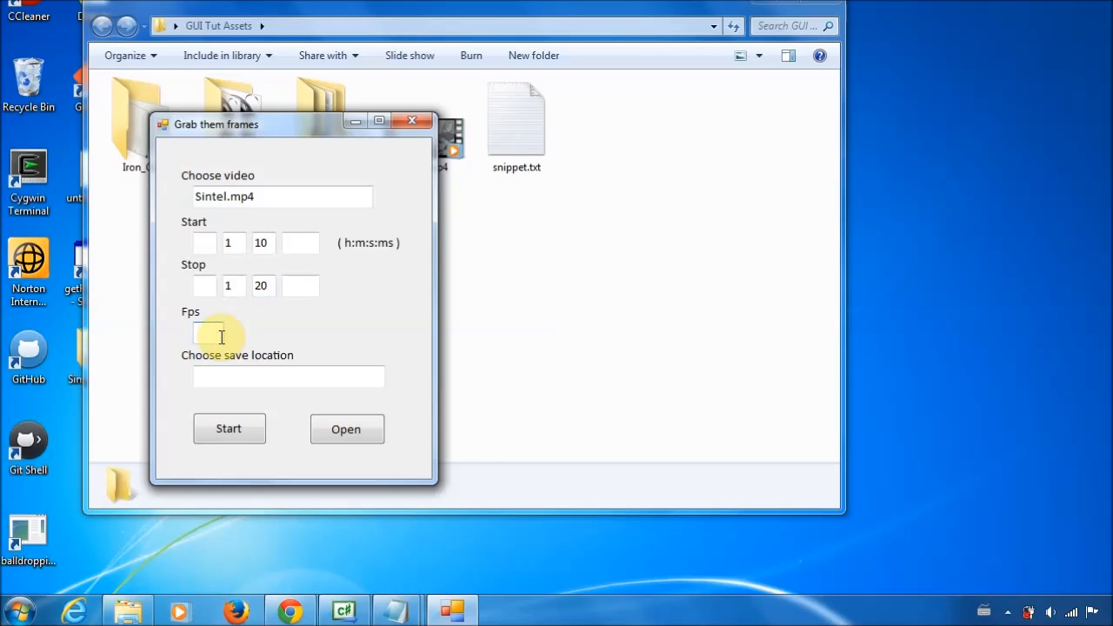
Look at the Browse For Folder picker for a save location, then cancel without choosing.
left_click(344, 428)
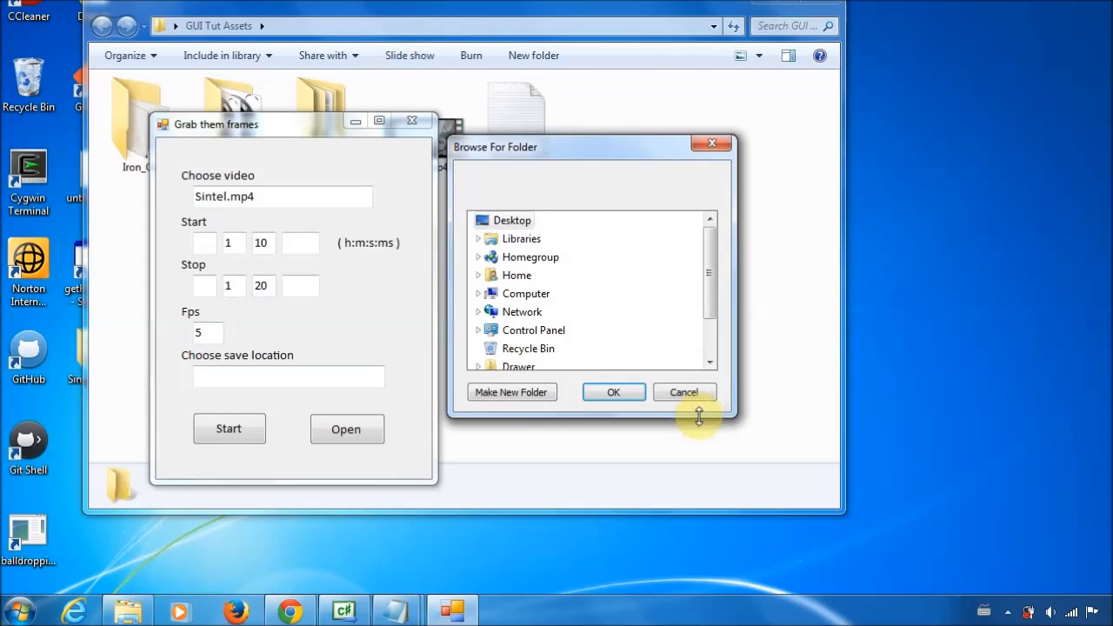
left_click(612, 393)
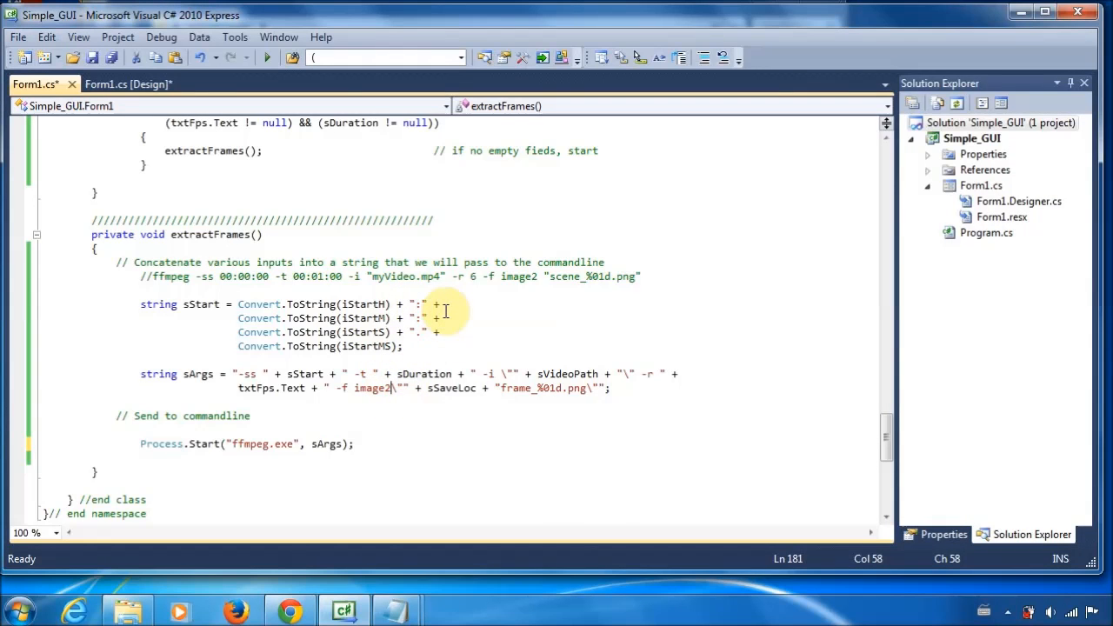
mouse_move(461, 327)
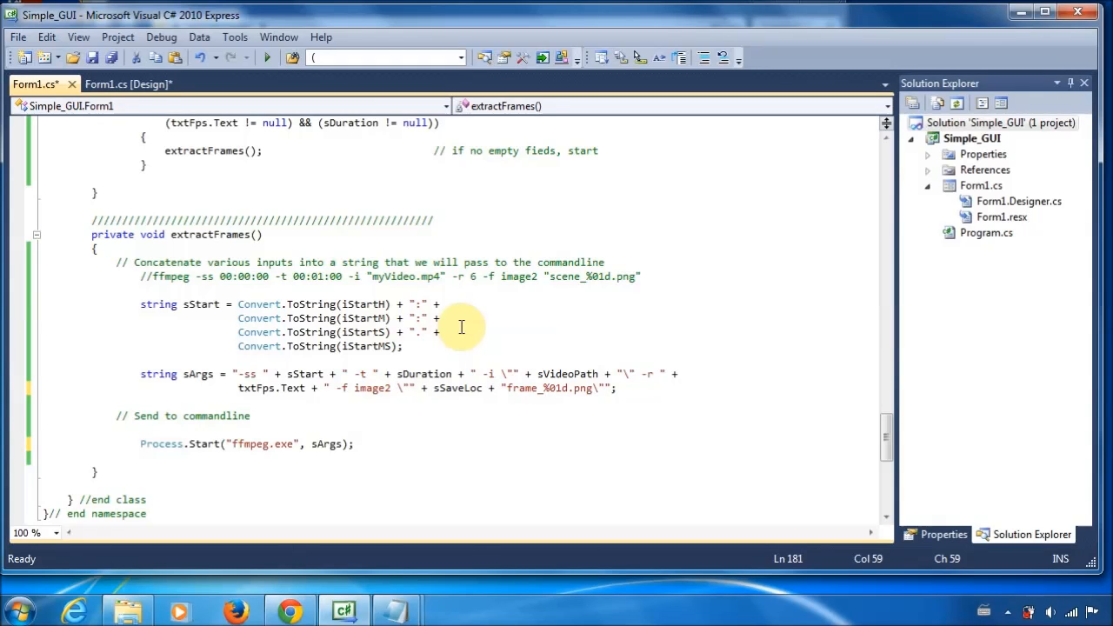
mouse_move(396, 388)
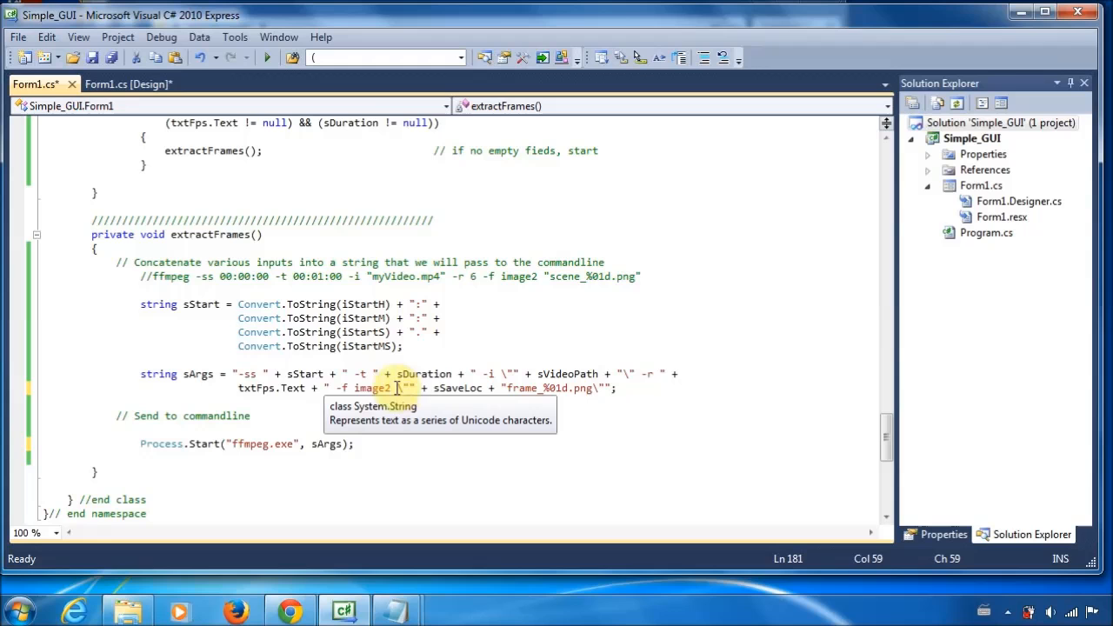
mouse_move(424, 372)
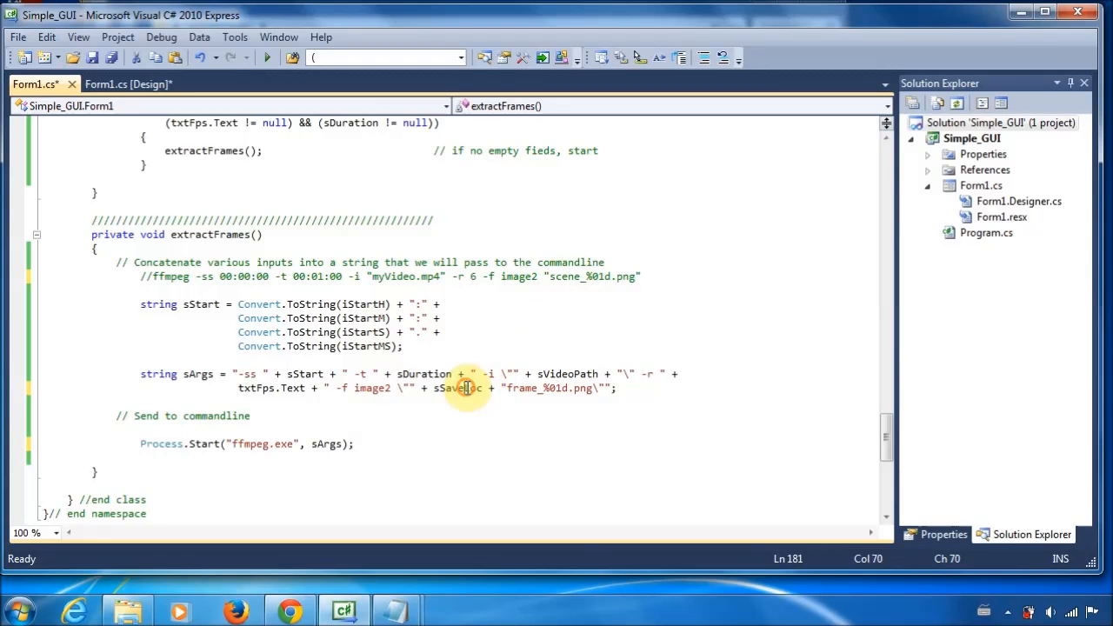
mouse_move(111, 57)
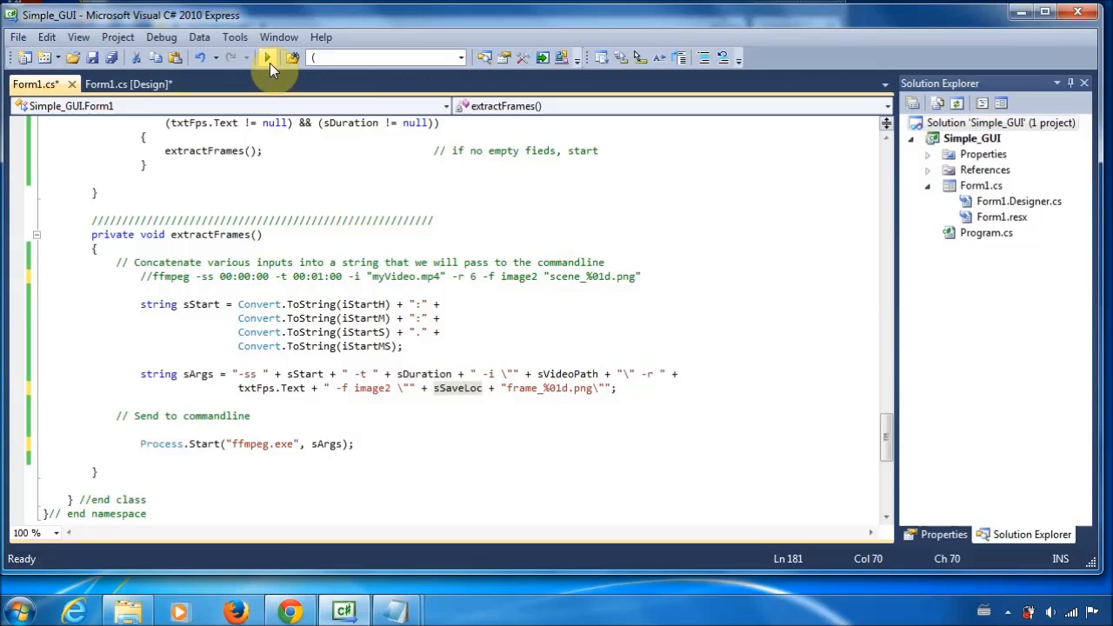
mouse_move(268, 58)
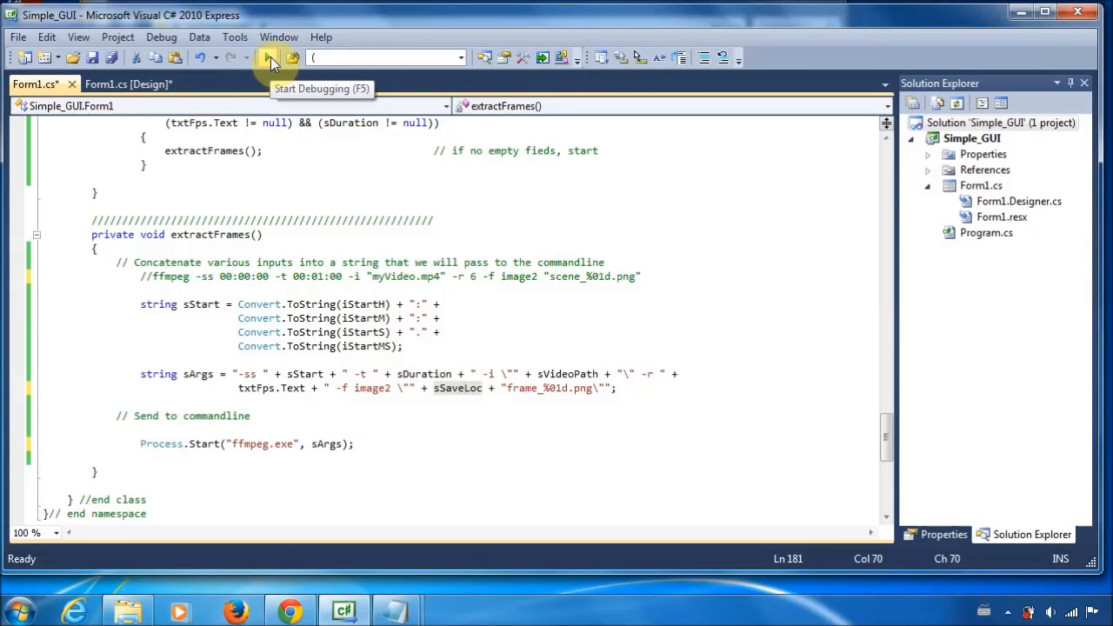
Rebuild and run the app after adding the space following image2 in sArgs.
left_click(267, 57)
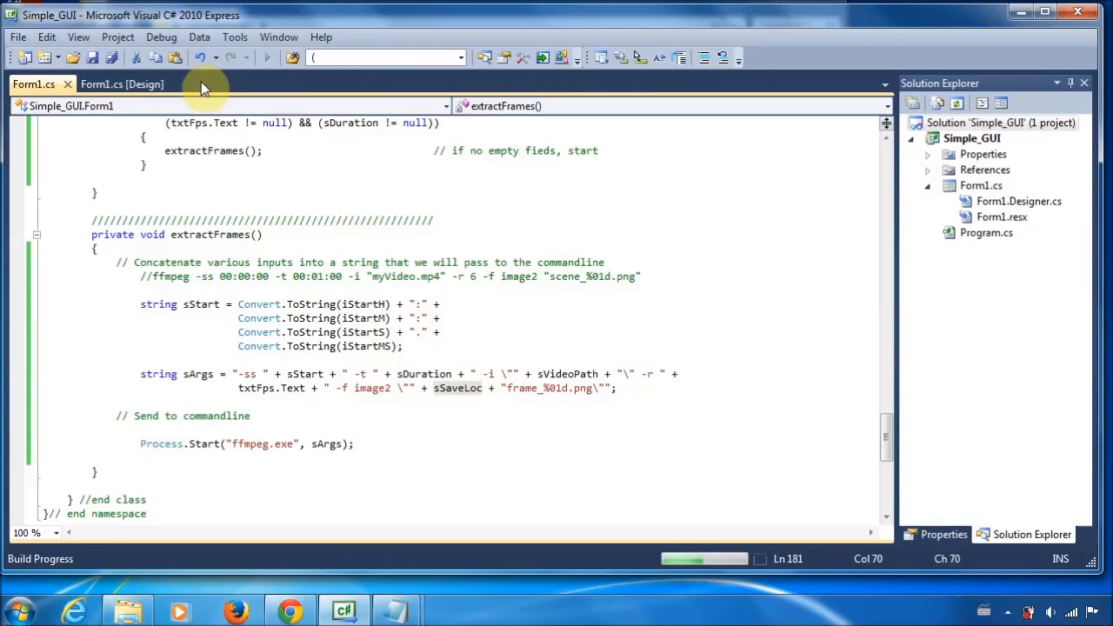
Choose Sintel.mp4 as the input video through the Open file dialog.
left_click(268, 55)
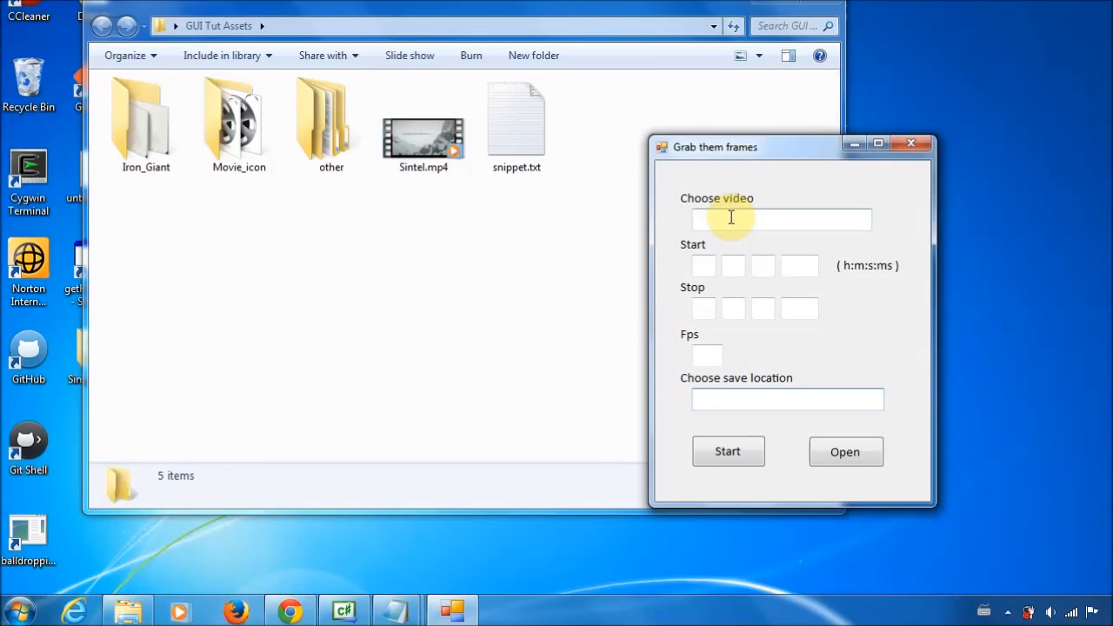
left_click(845, 452)
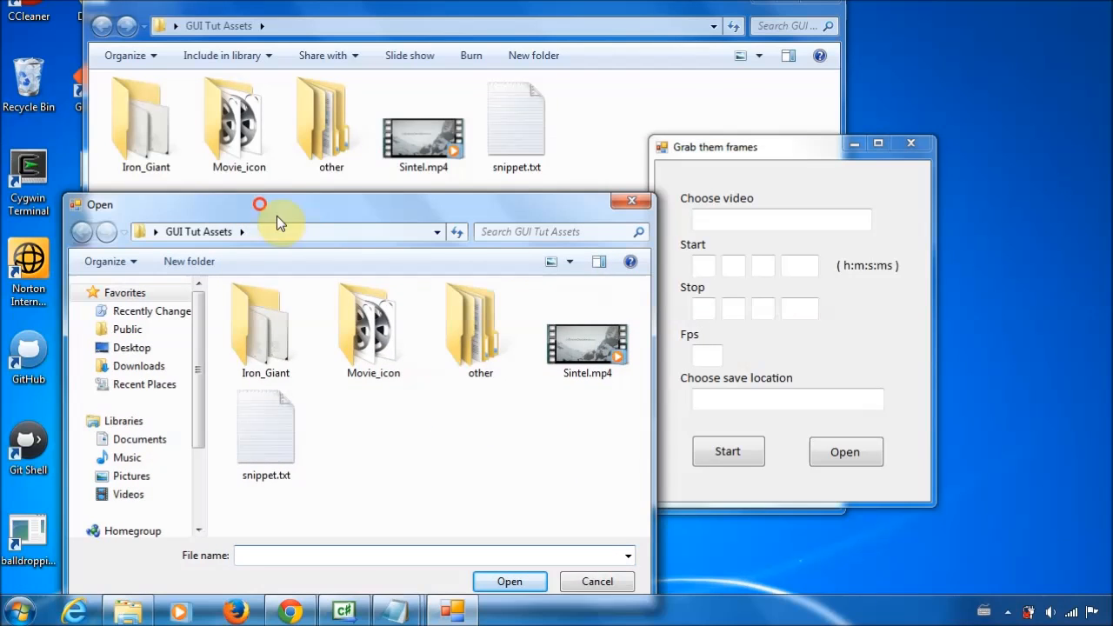
left_click(588, 339)
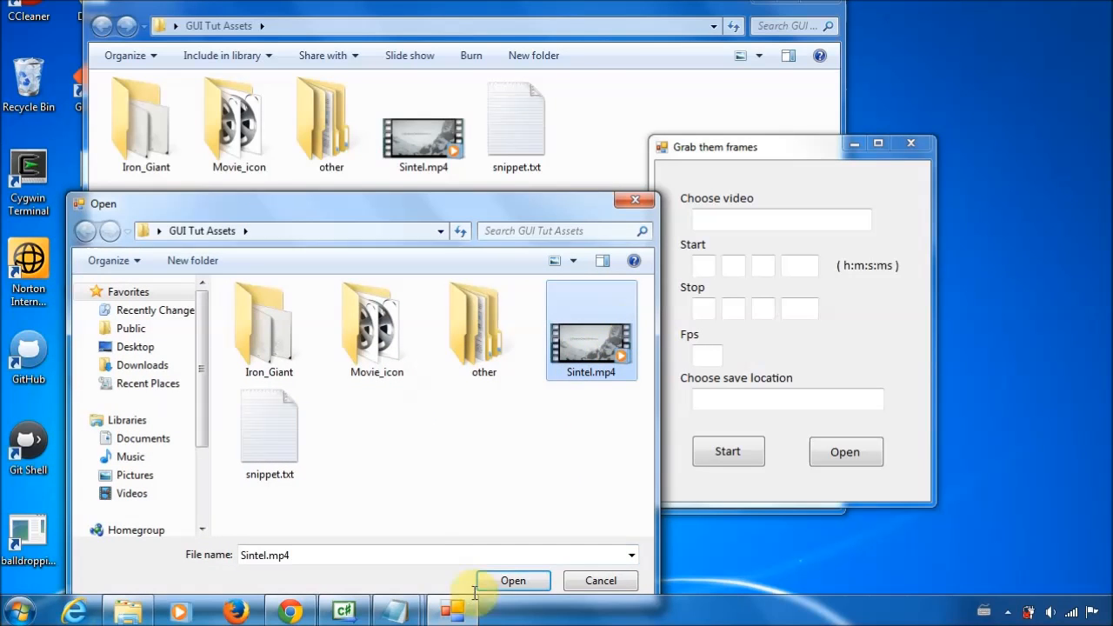
left_click(511, 581)
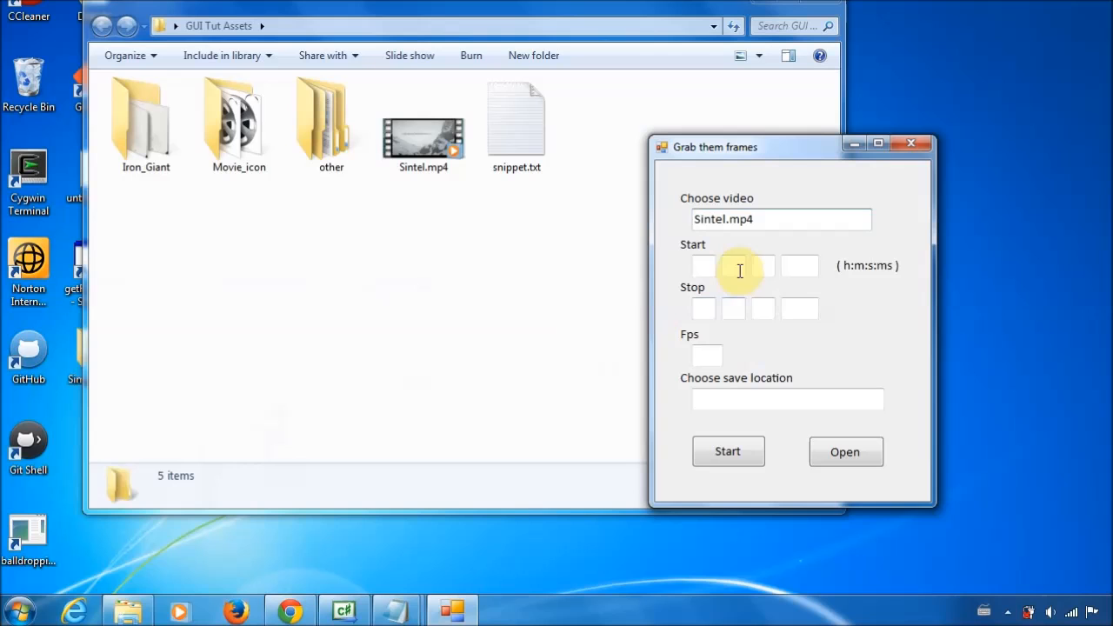
Set 1:10 to 1:20 at 8 fps into GUI Tut Assets and start grabbing frames.
type("1")
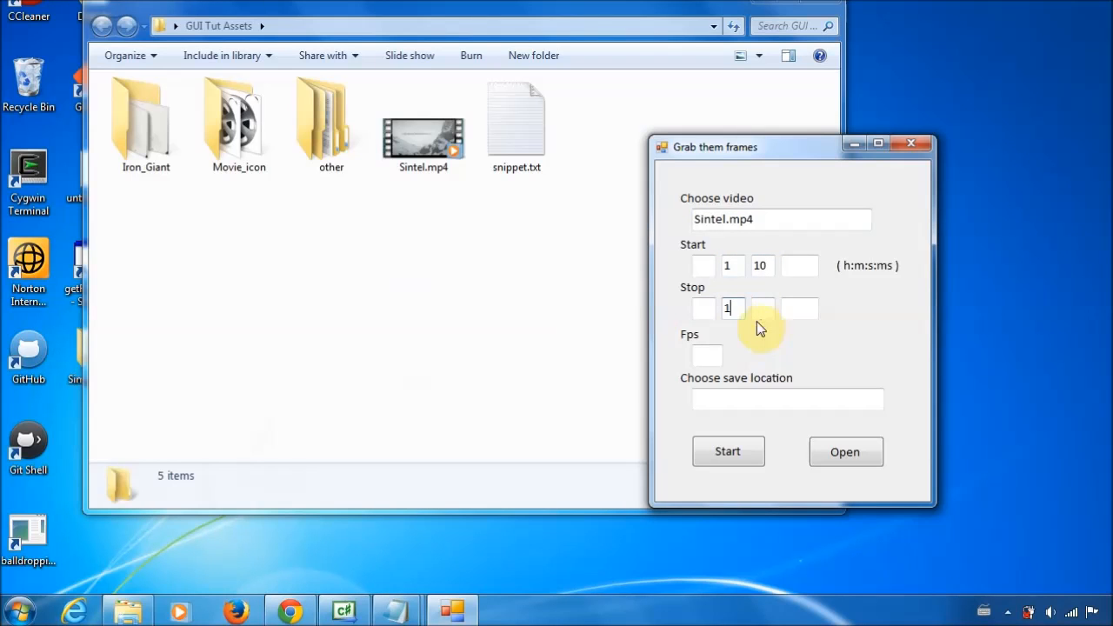
type("20")
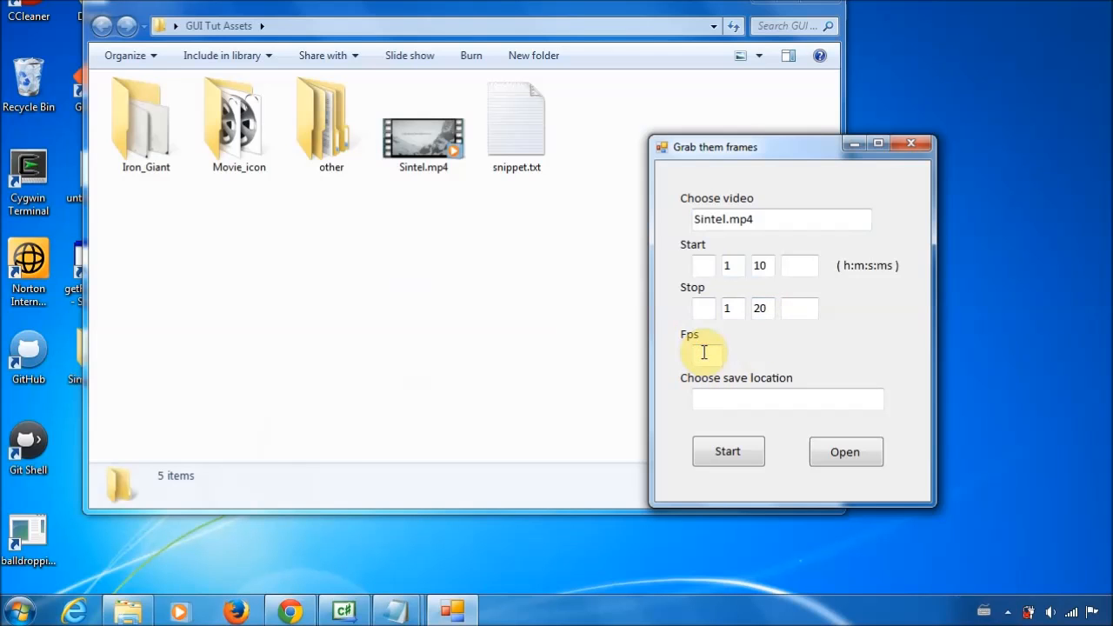
type("8")
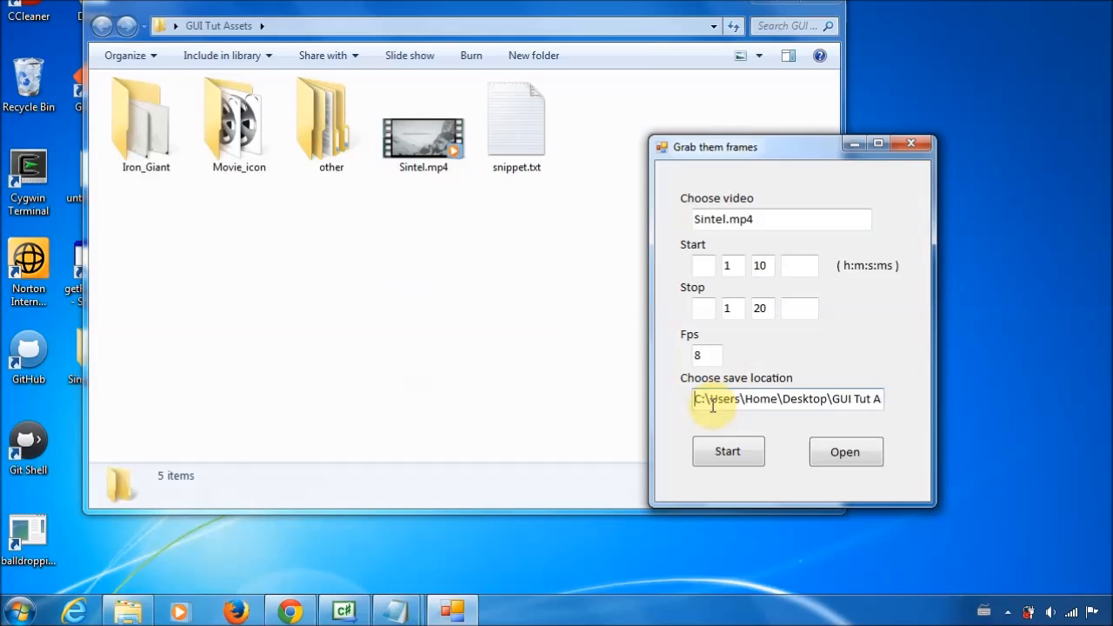
left_click(727, 453)
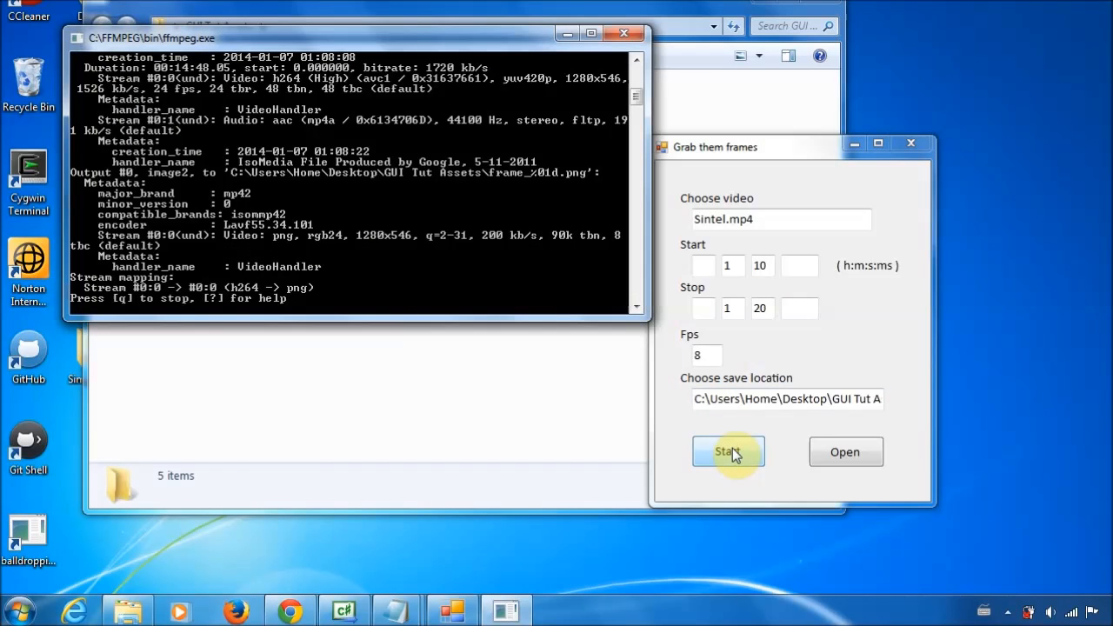
Let ffmpeg finish, then bring the GUI Tut Assets folder forward to see the new frame PNGs.
left_click(727, 452)
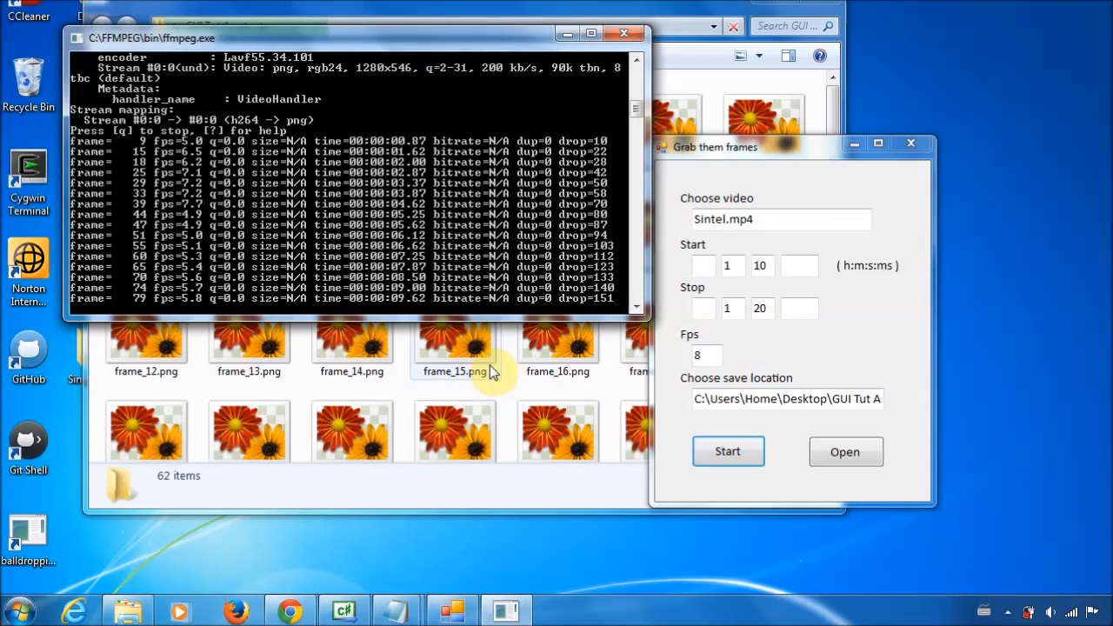
left_click(622, 33)
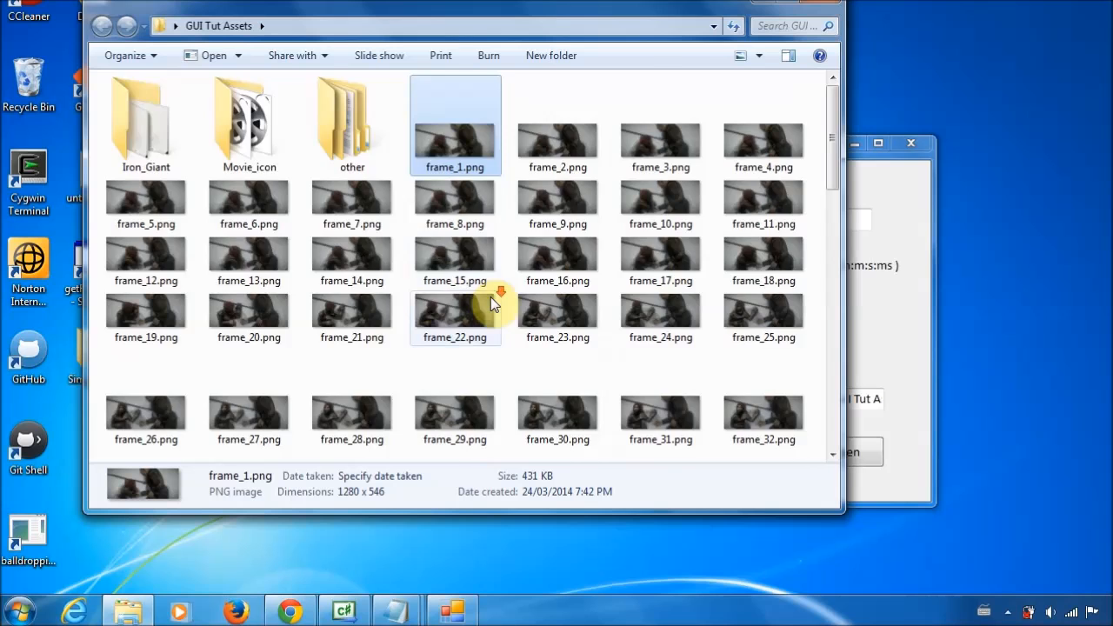
scroll("down", 3)
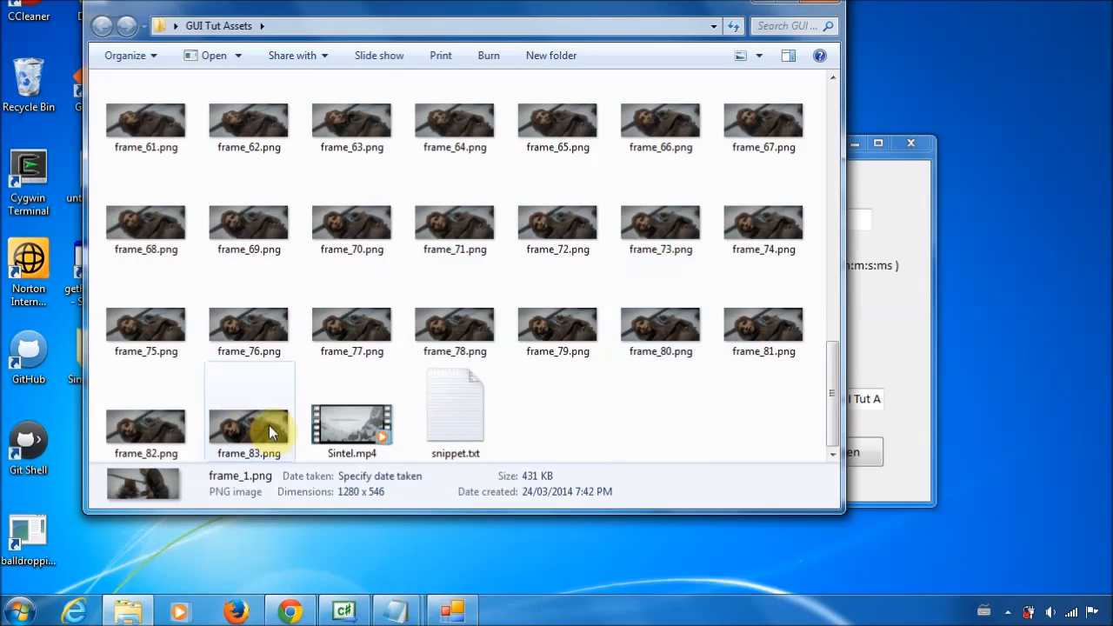
scroll("up", 3)
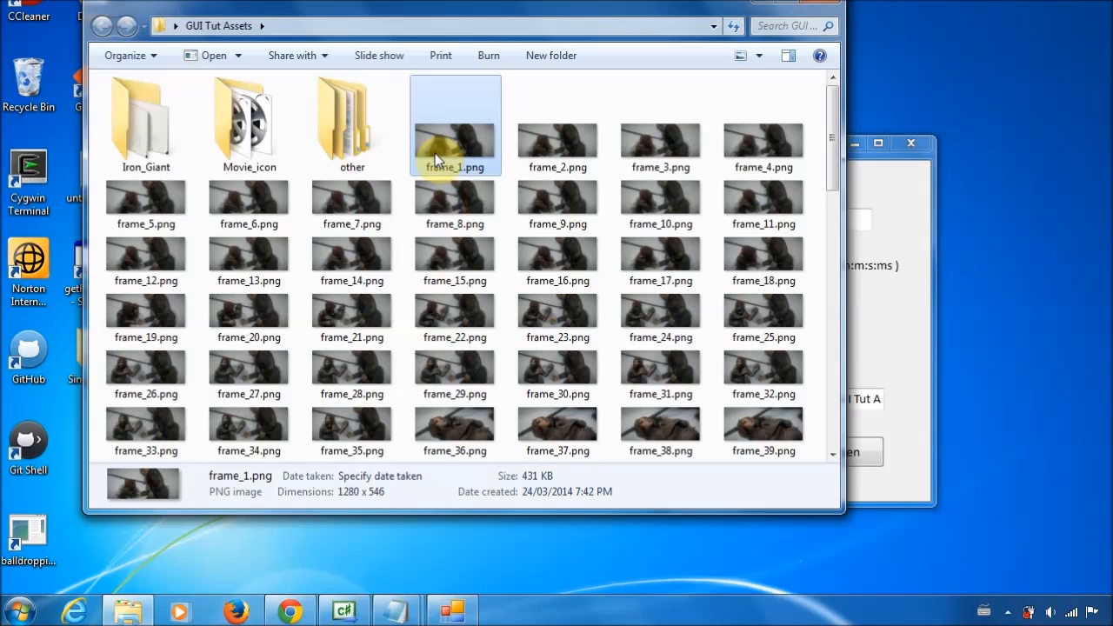
mouse_move(466, 198)
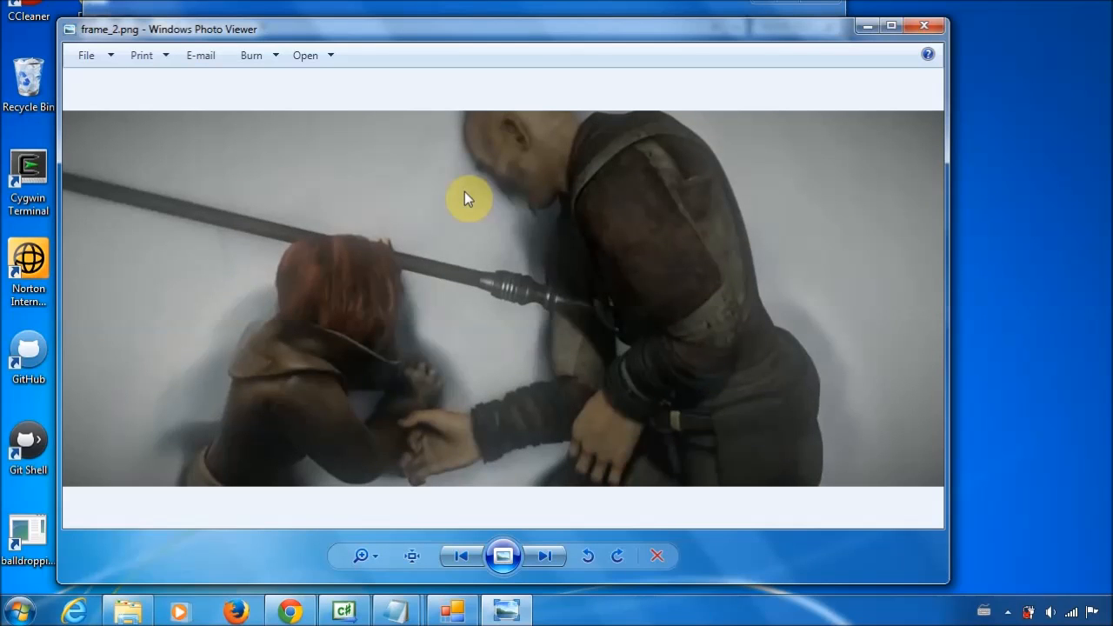
left_click(545, 556)
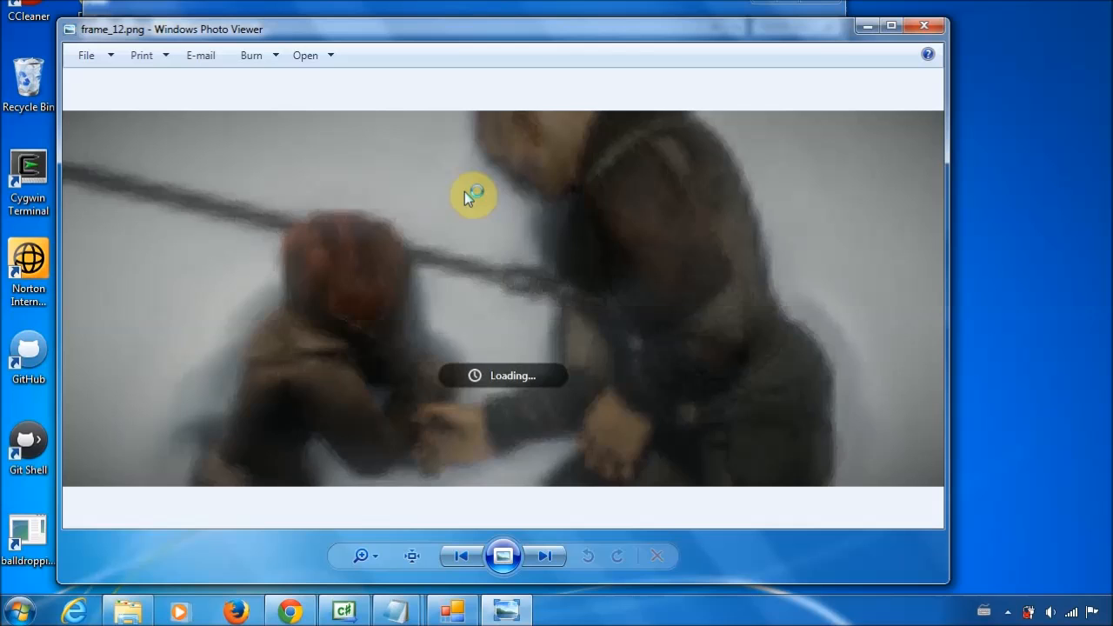
left_click(546, 556)
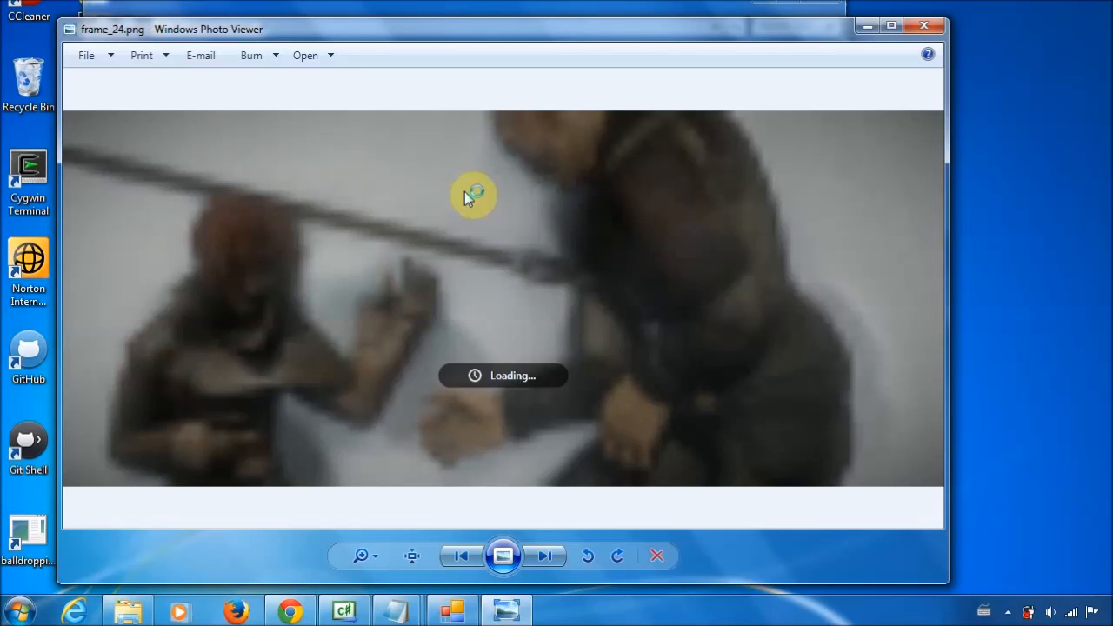
left_click(546, 556)
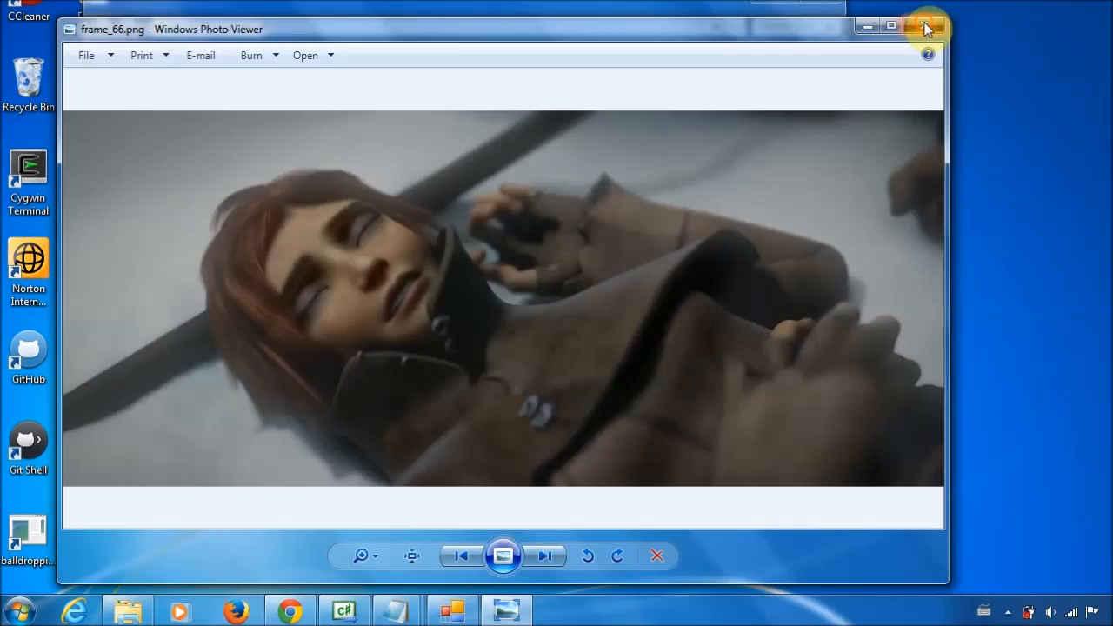
left_click(927, 26)
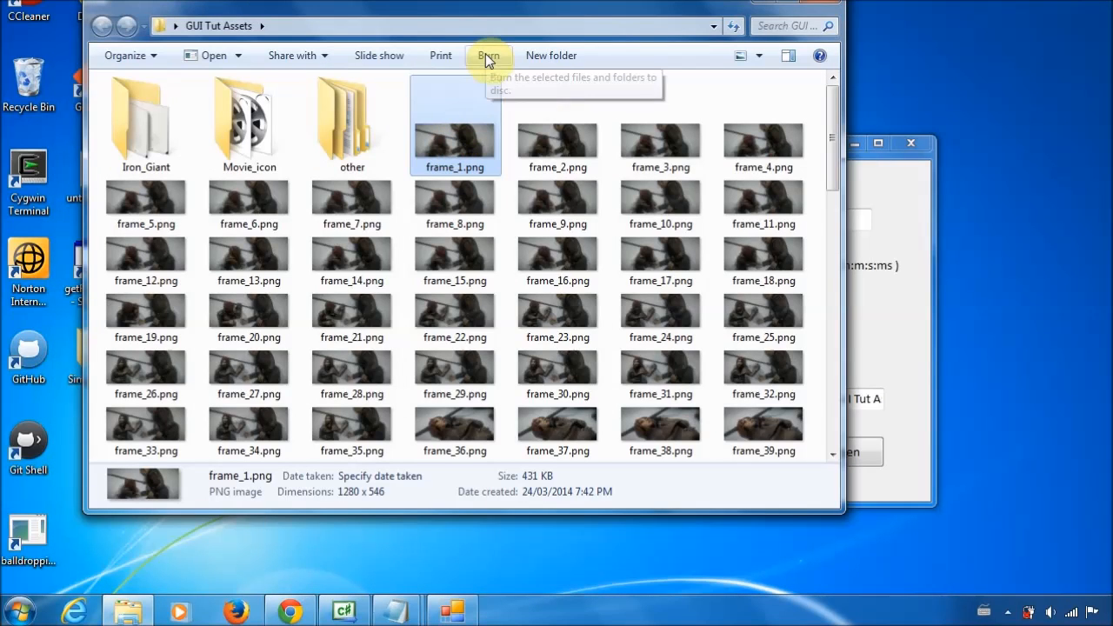